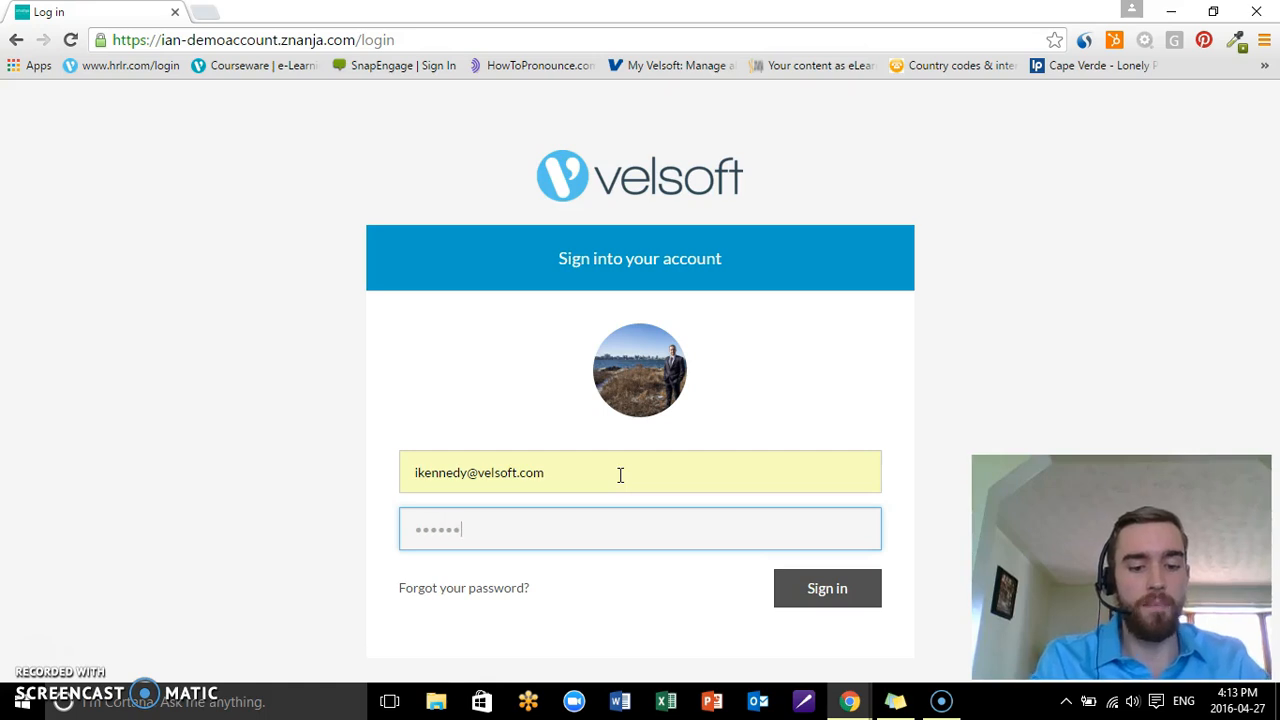
# - Sign in to the Velsoft LMS demo account to reach the My courses portal
pyautogui.click(828, 588)
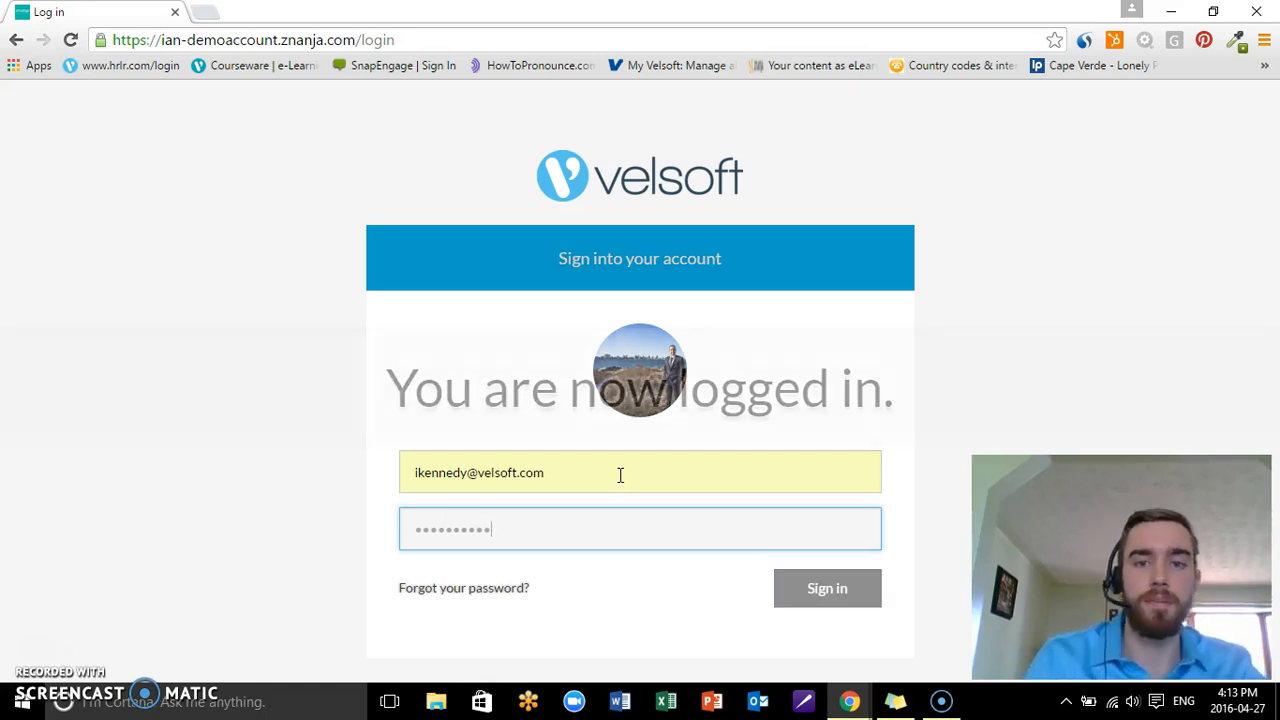
pyautogui.click(826, 588)
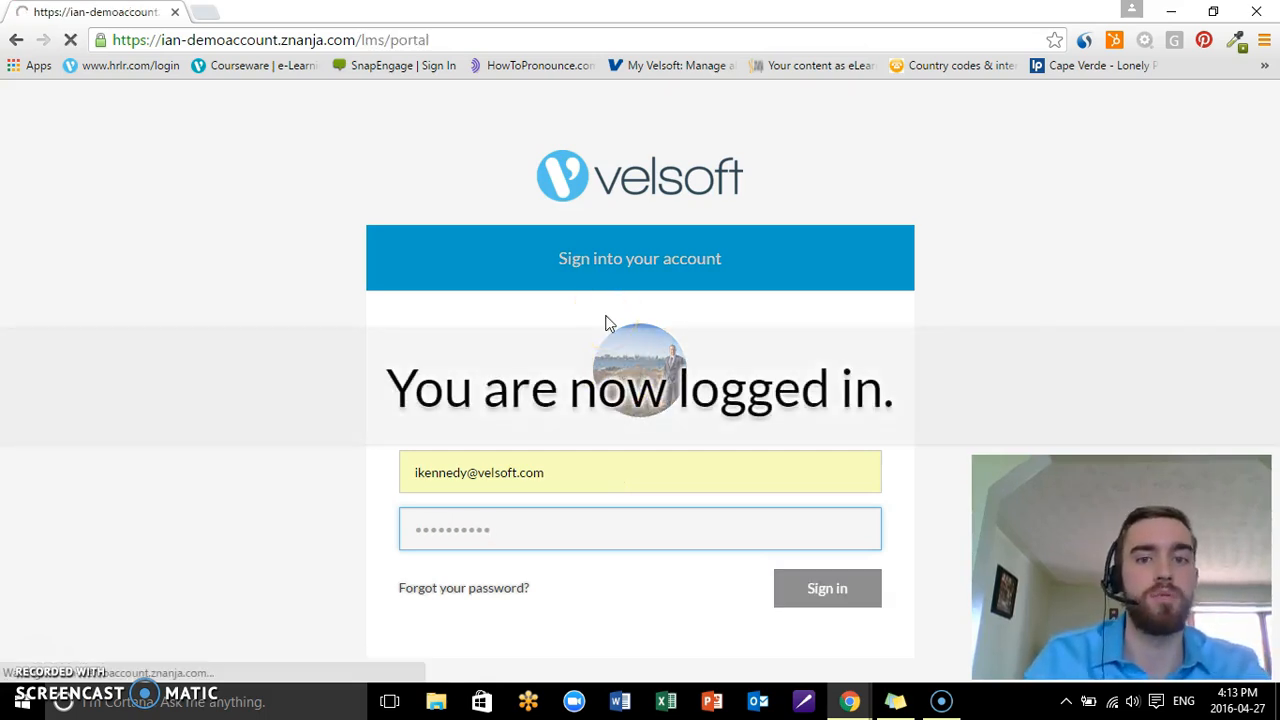
pyautogui.click(828, 588)
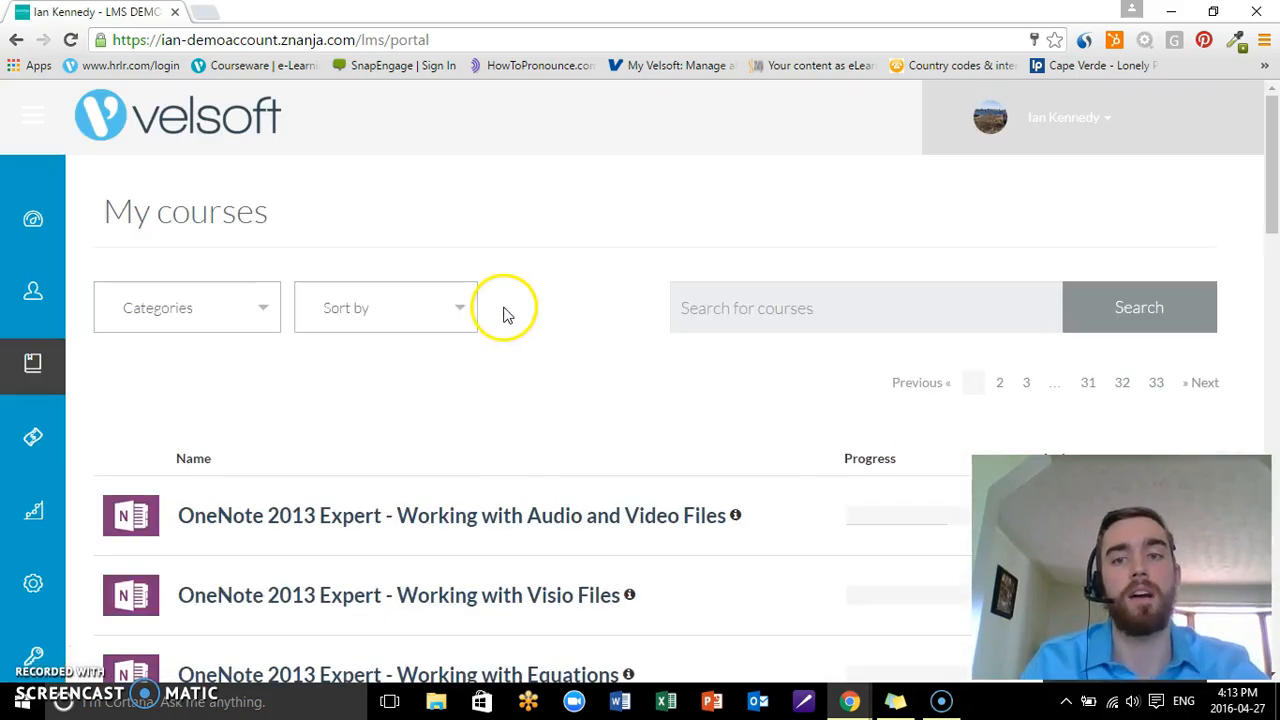
pyautogui.moveTo(320, 108)
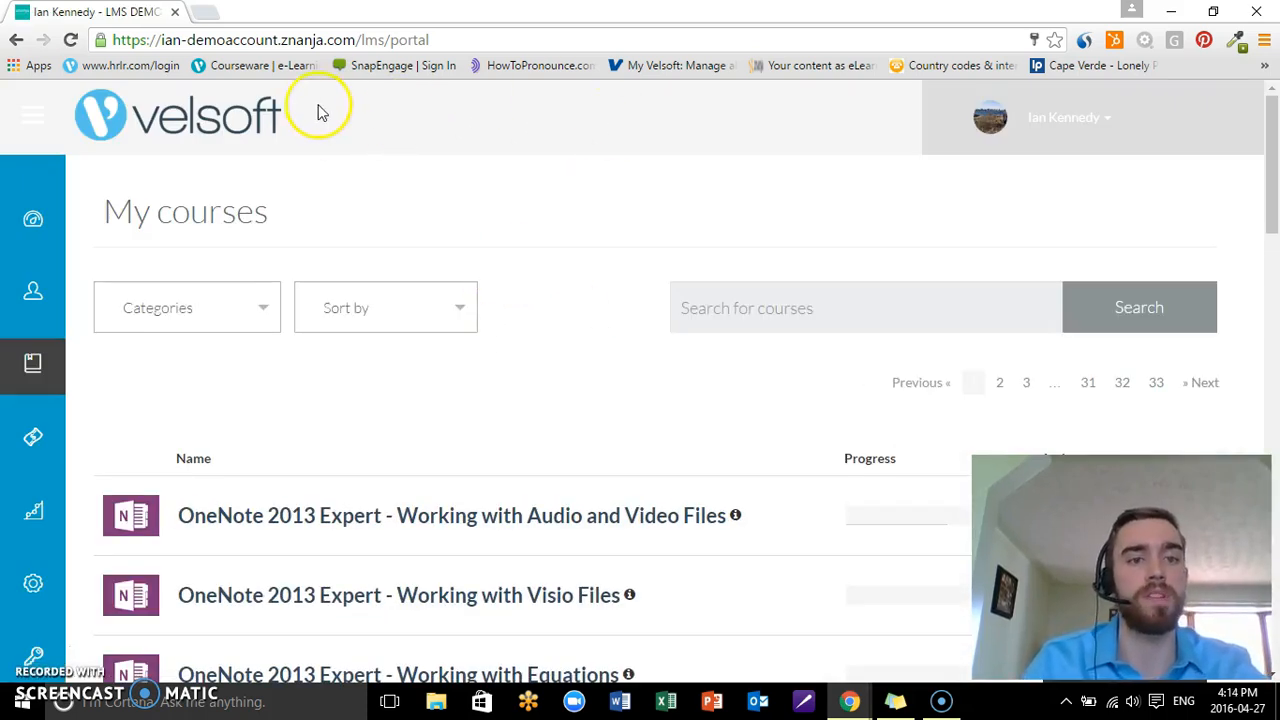
pyautogui.moveTo(600, 260)
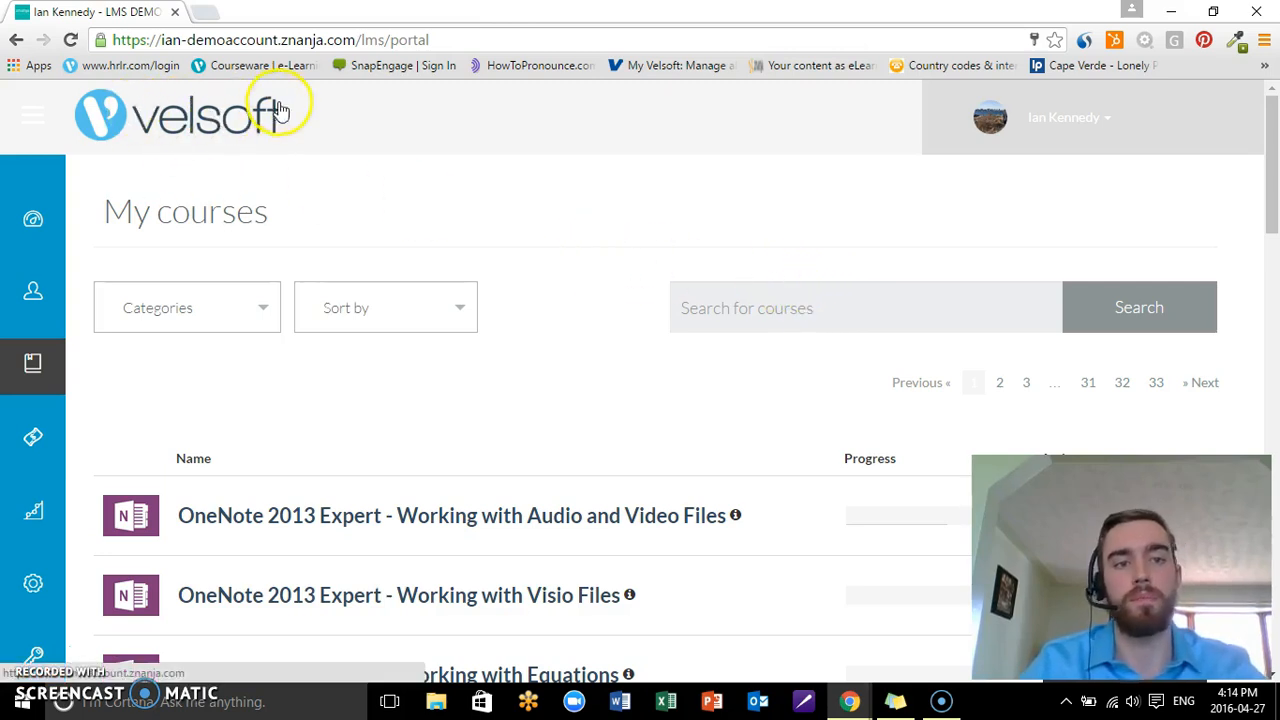
# - Scroll the My courses list down past OneNote, Windows 8.1, Access and Outlook courses
pyautogui.scroll(-3)
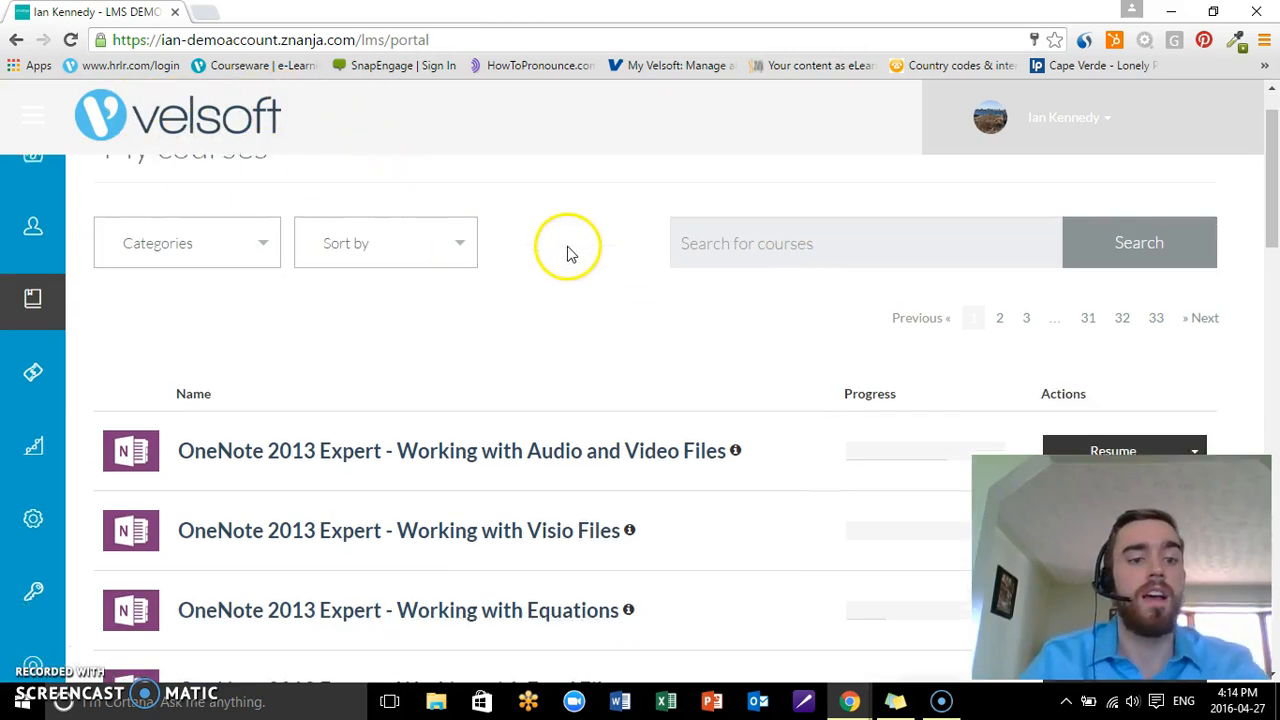
pyautogui.scroll(-3)
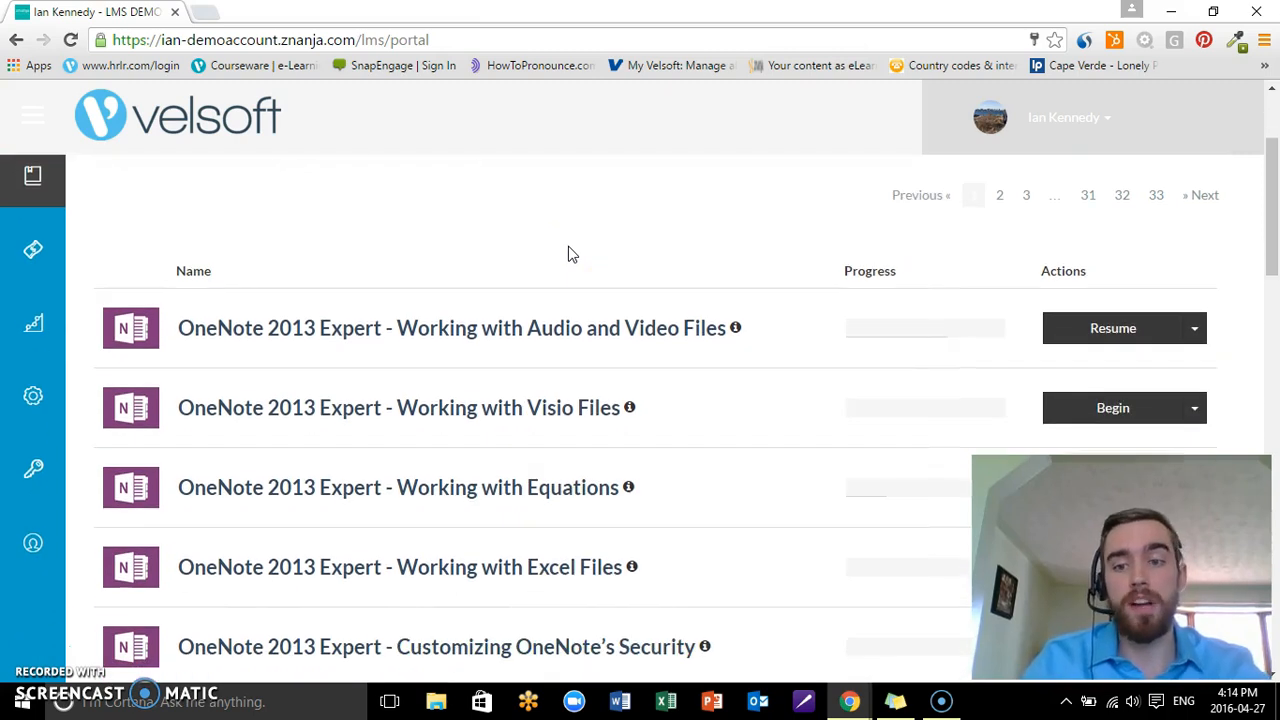
pyautogui.scroll(-3)
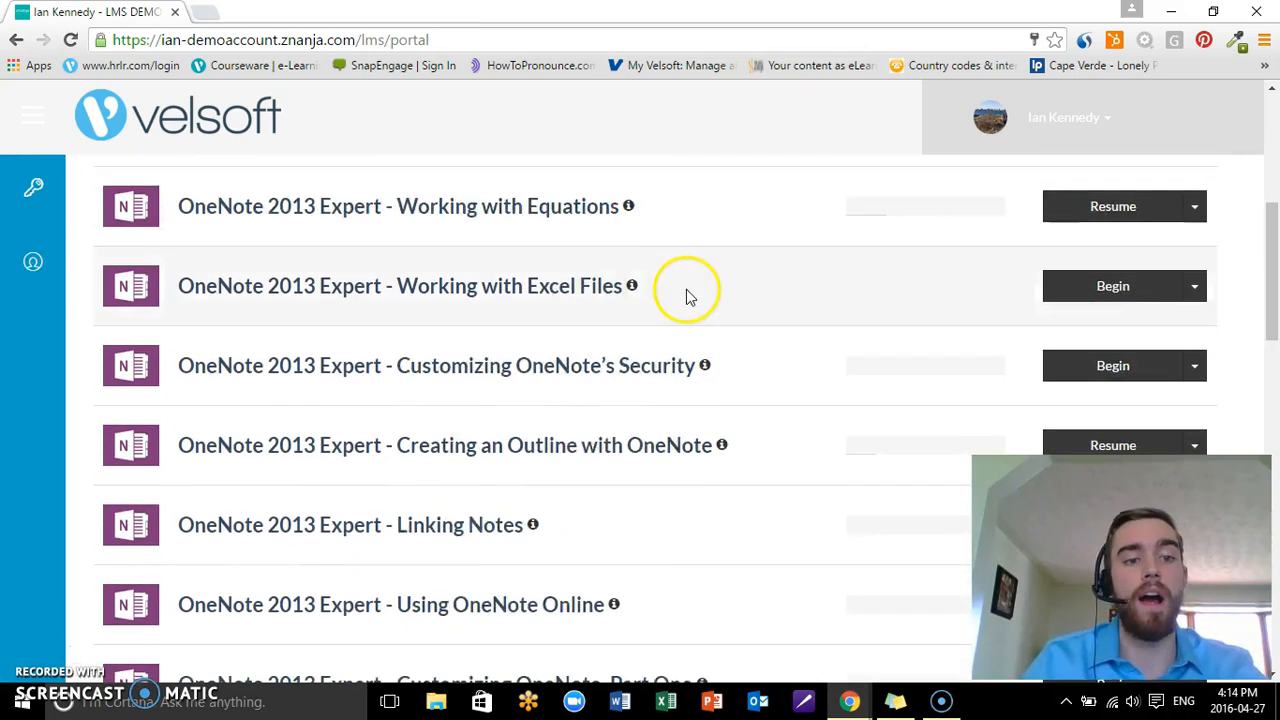
pyautogui.scroll(-3)
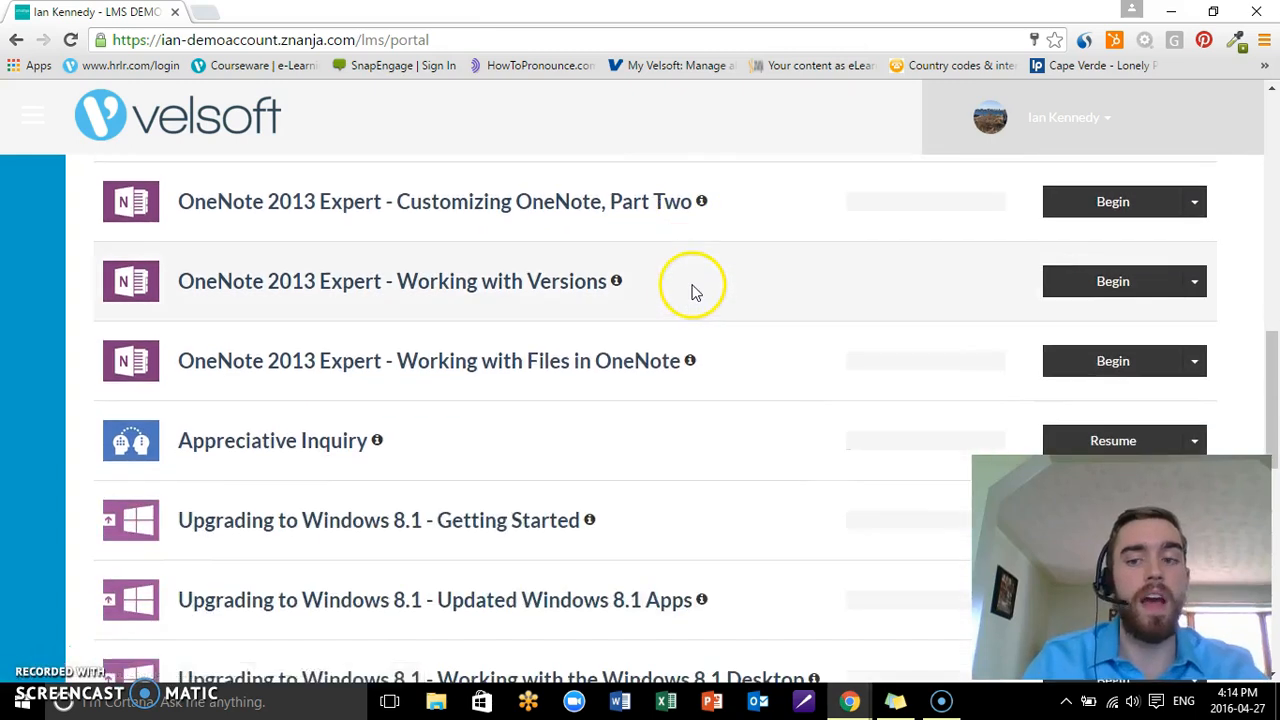
pyautogui.scroll(-3)
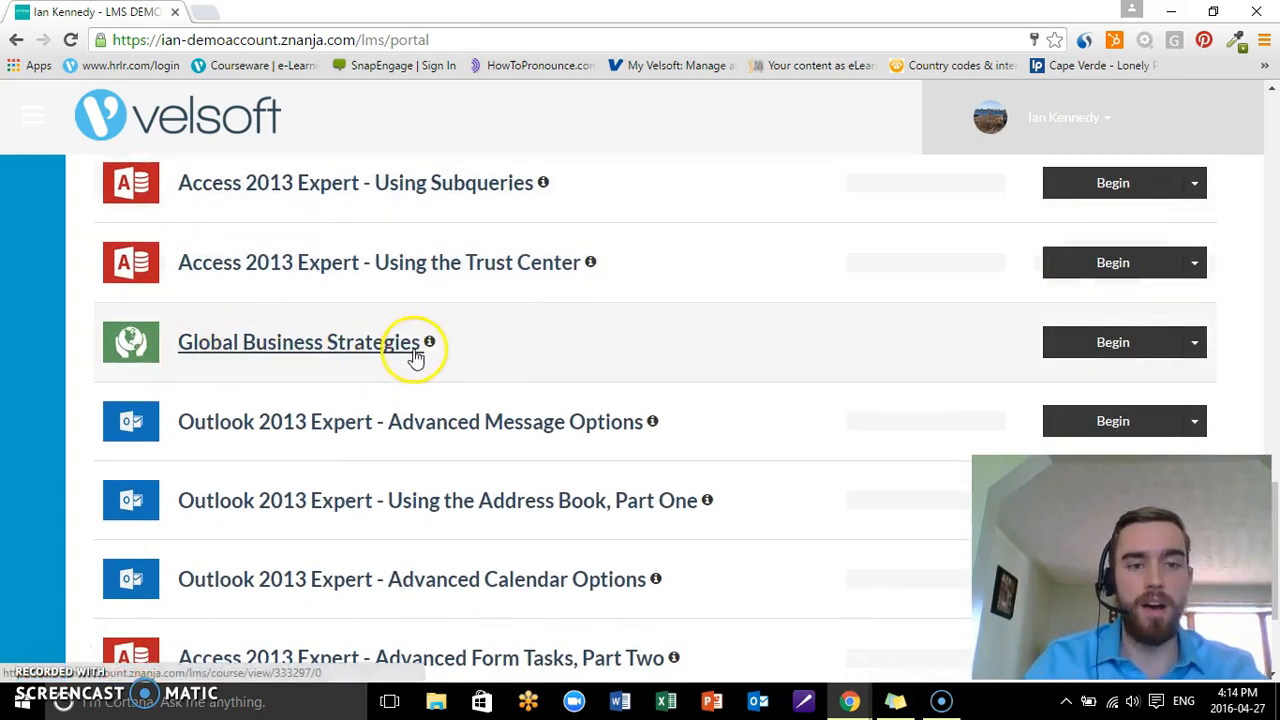
# - Start Global Business Strategies from the beginning and expand the course navigation panel
pyautogui.click(1194, 342)
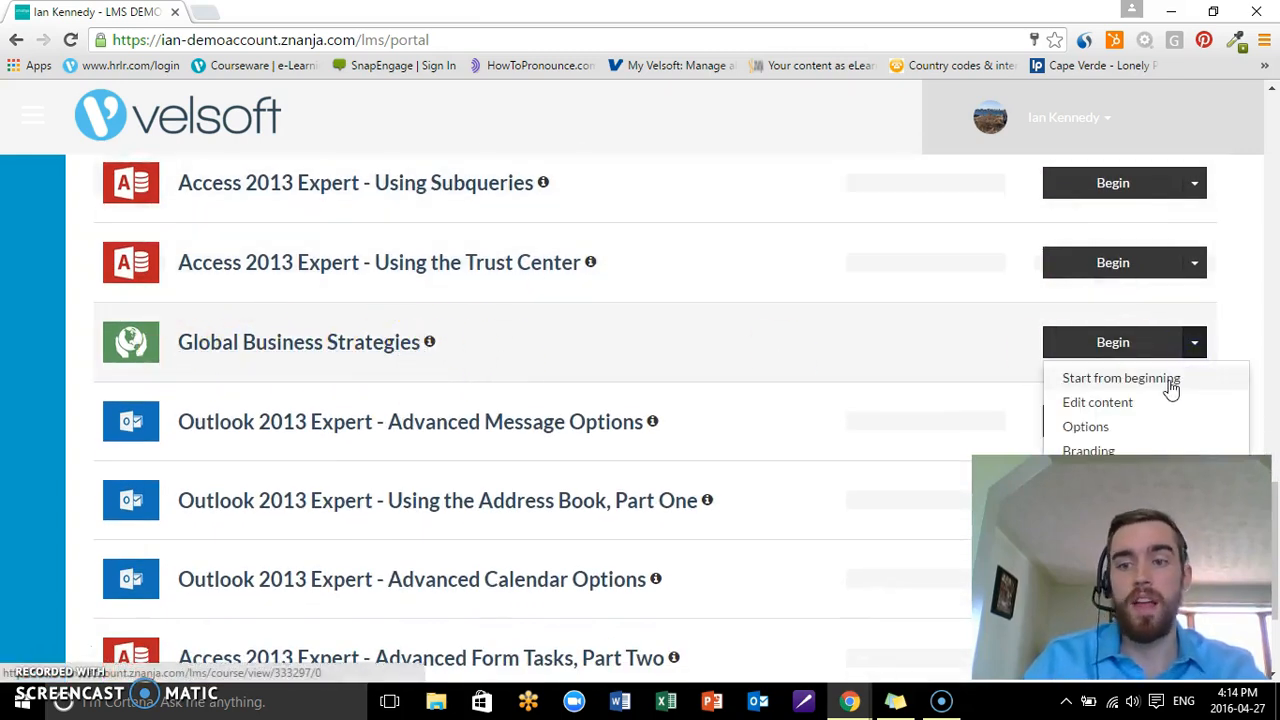
pyautogui.moveTo(1134, 342)
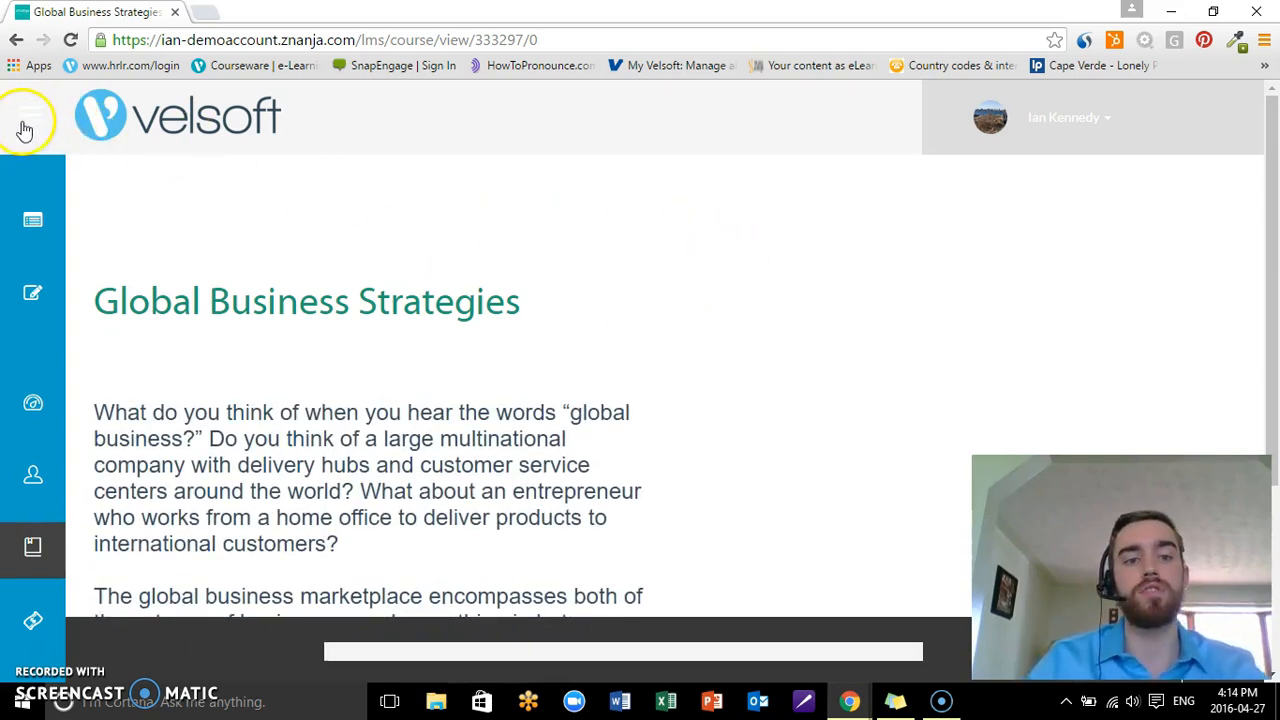
pyautogui.click(24, 120)
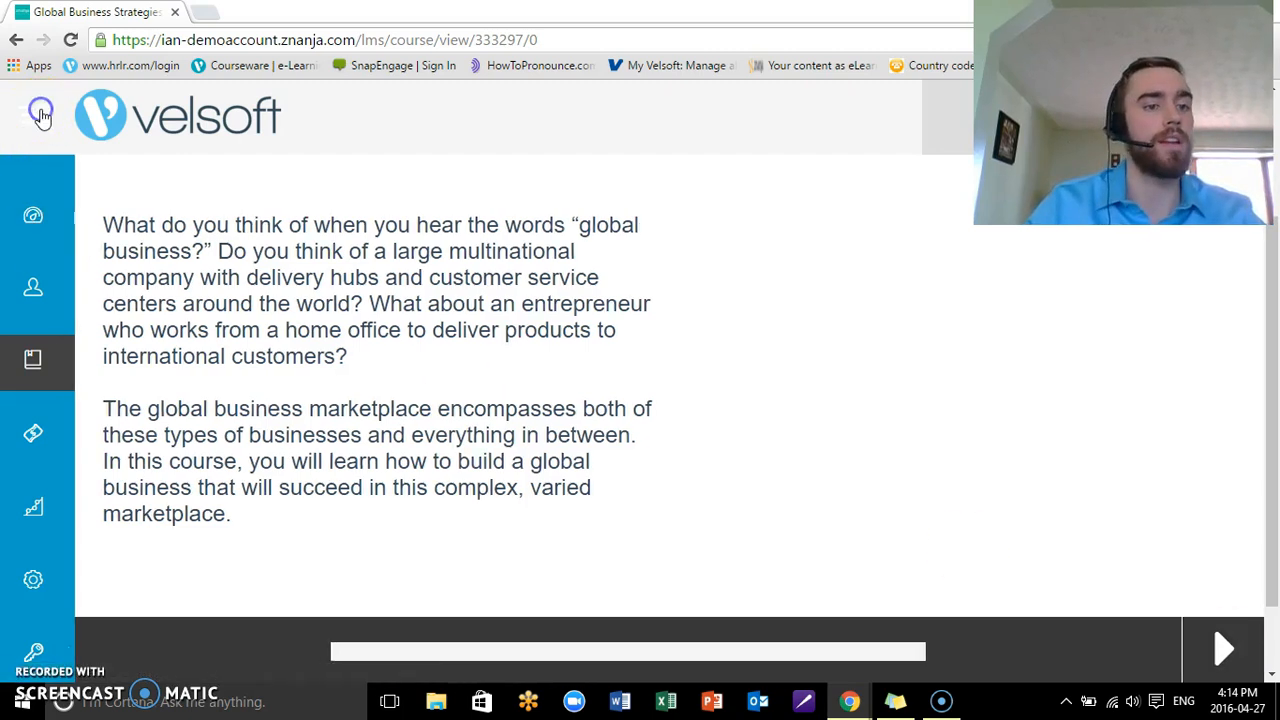
pyautogui.click(40, 114)
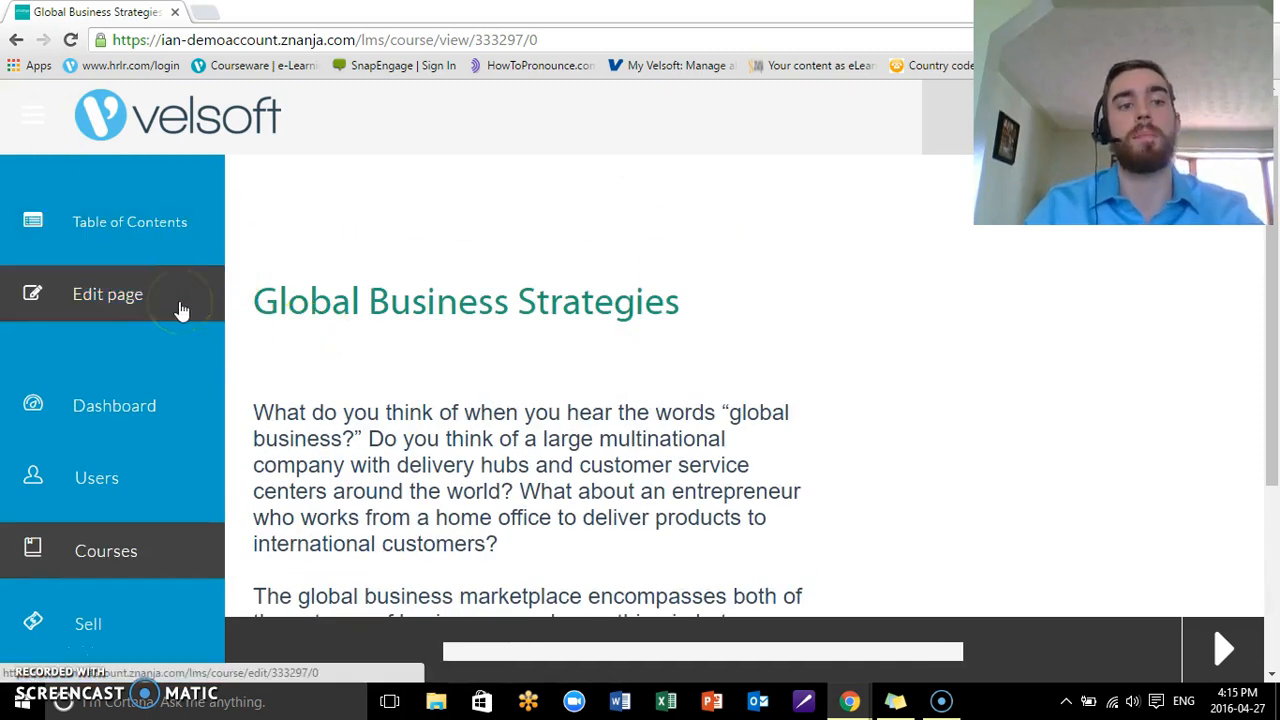
pyautogui.moveTo(120, 250)
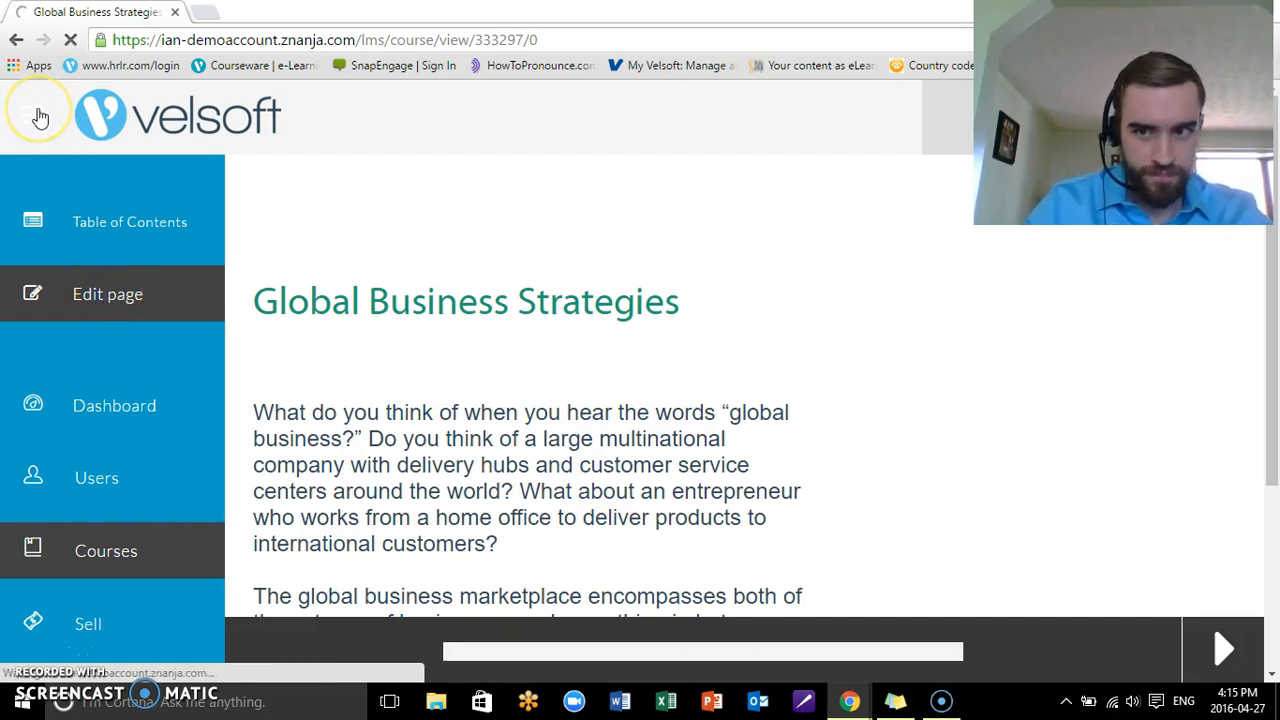
# - Edit the introductory page and accept the Good news! offer to switch editors
pyautogui.click(108, 292)
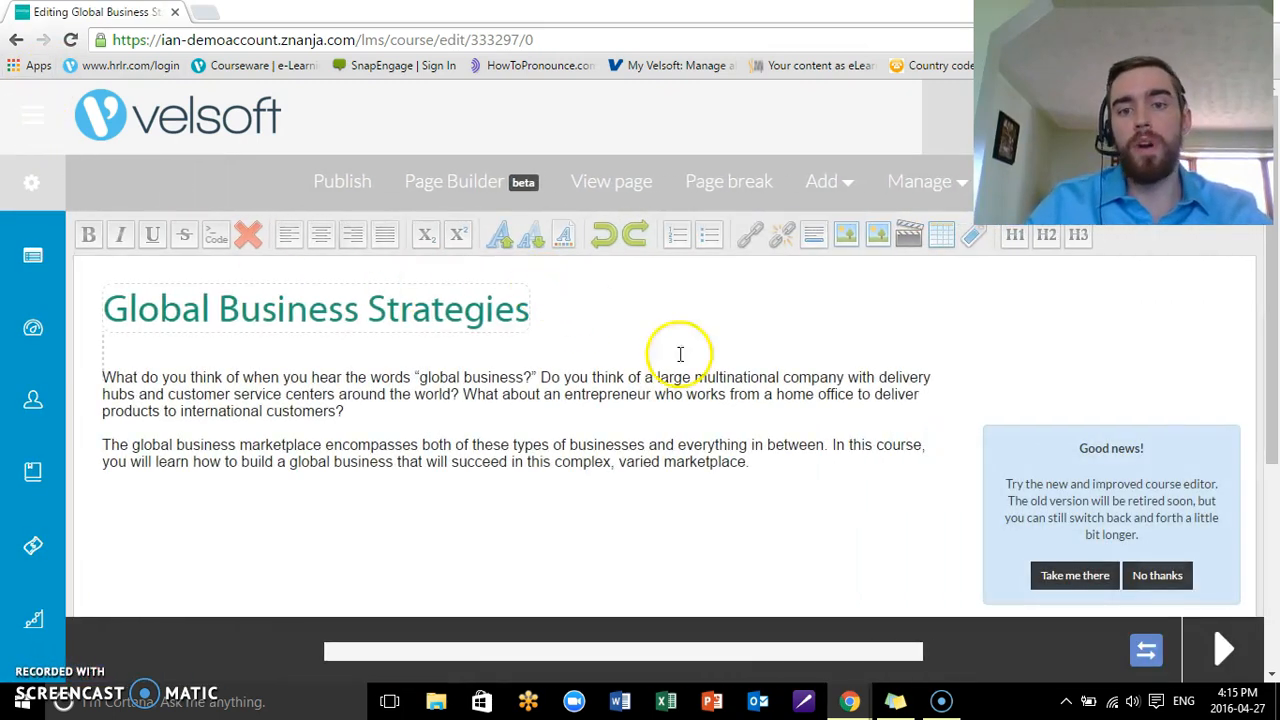
pyautogui.moveTo(430, 424)
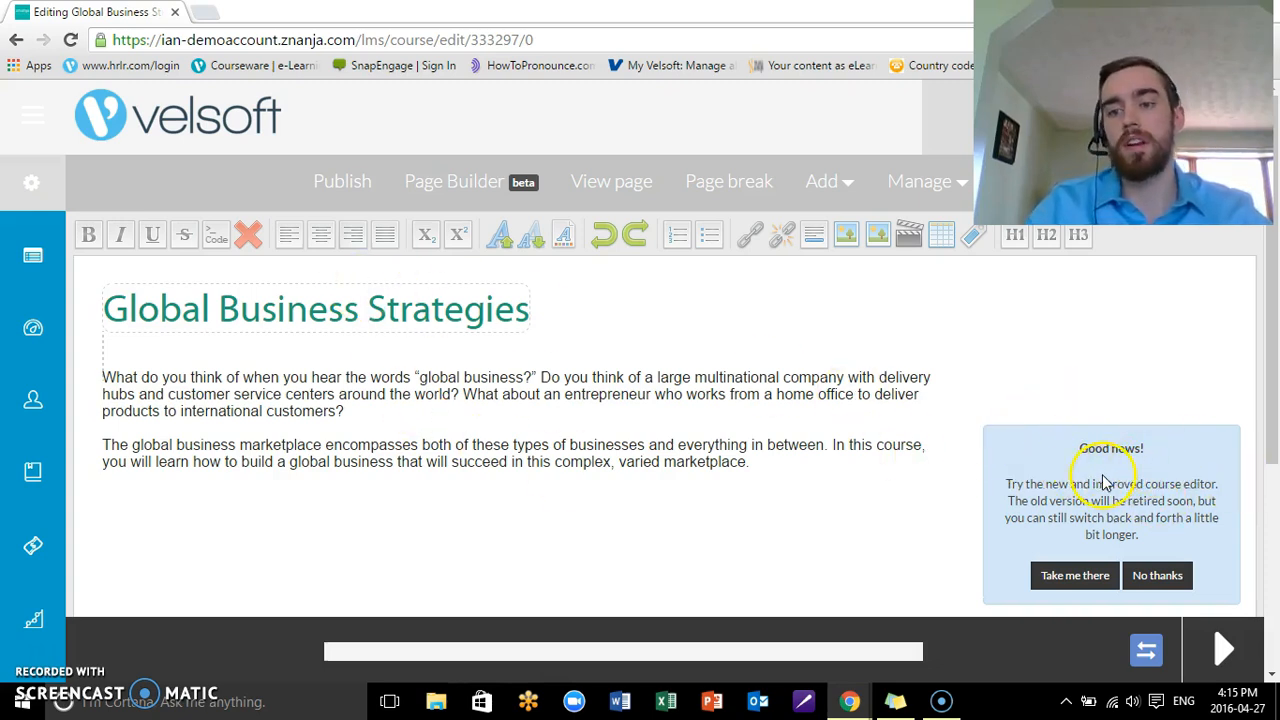
pyautogui.moveTo(1148, 448)
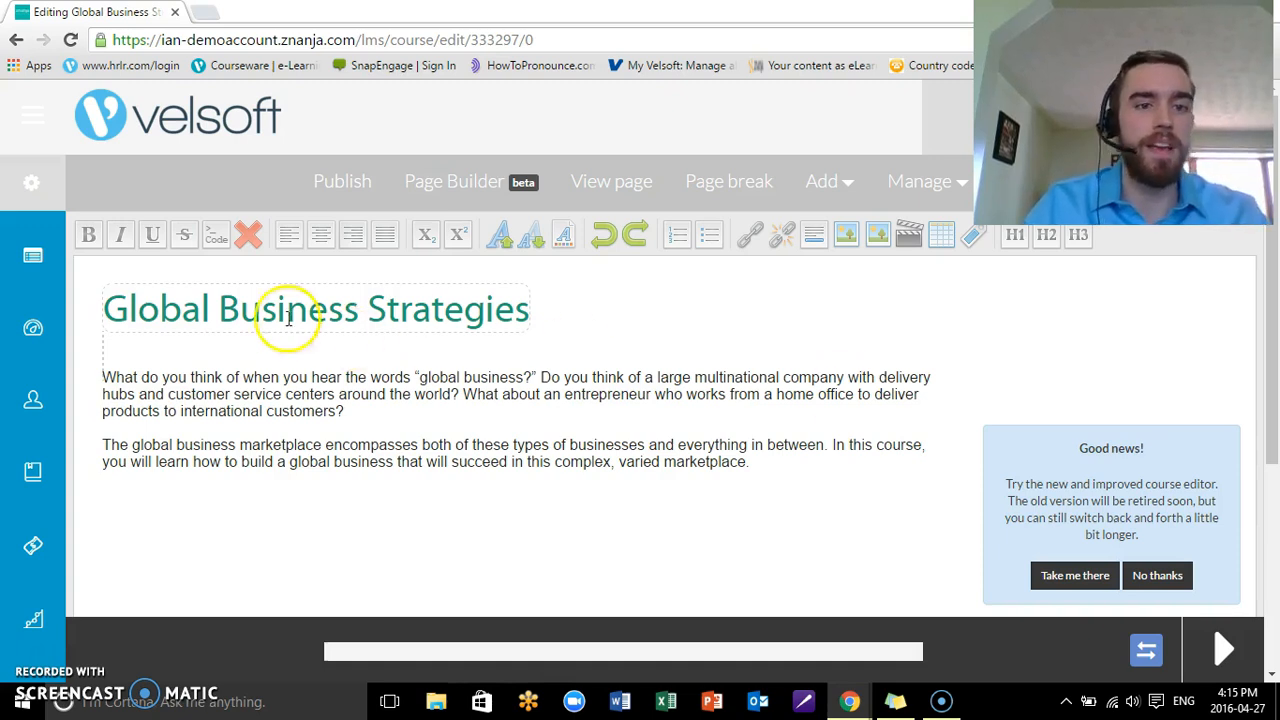
pyautogui.moveTo(408, 240)
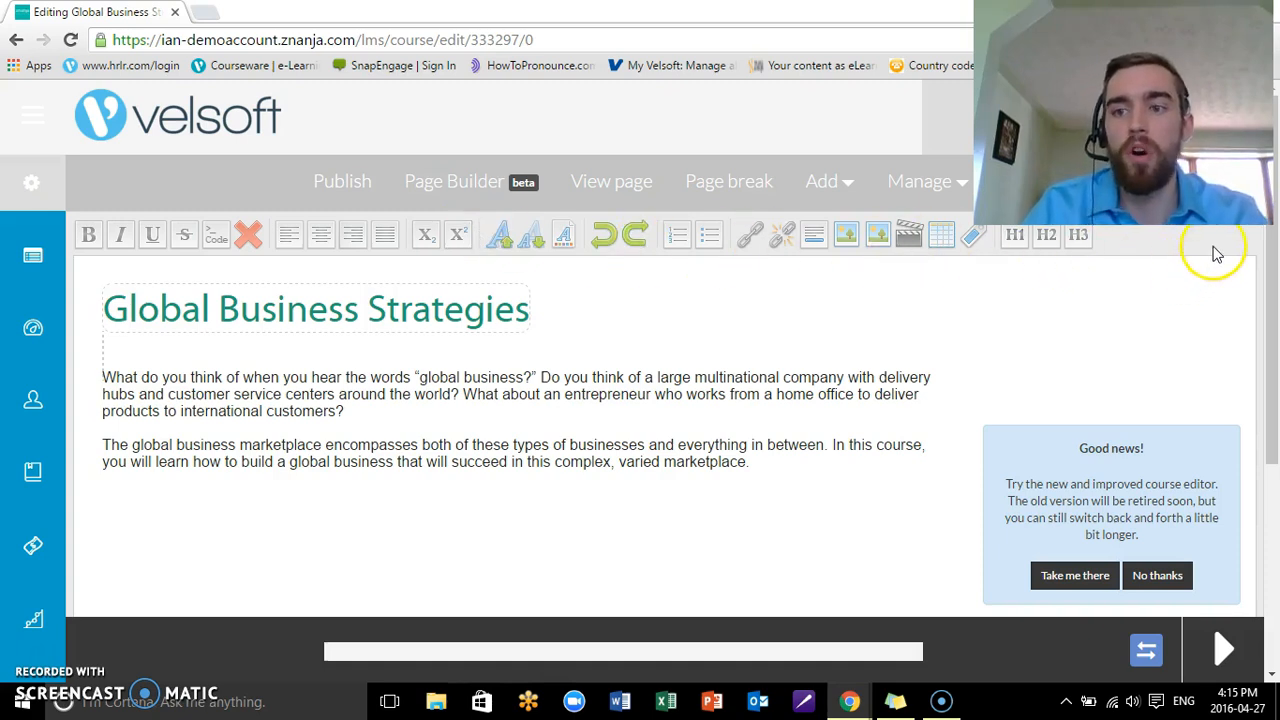
pyautogui.moveTo(1224, 240)
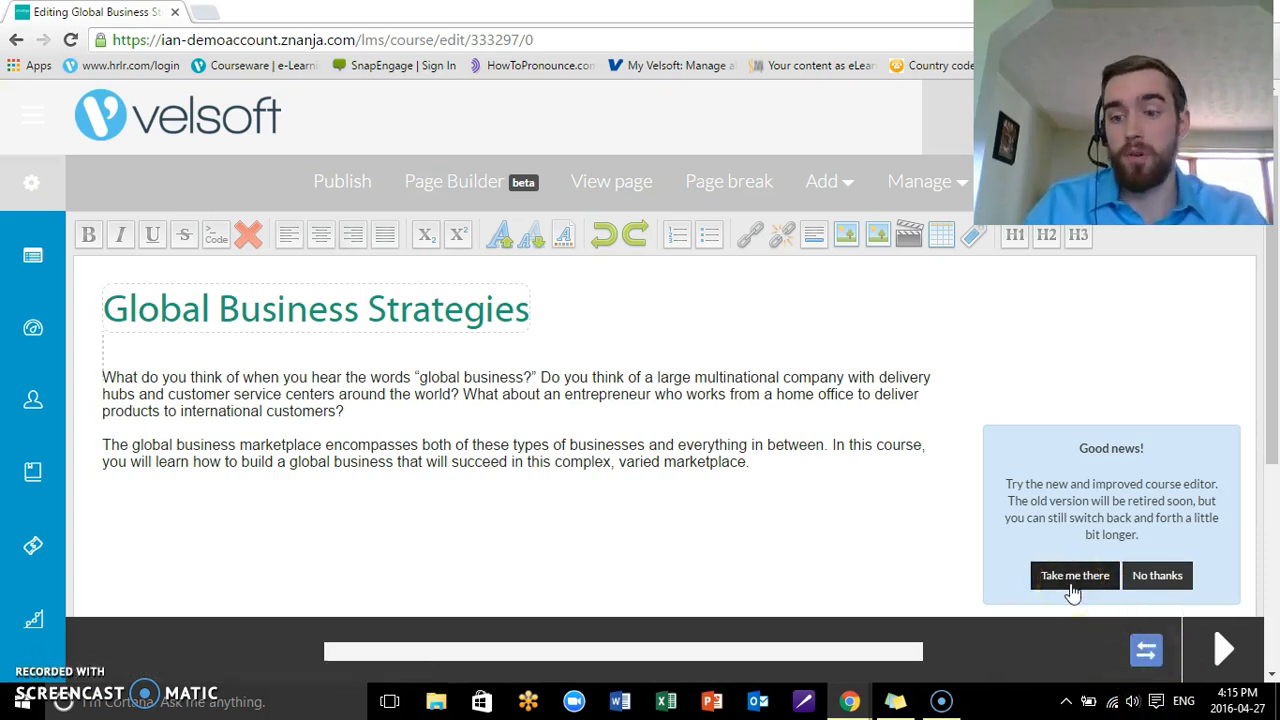
pyautogui.click(1074, 576)
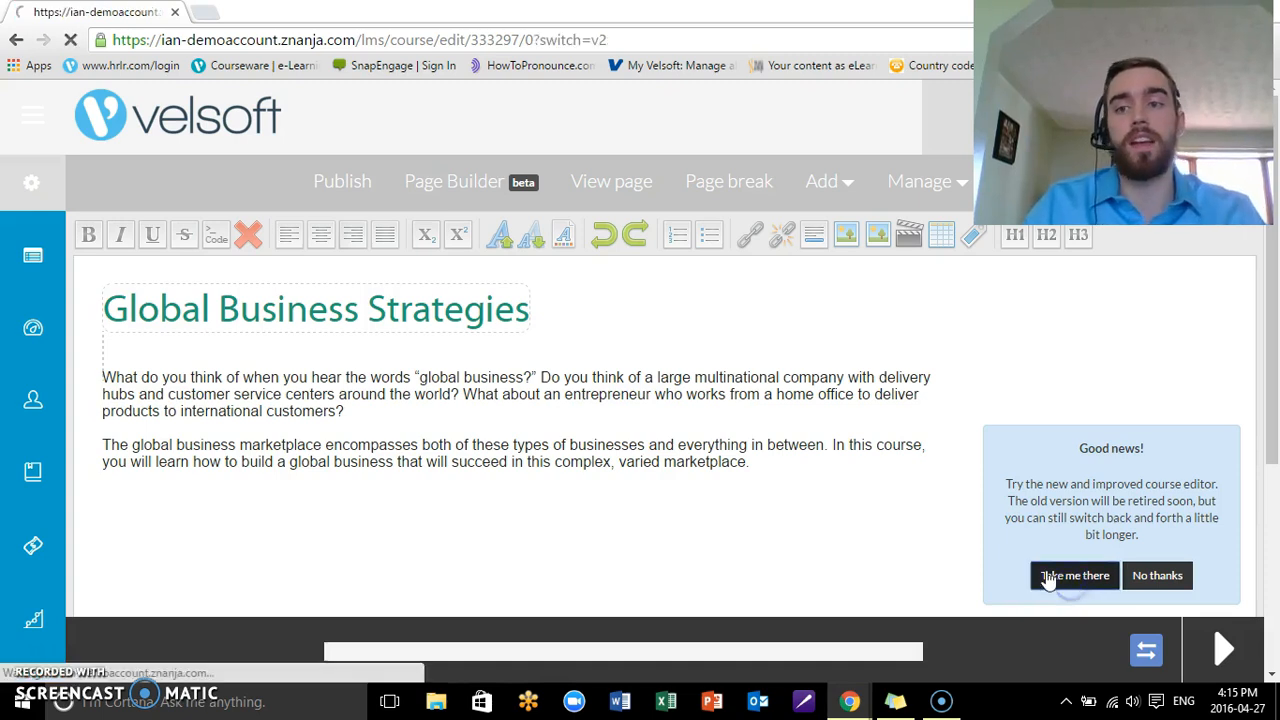
# - Review the Global Business Strategies page tools in the classic editor
pyautogui.click(1074, 576)
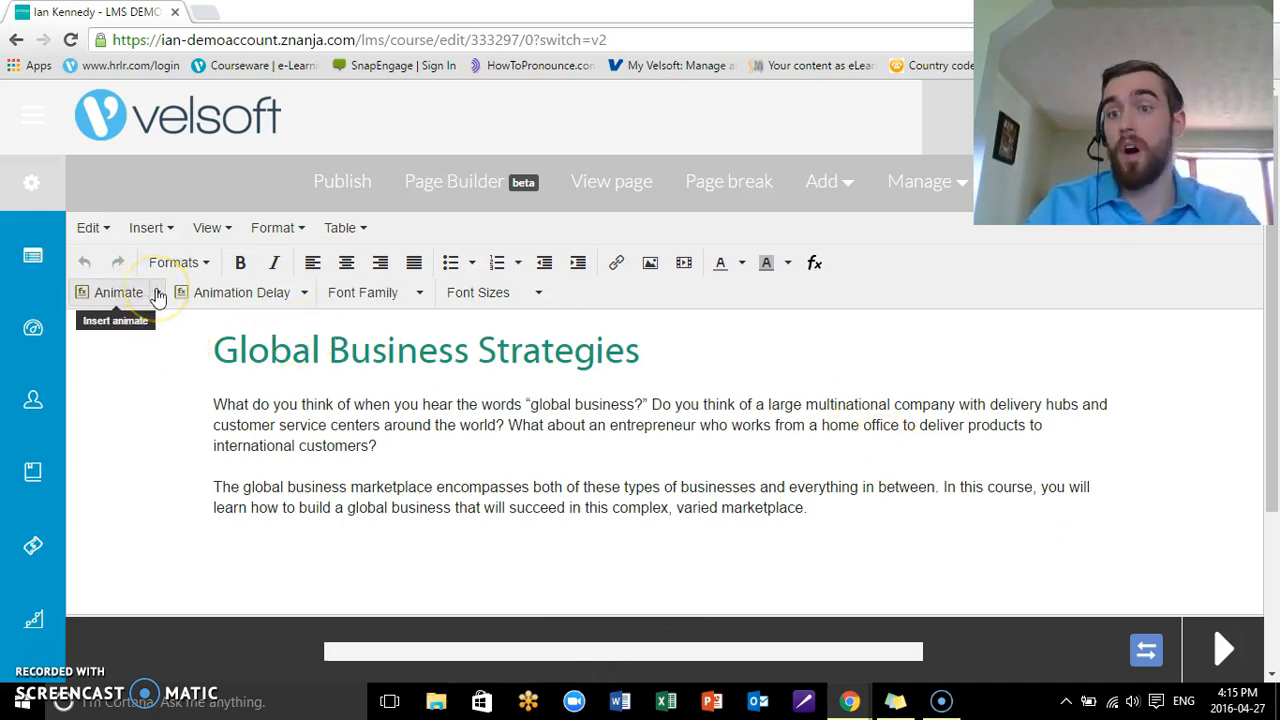
pyautogui.click(156, 292)
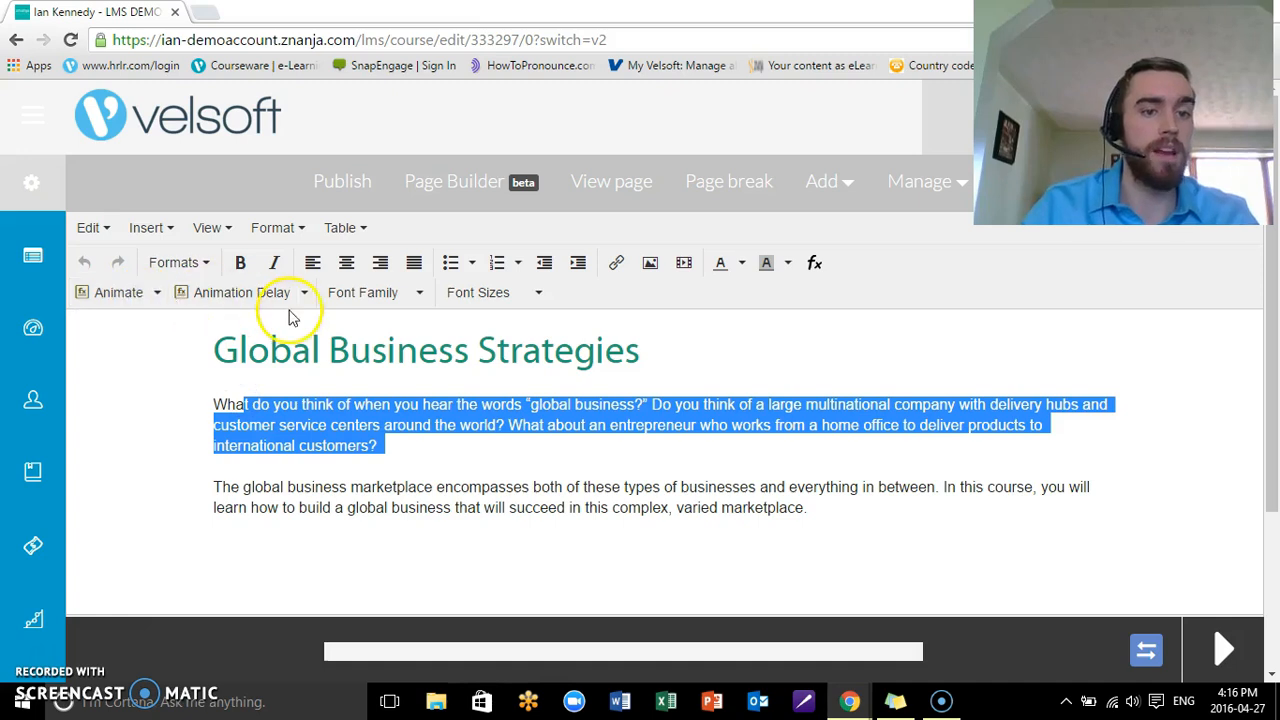
pyautogui.click(304, 292)
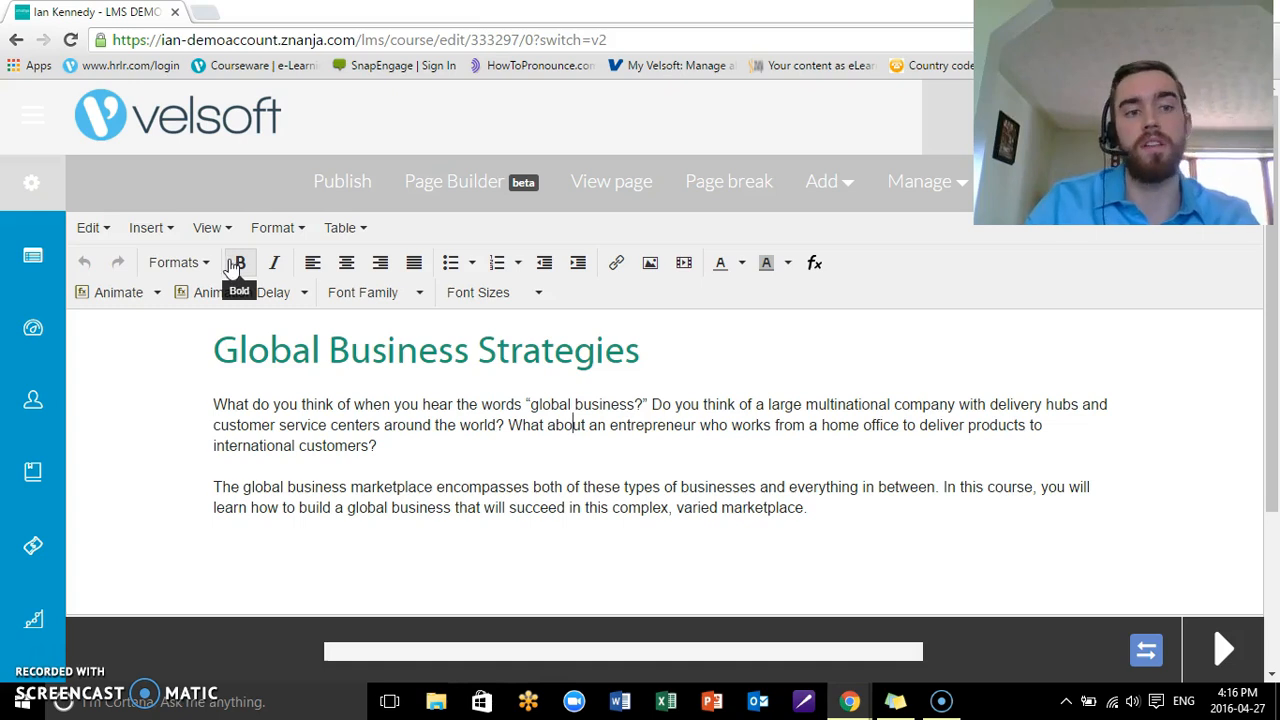
pyautogui.click(146, 228)
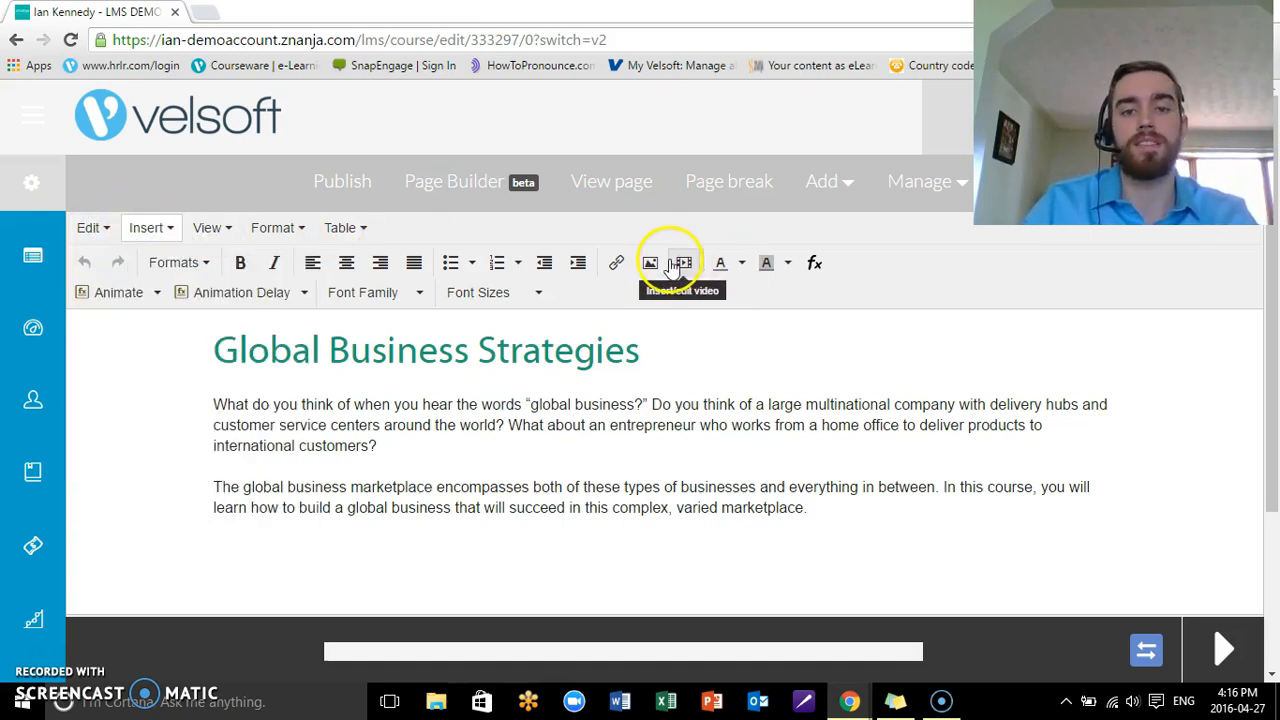
pyautogui.moveTo(490, 292)
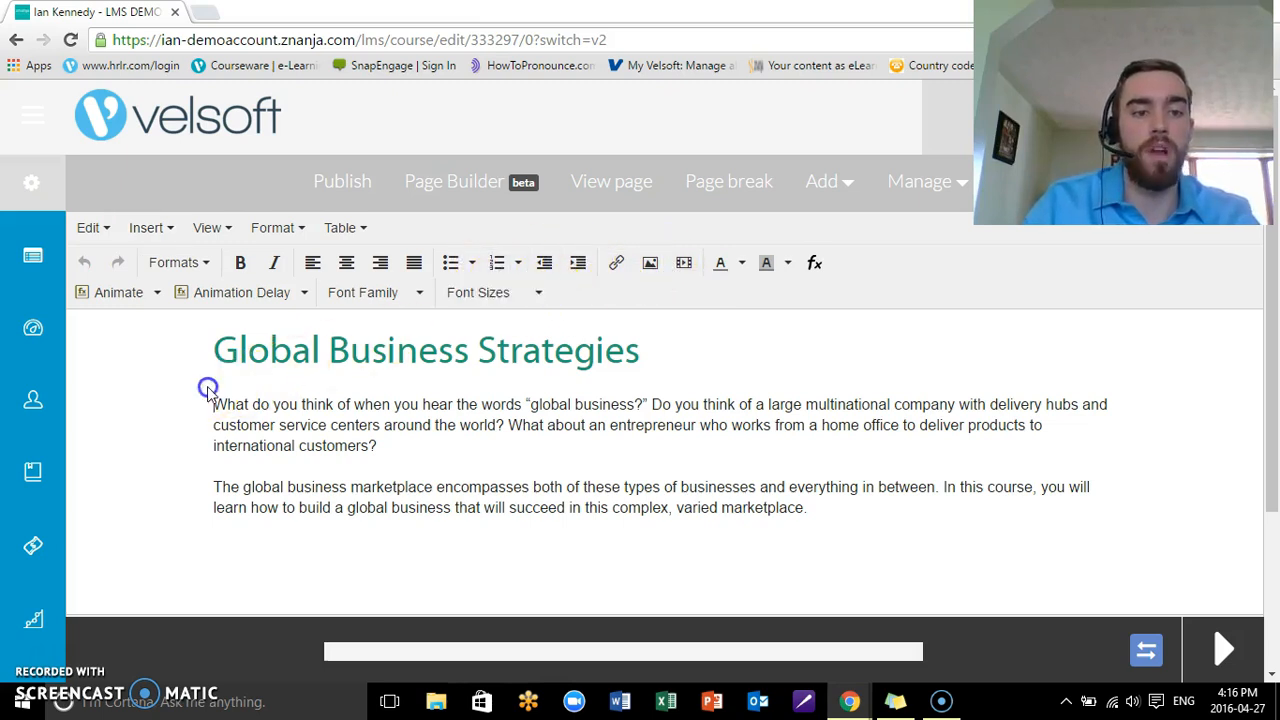
# - Remove the numbered list formatting from the first introductory paragraph
pyautogui.click(496, 262)
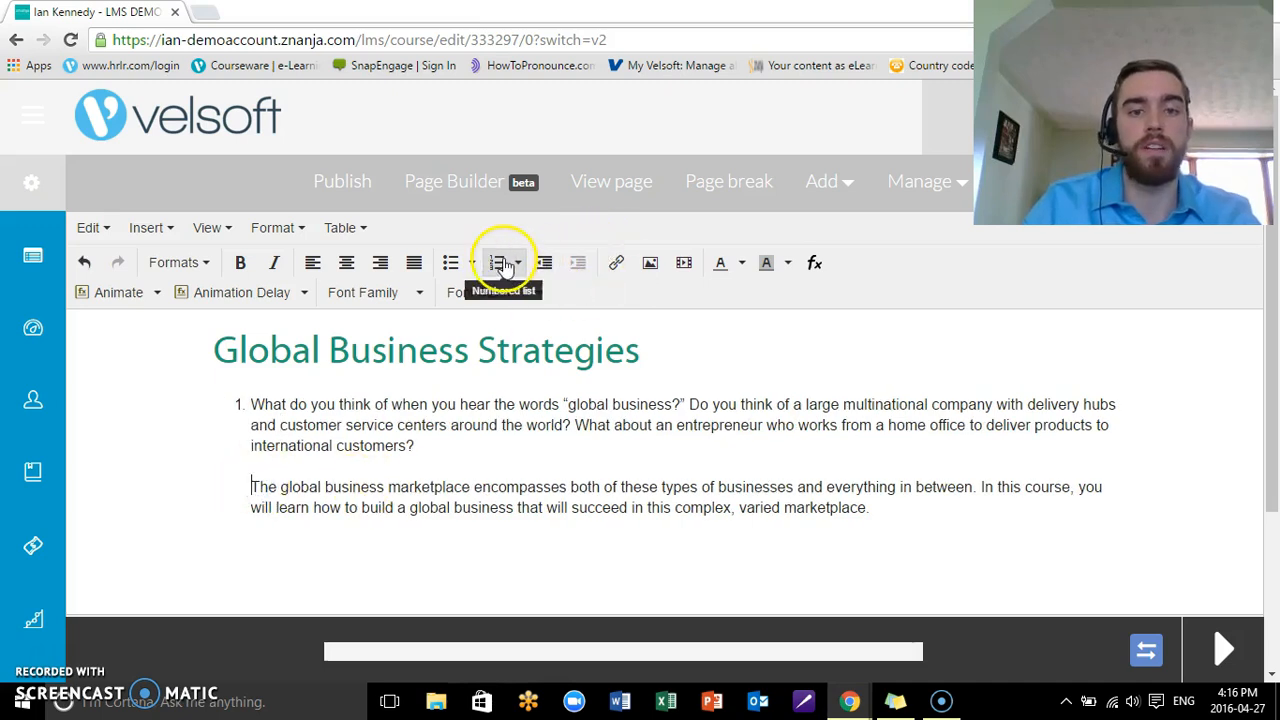
pyautogui.click(504, 262)
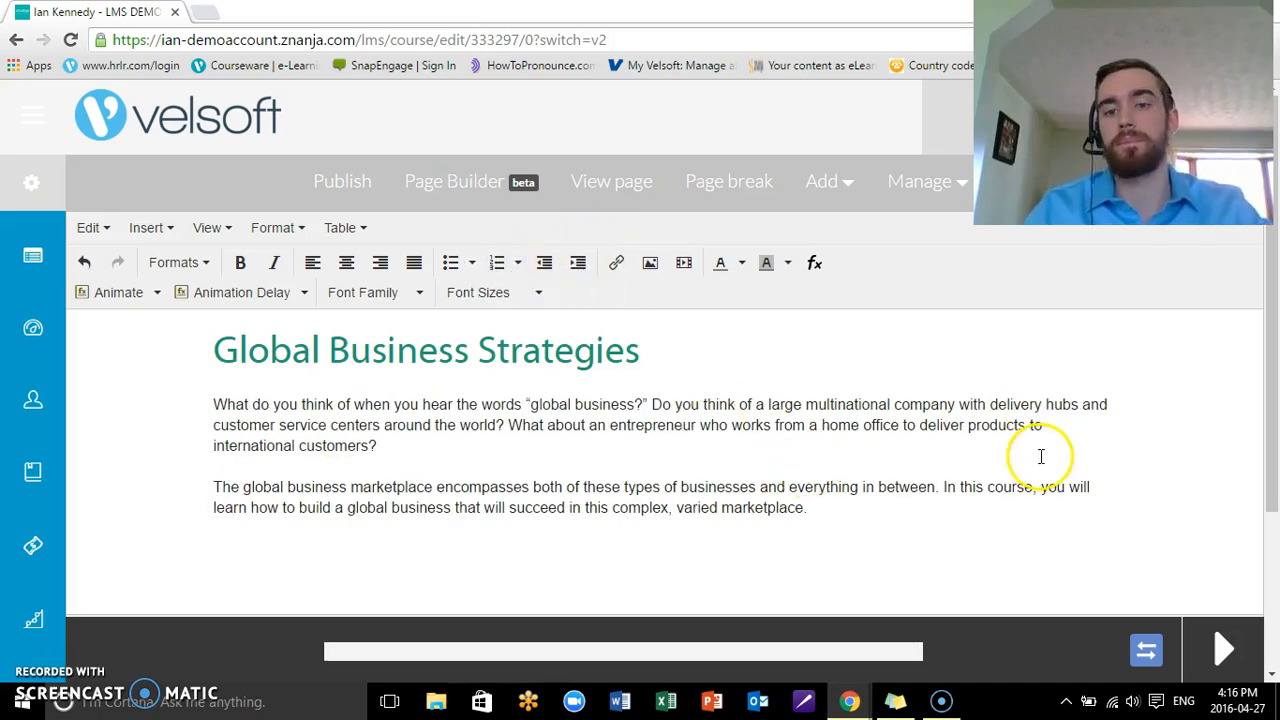
pyautogui.moveTo(1028, 434)
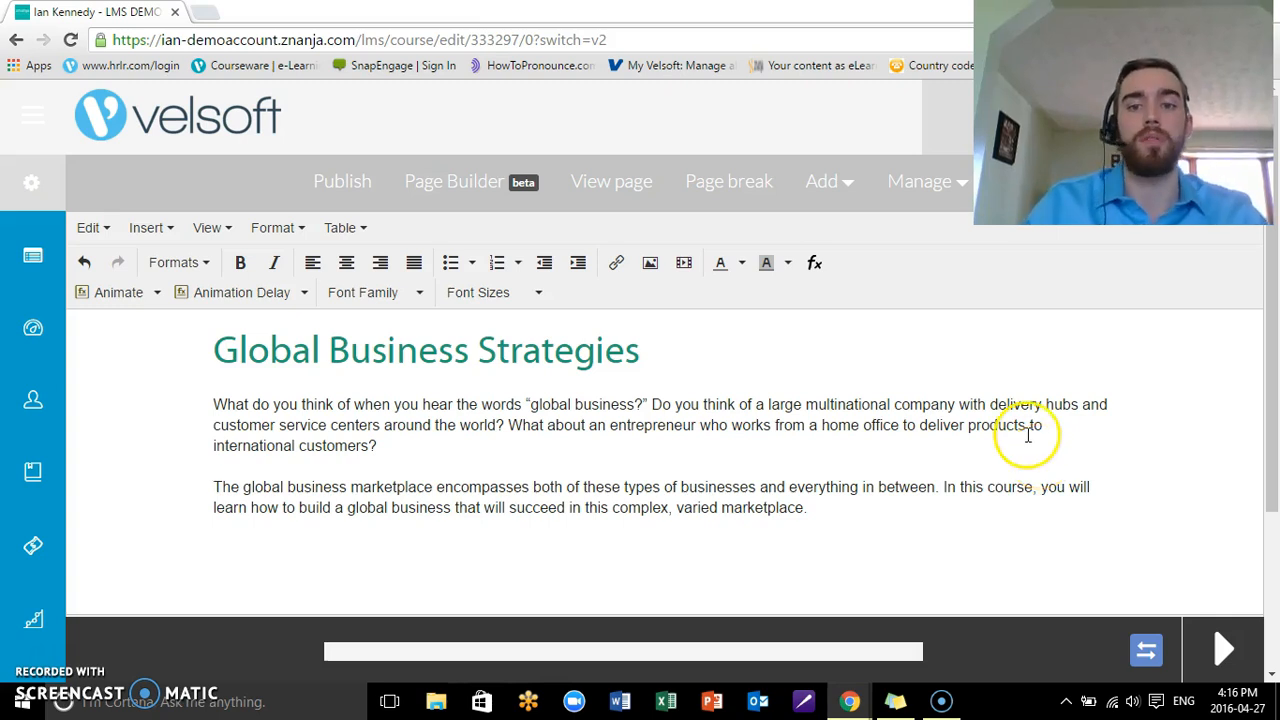
pyautogui.moveTo(956, 376)
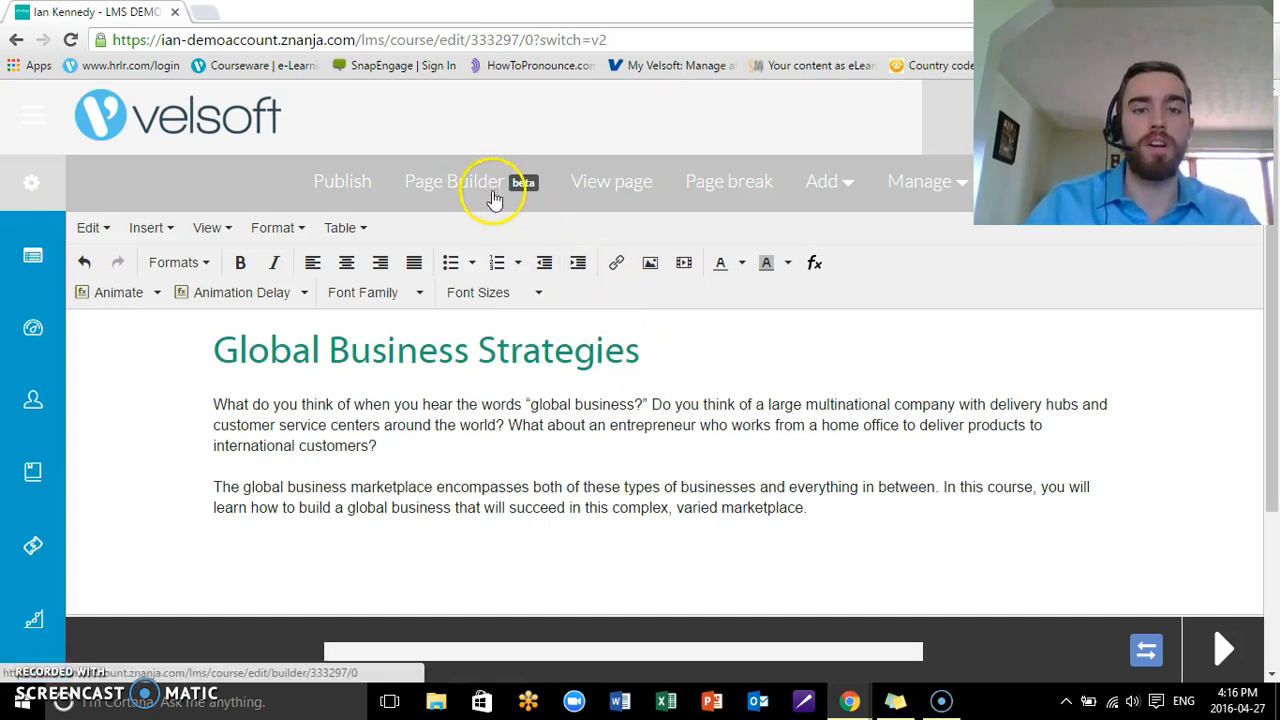
# - Leave the classic editor despite unsaved changes and load the page in Page Builder
pyautogui.click(452, 180)
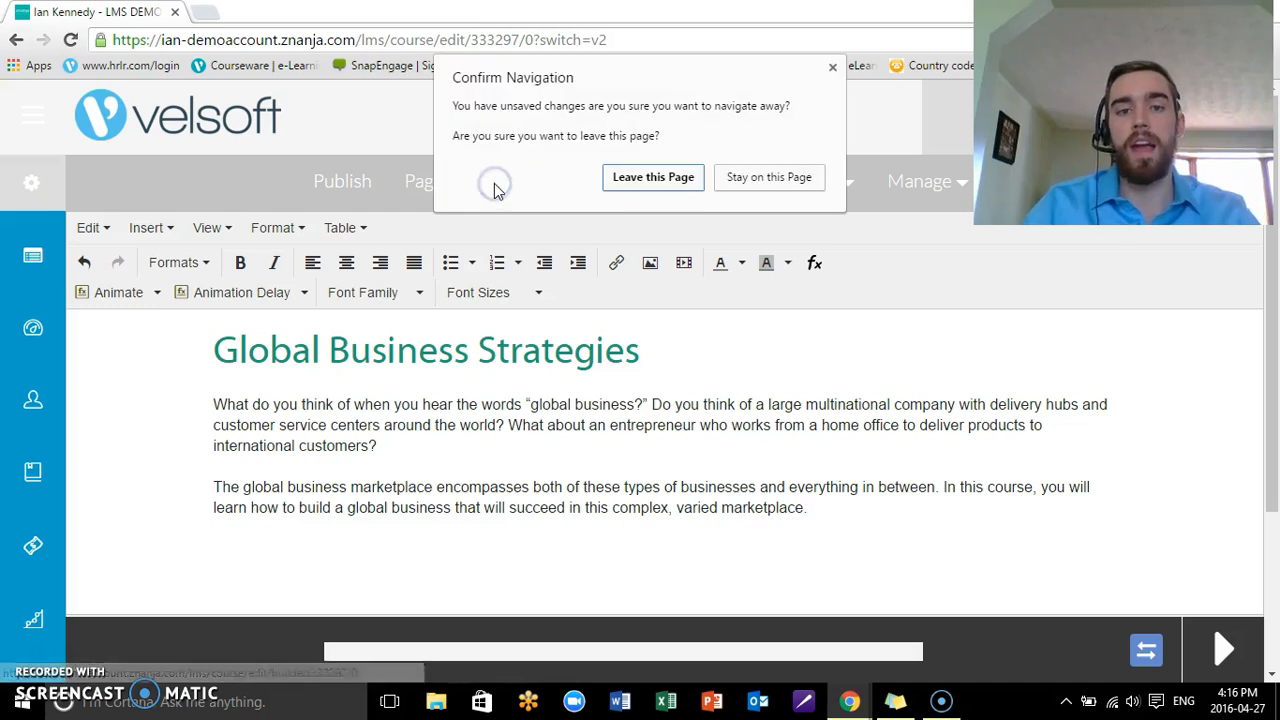
pyautogui.click(652, 176)
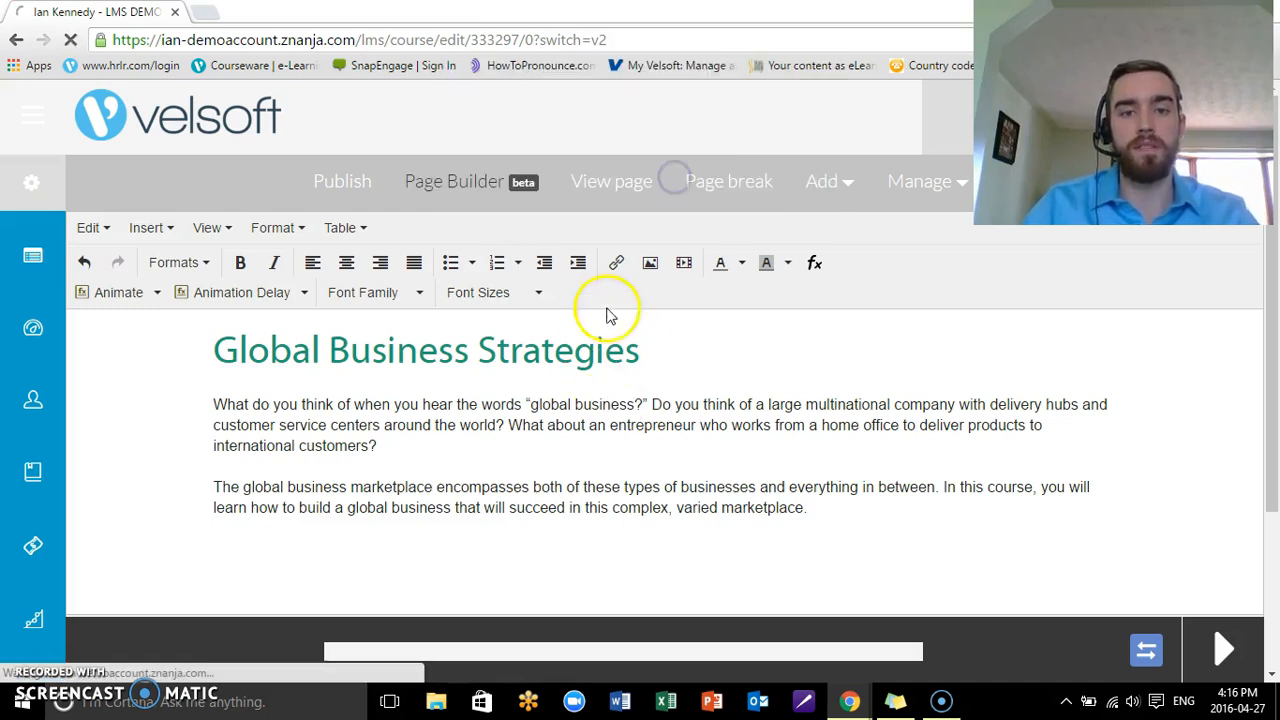
pyautogui.click(452, 180)
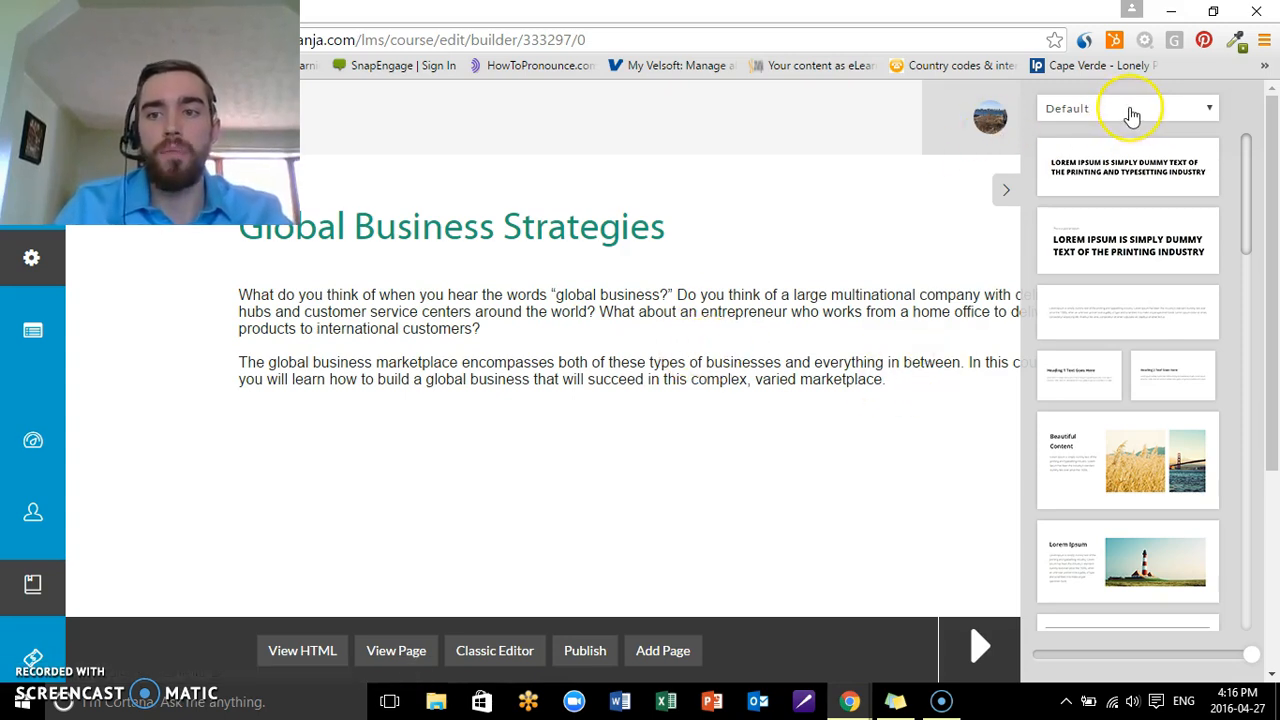
pyautogui.moveTo(1130, 110)
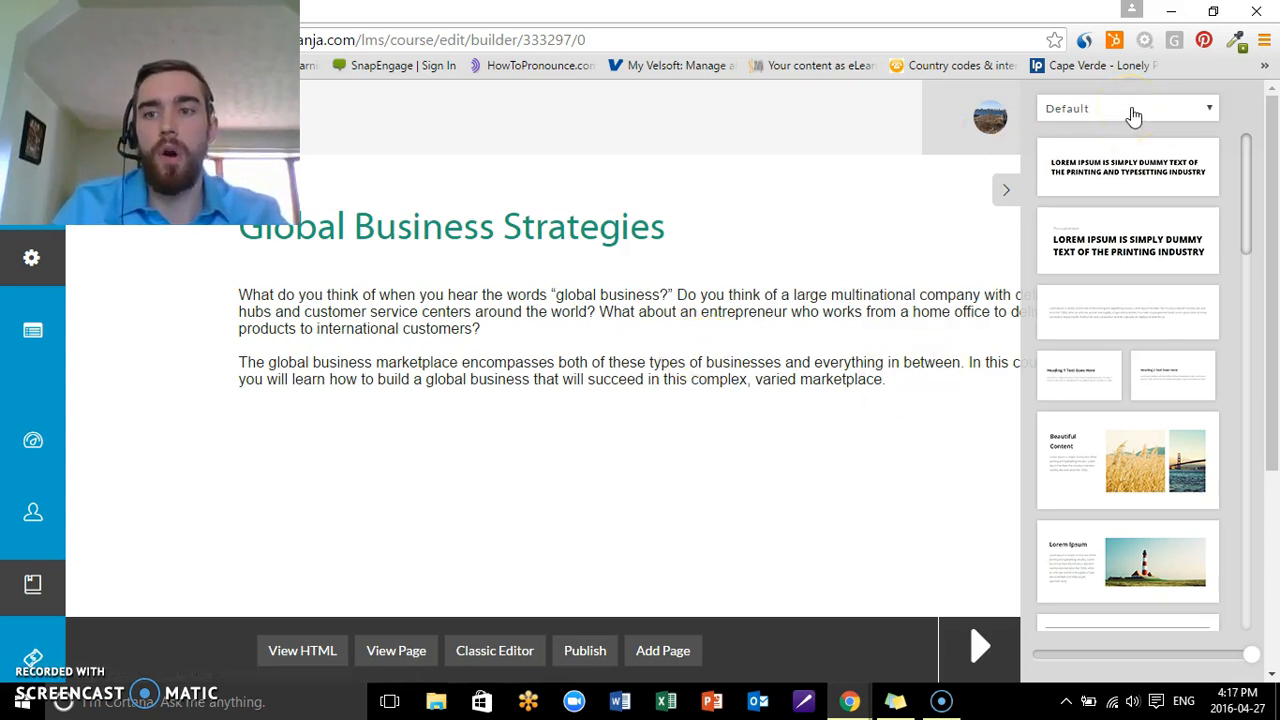
# - Browse the block panel by category, then return the filter to All block types
pyautogui.click(1128, 108)
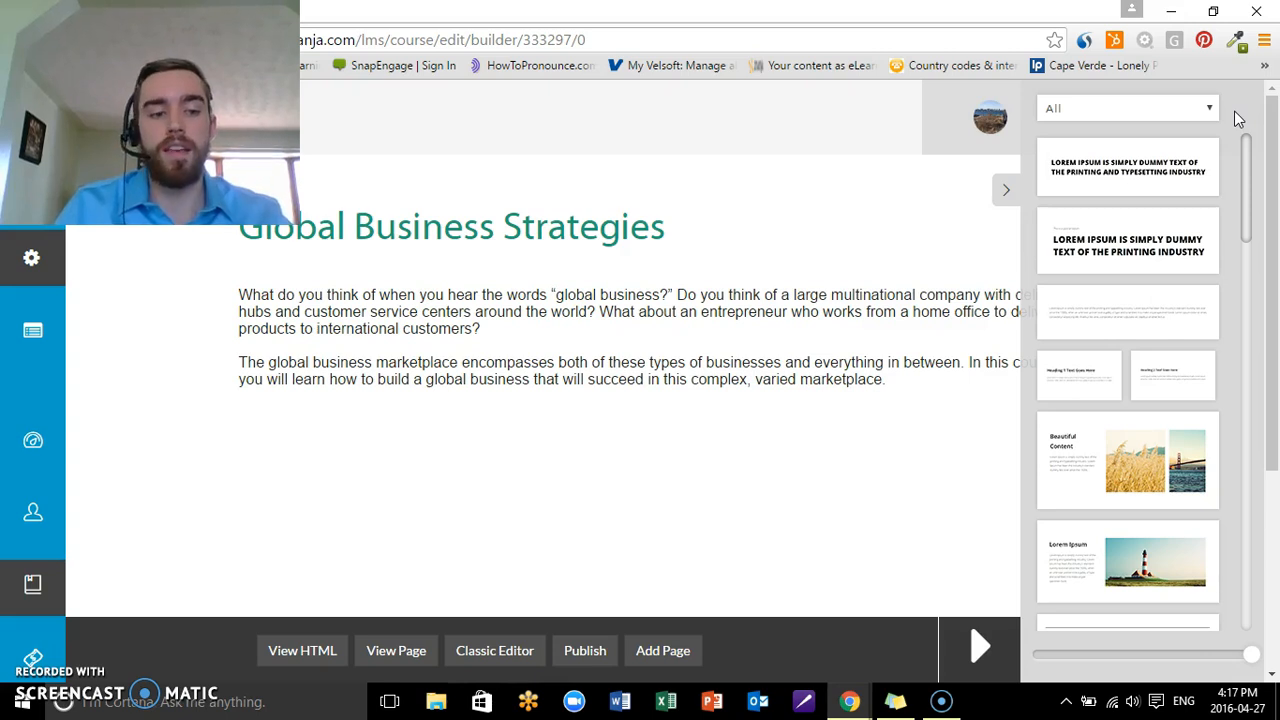
pyautogui.scroll(-3)
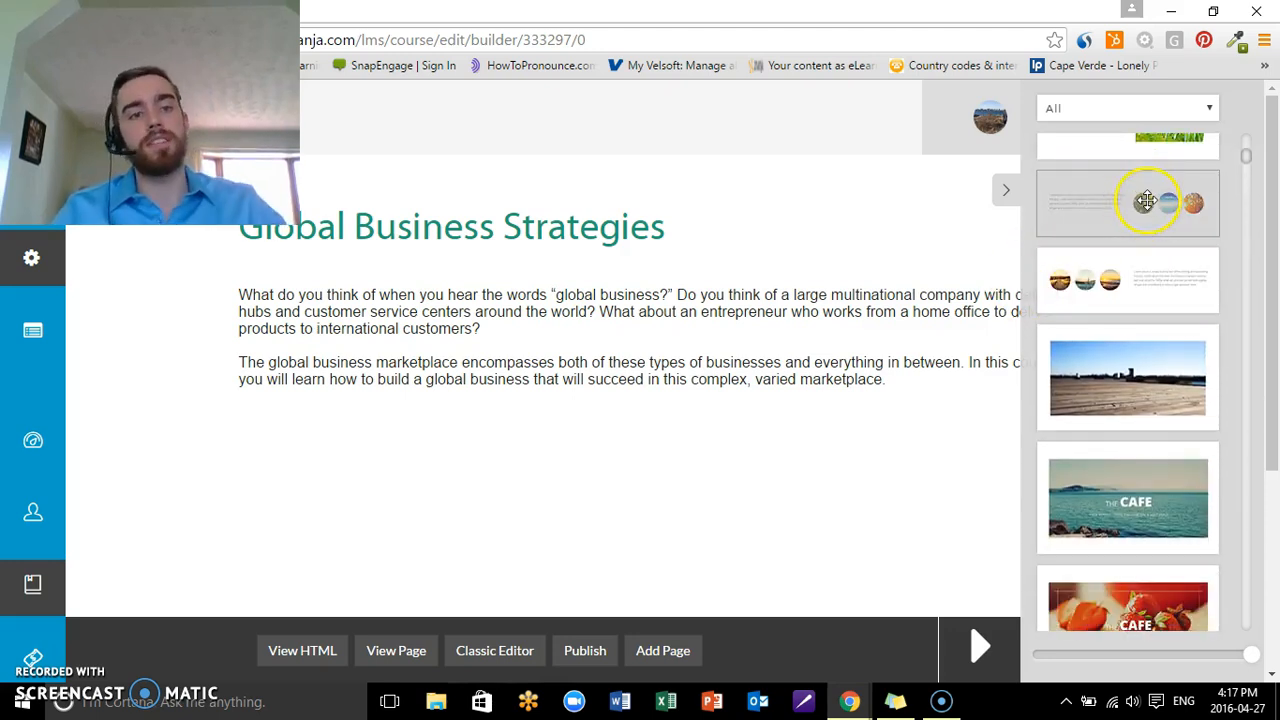
pyautogui.moveTo(1144, 200)
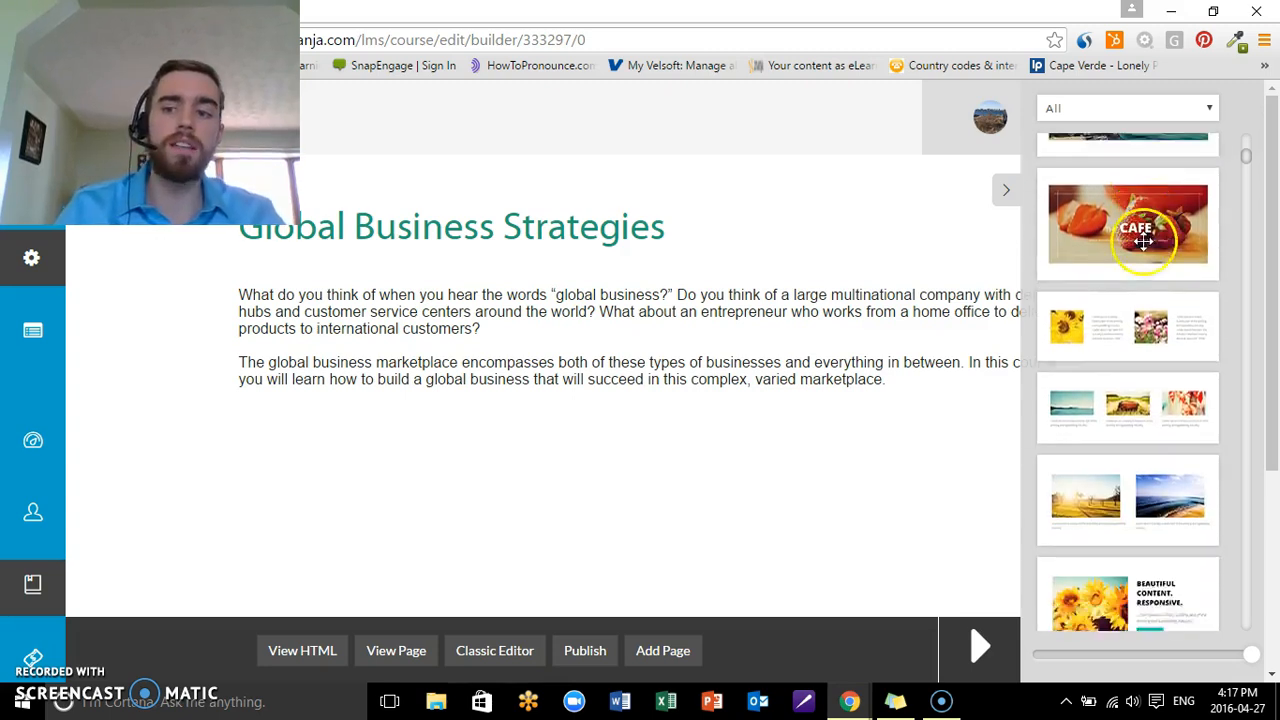
pyautogui.click(1128, 108)
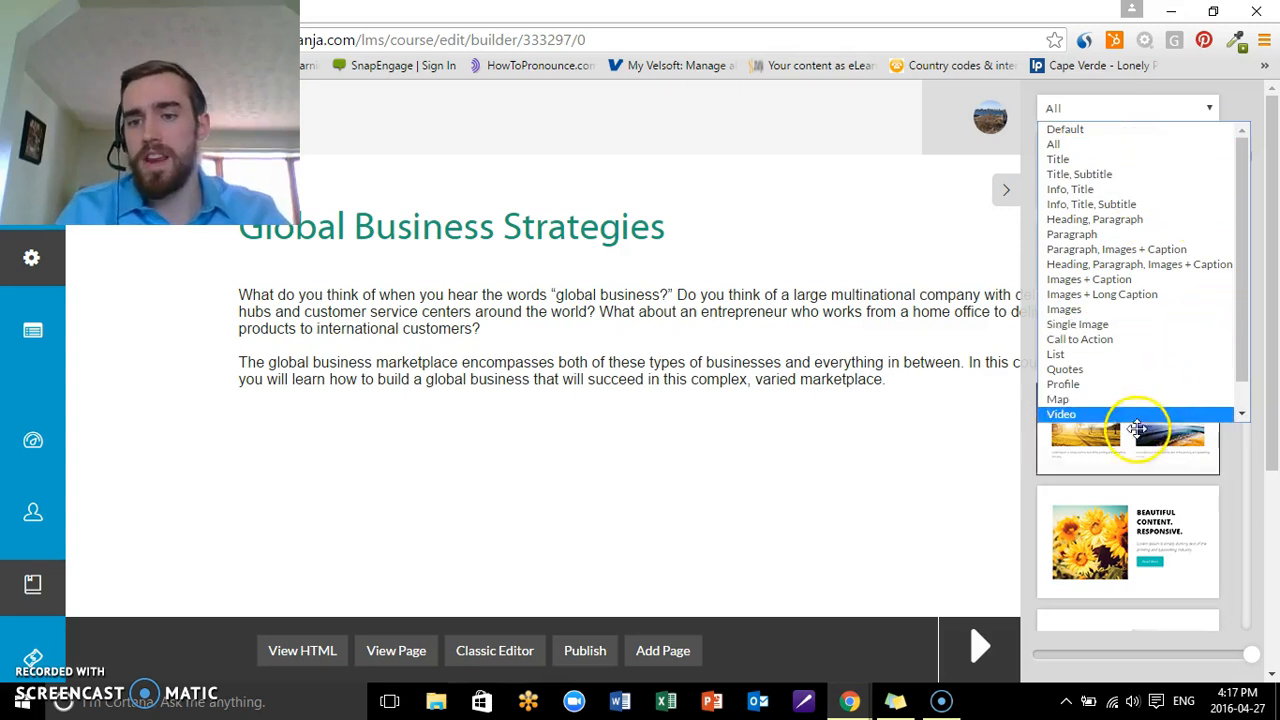
pyautogui.click(1056, 400)
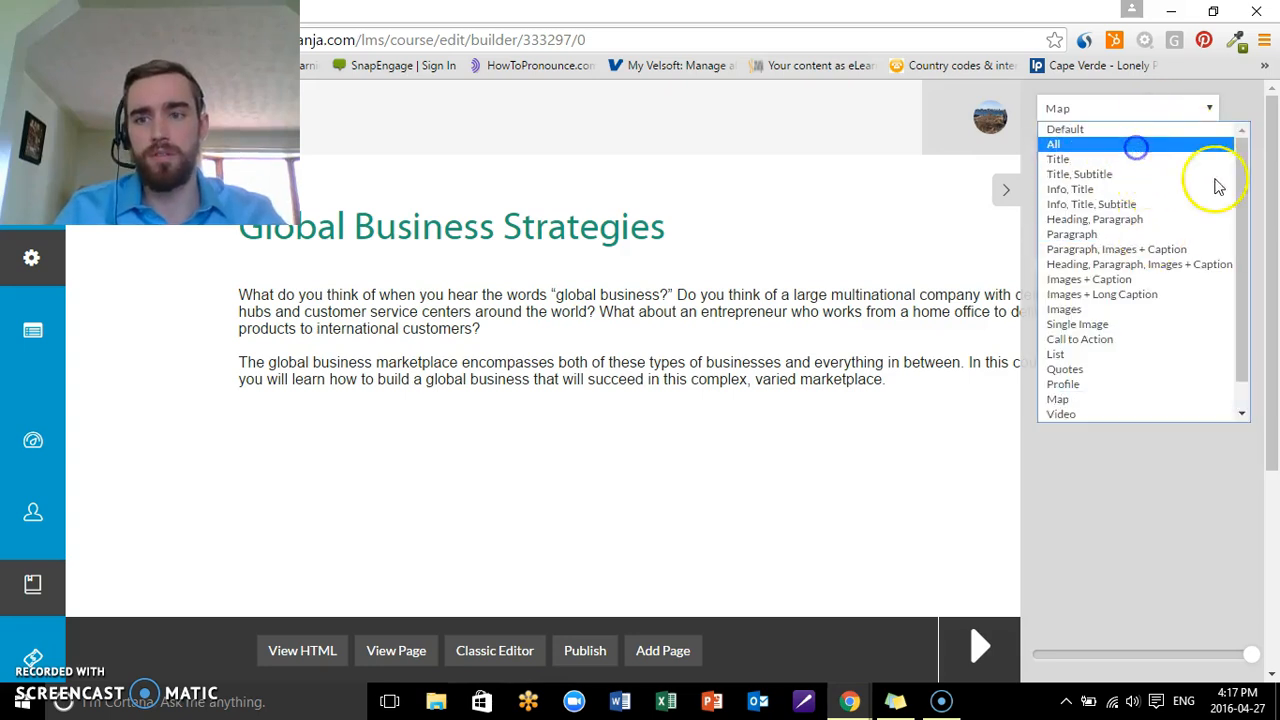
pyautogui.click(1052, 144)
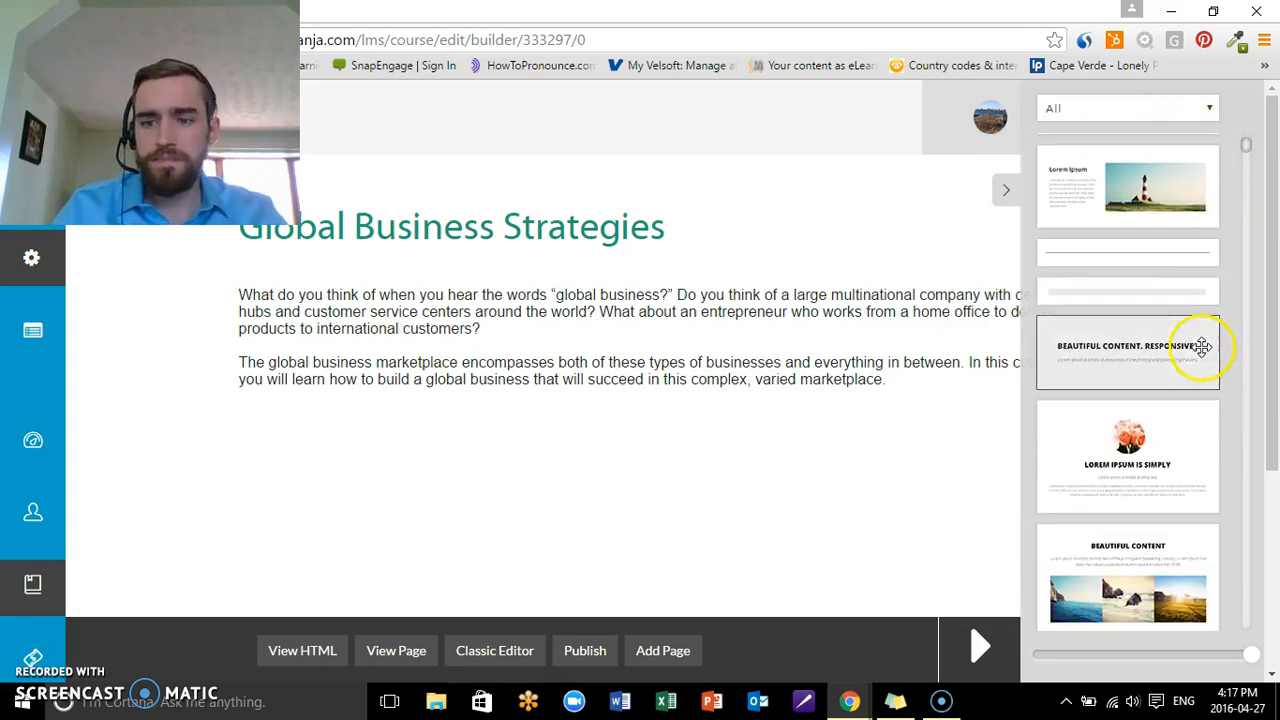
pyautogui.scroll(-3)
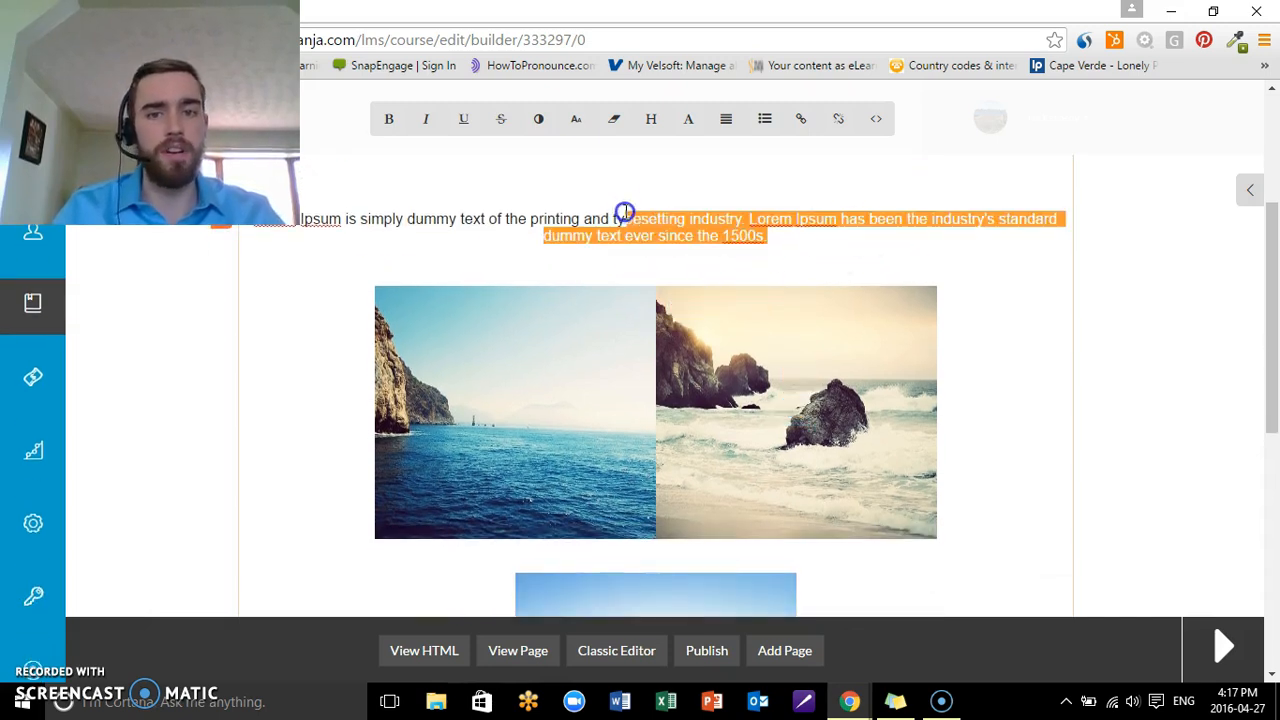
# - Add the text-with-two-images block, replace its paragraph with 'tydfbdfbdftb', and check the left photo's settings unchanged
pyautogui.write('tydfbdfbdftb')
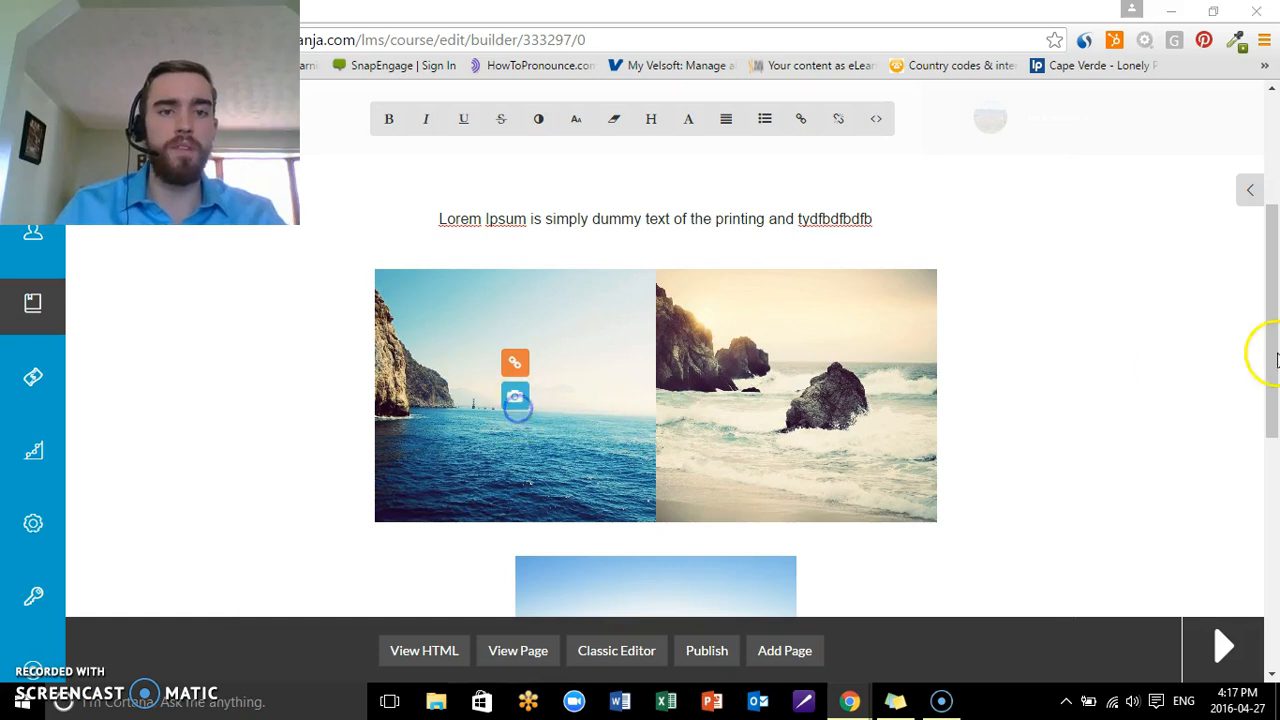
pyautogui.click(516, 400)
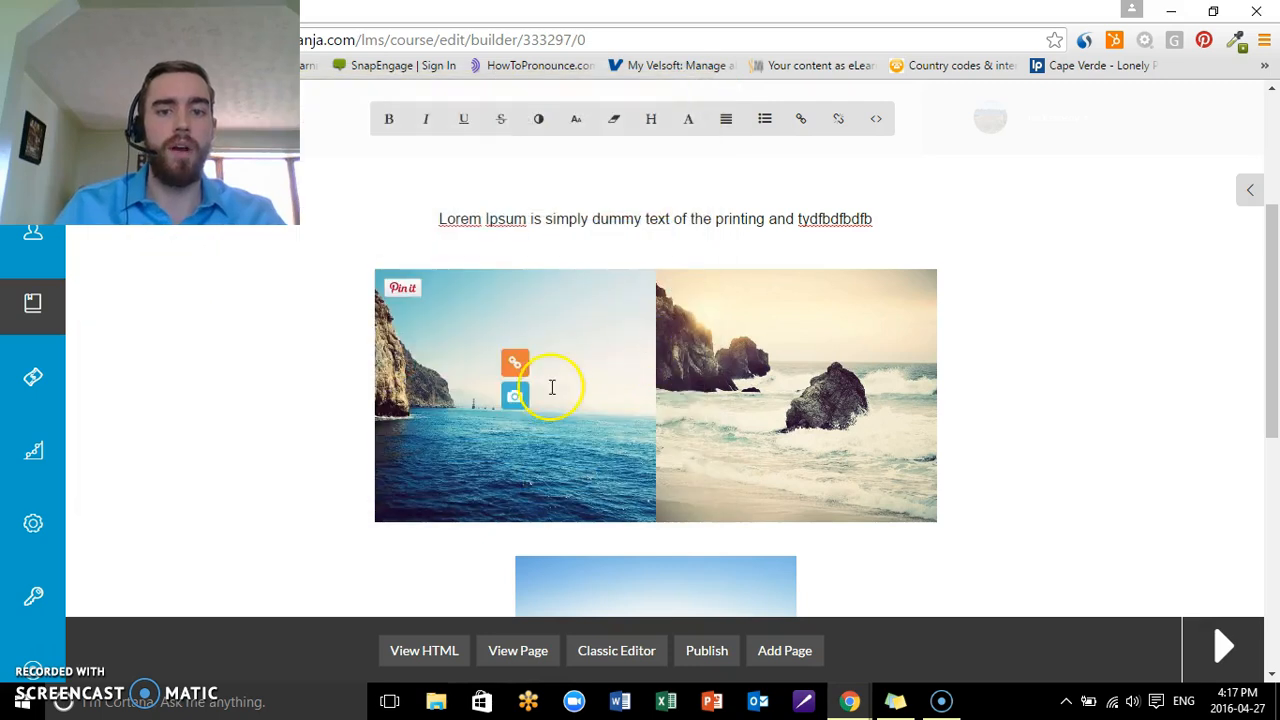
pyautogui.click(516, 362)
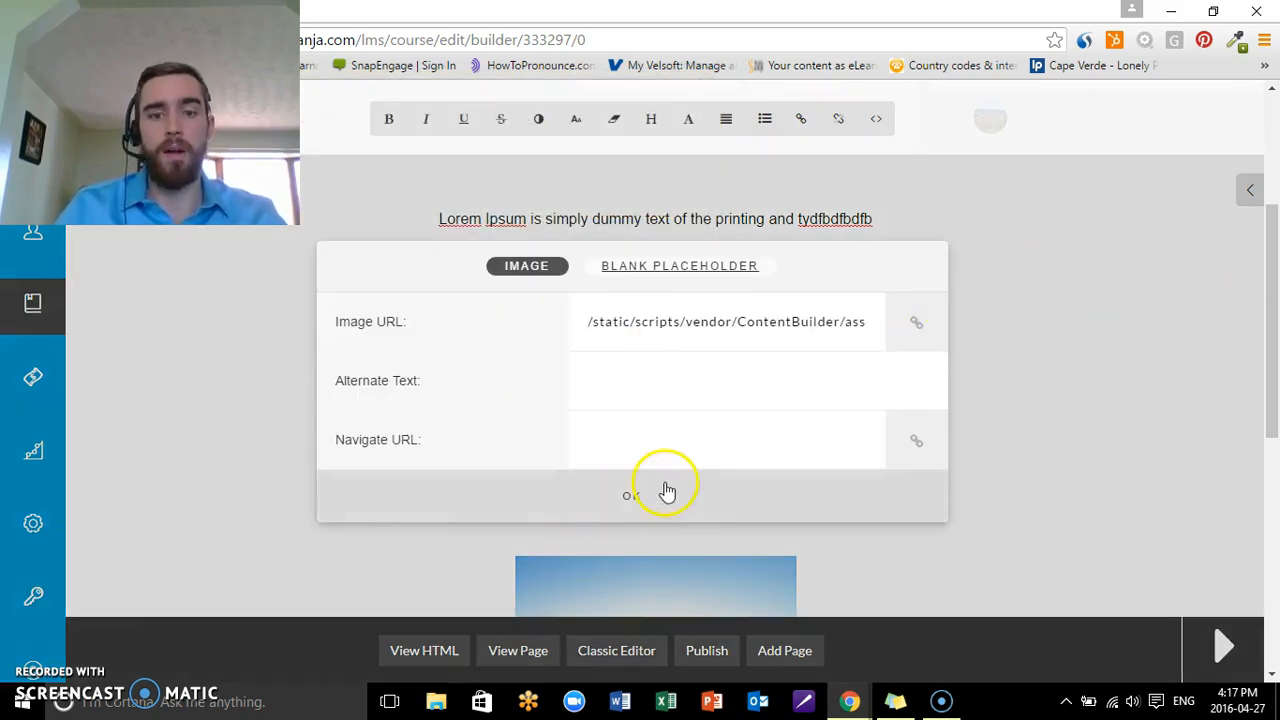
pyautogui.click(632, 496)
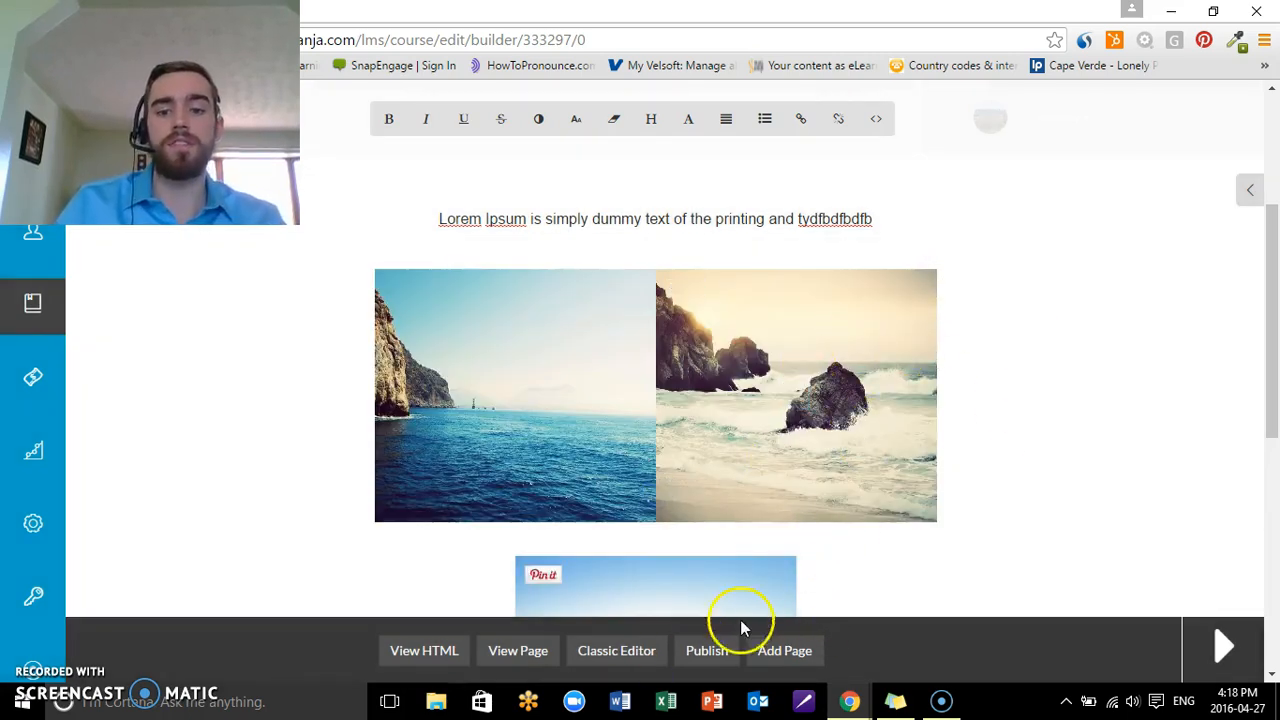
# - Publish the edited page and preview it as learners see it
pyautogui.click(706, 650)
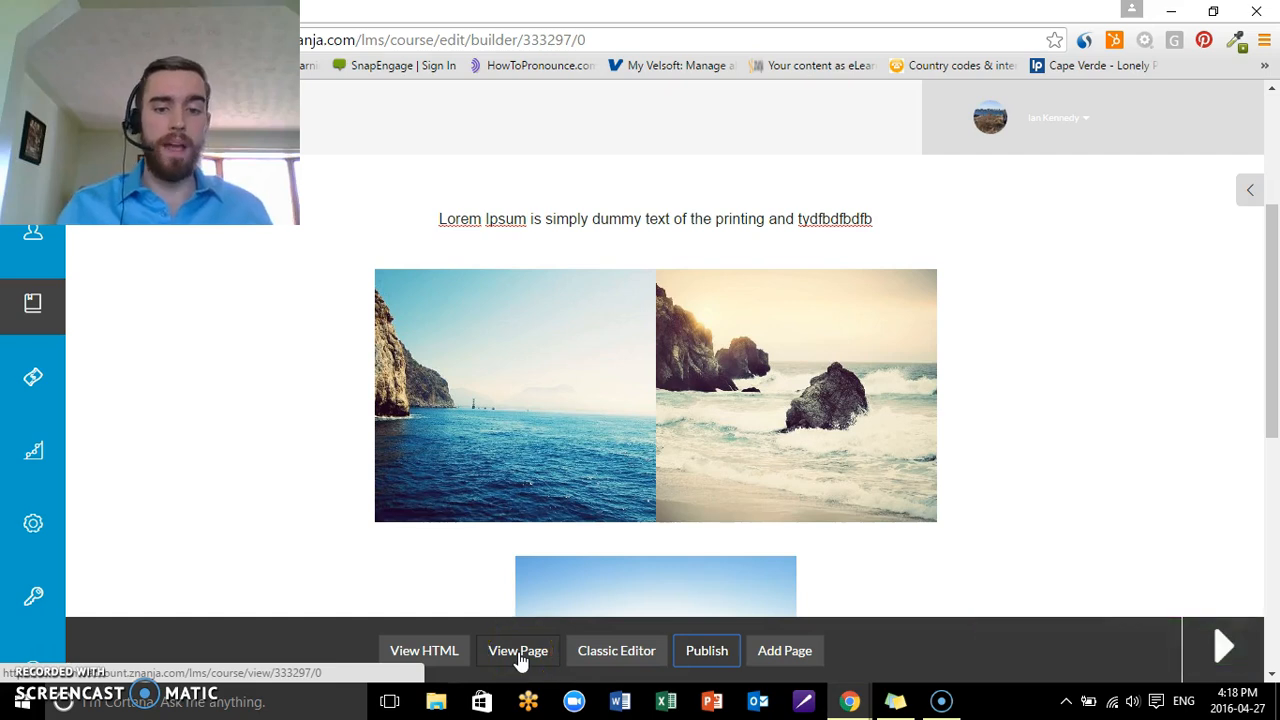
pyautogui.click(518, 650)
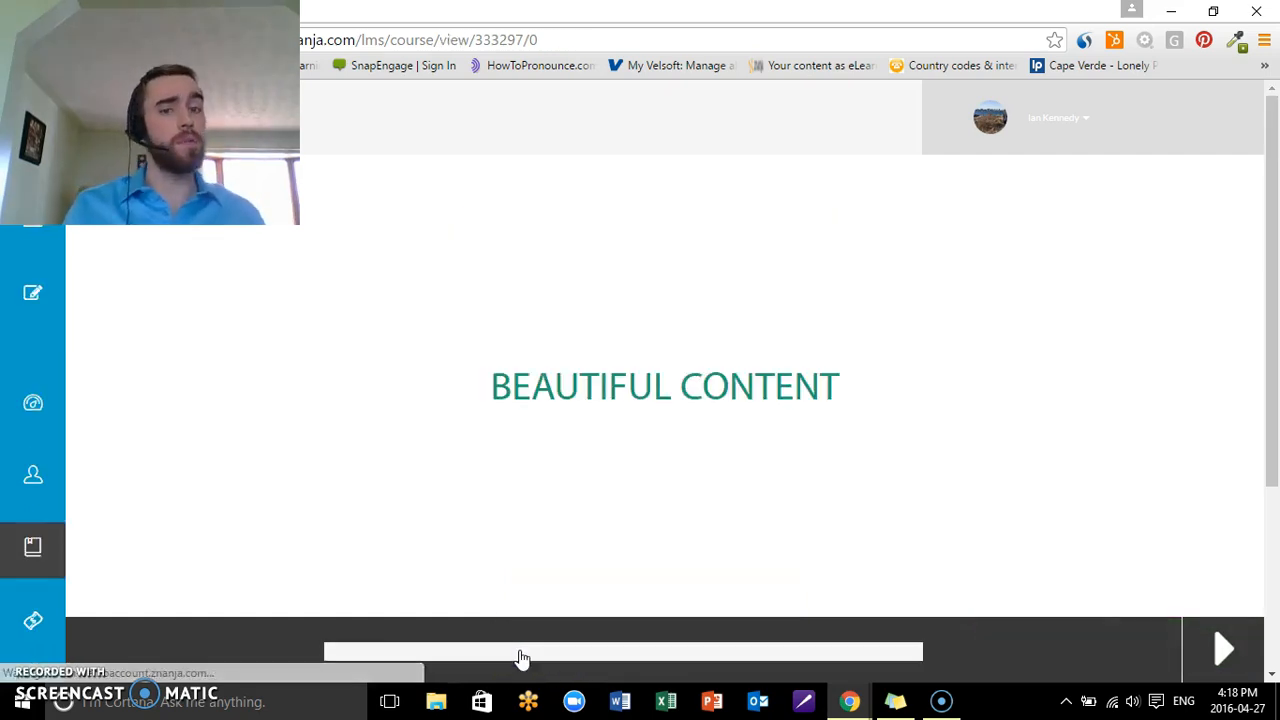
pyautogui.moveTo(520, 656)
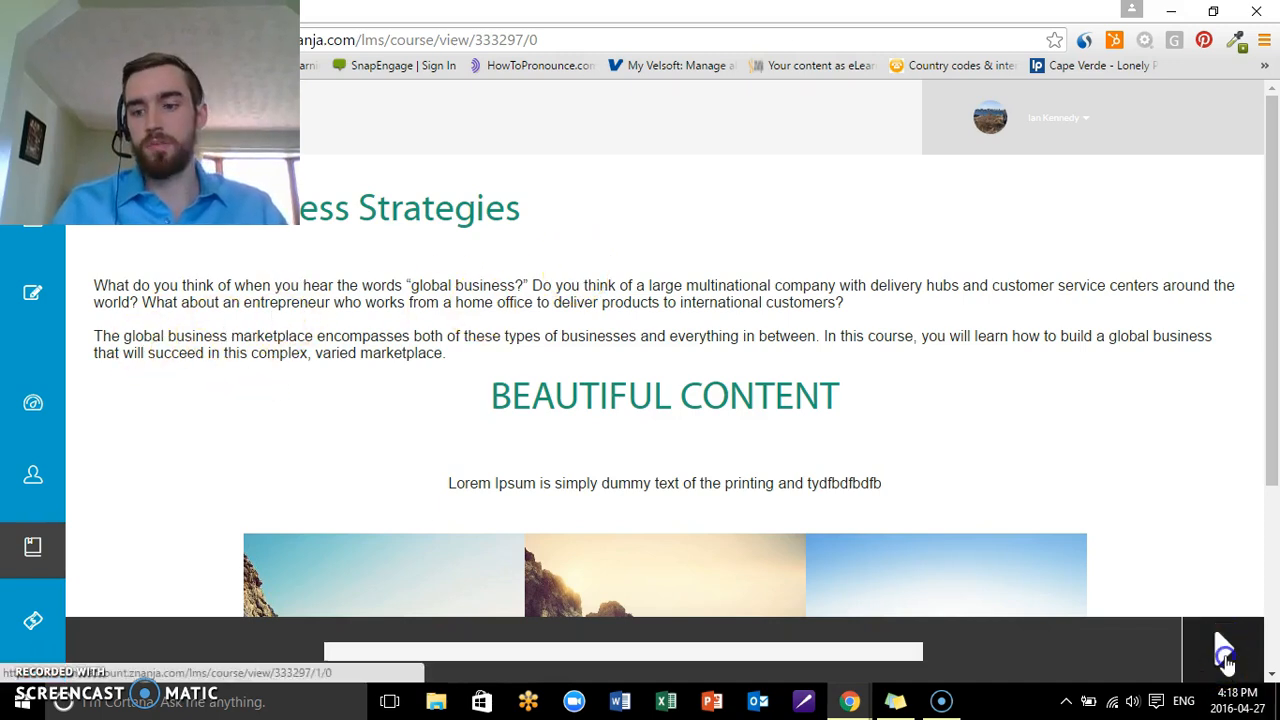
# - Move to Session 1: Course Overview and browse a content block category
pyautogui.click(1224, 648)
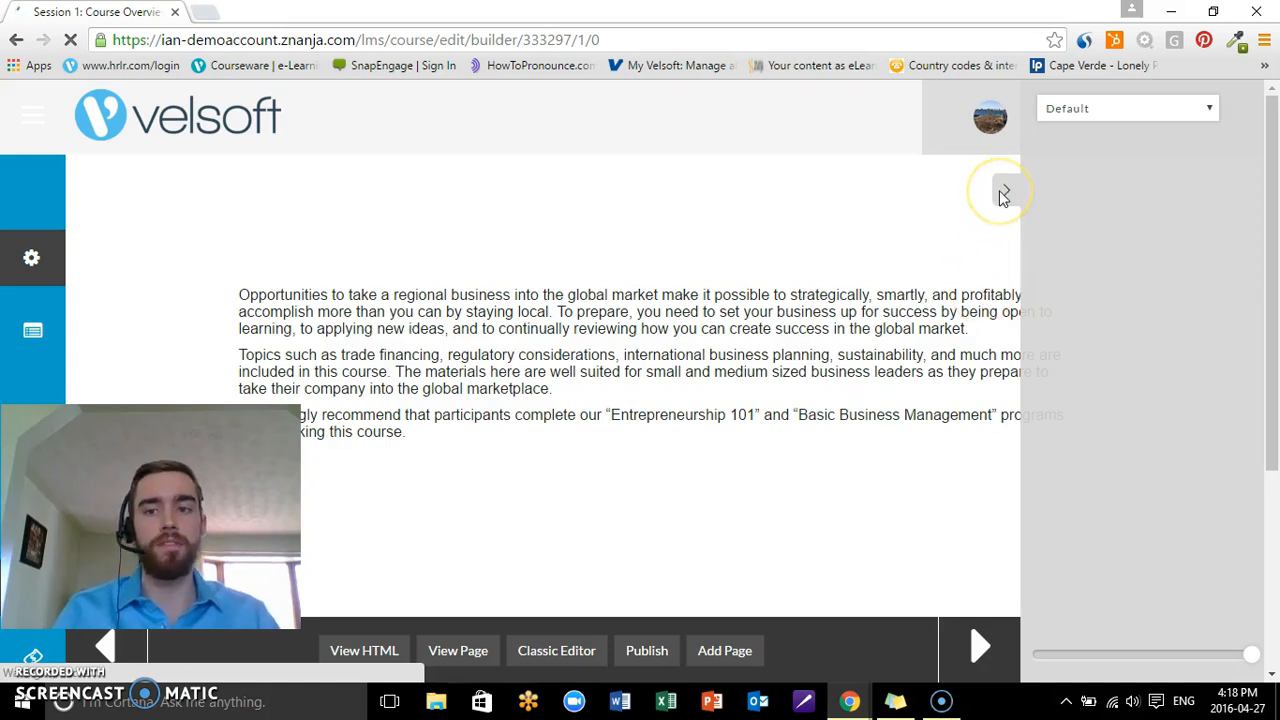
pyautogui.click(1124, 108)
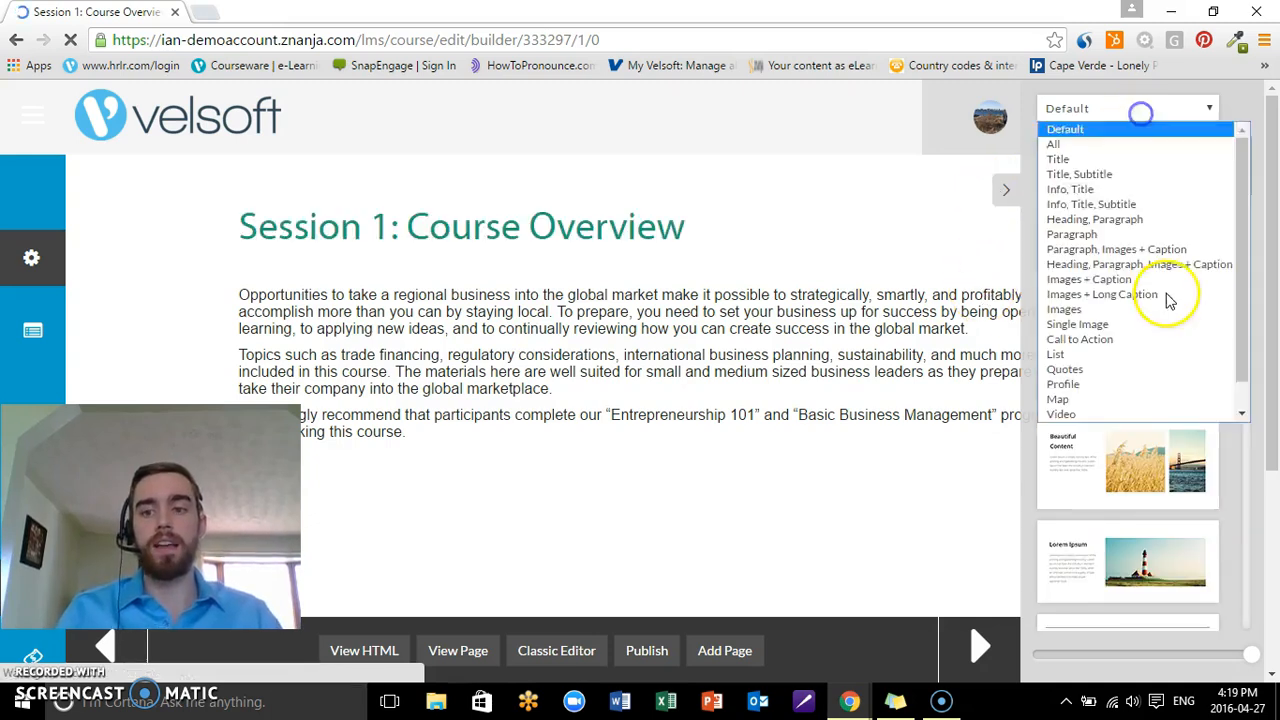
pyautogui.click(1060, 414)
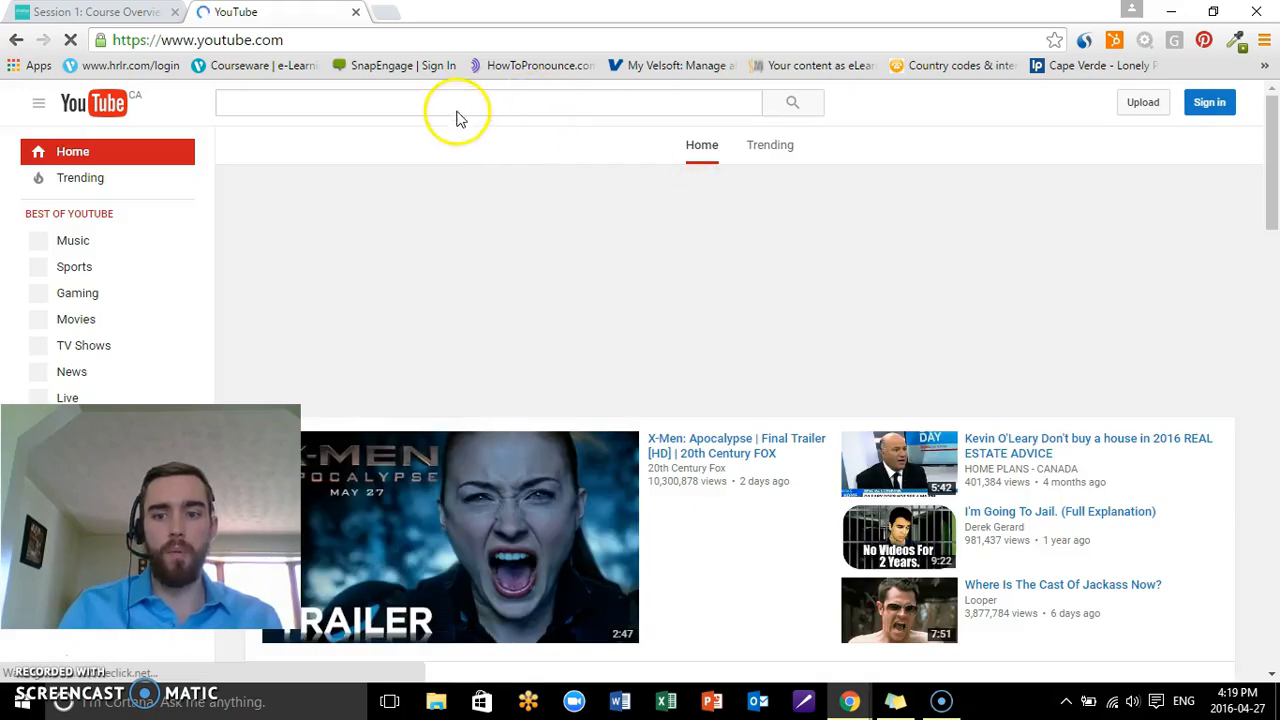
# - Search YouTube for 'microsoft office 2016' and open the What's New in Word 2016 video
pyautogui.click(436, 102)
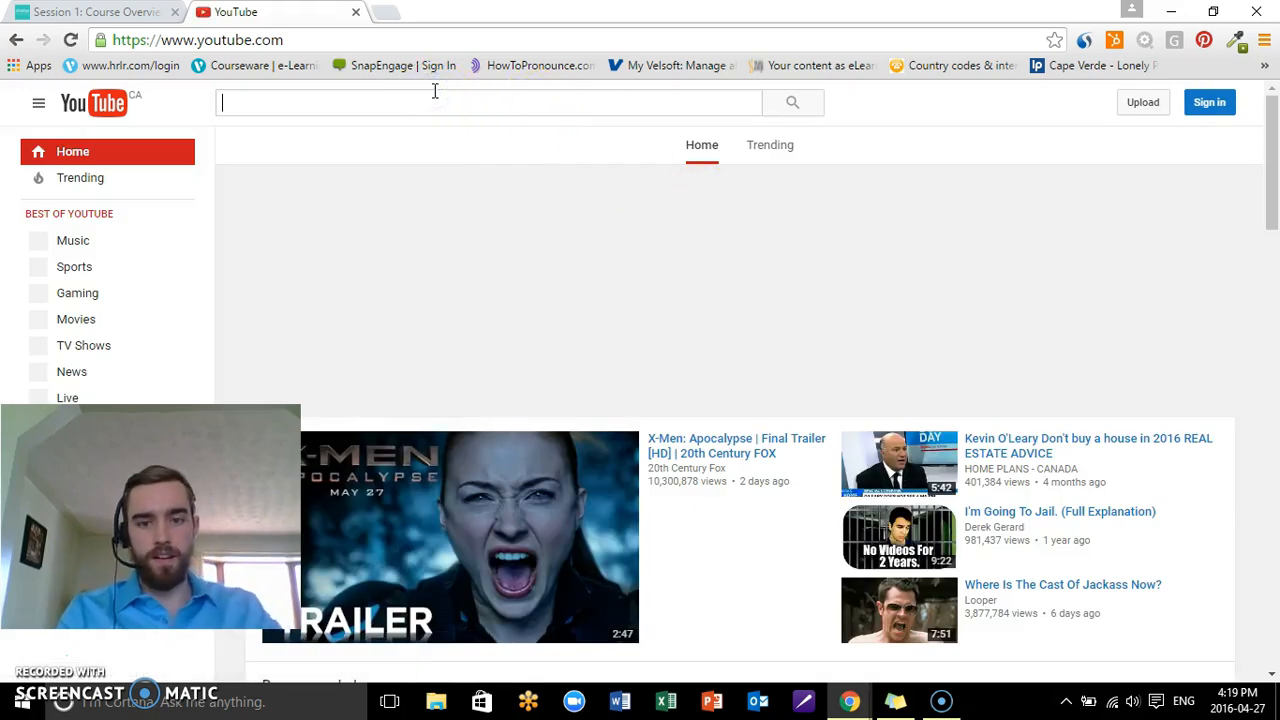
pyautogui.write('microsoft')
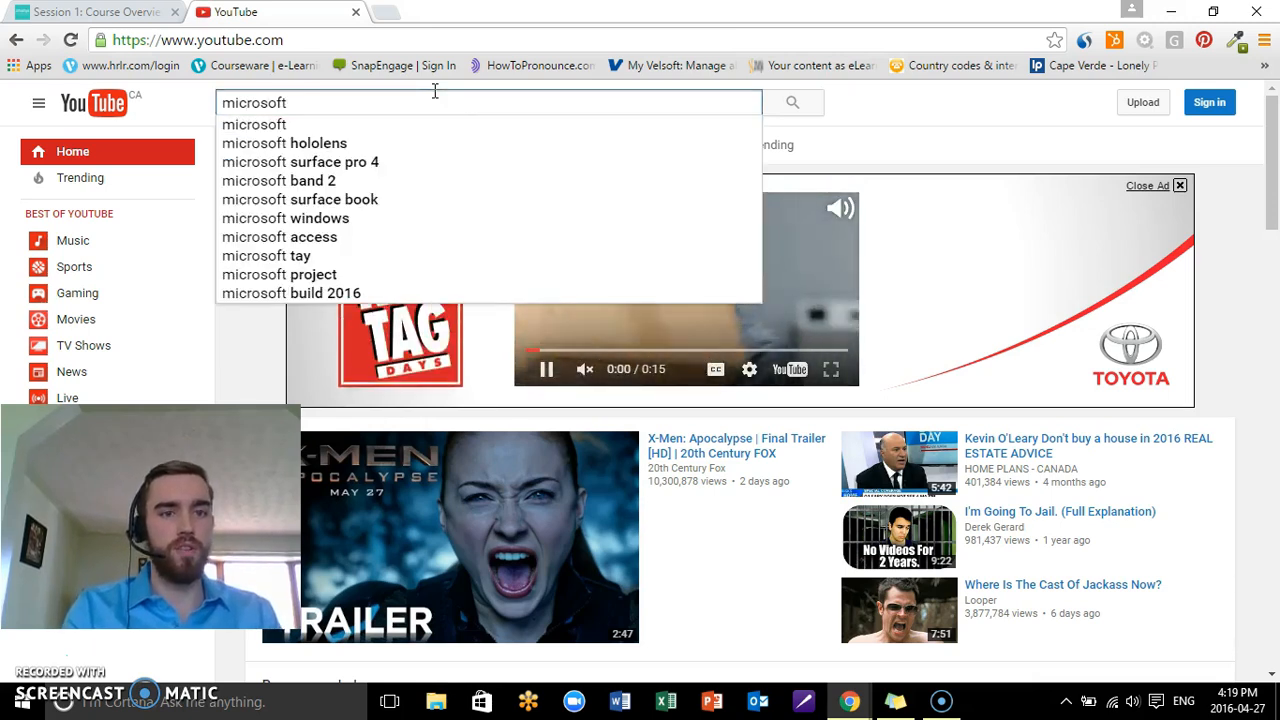
pyautogui.write('office 2016')
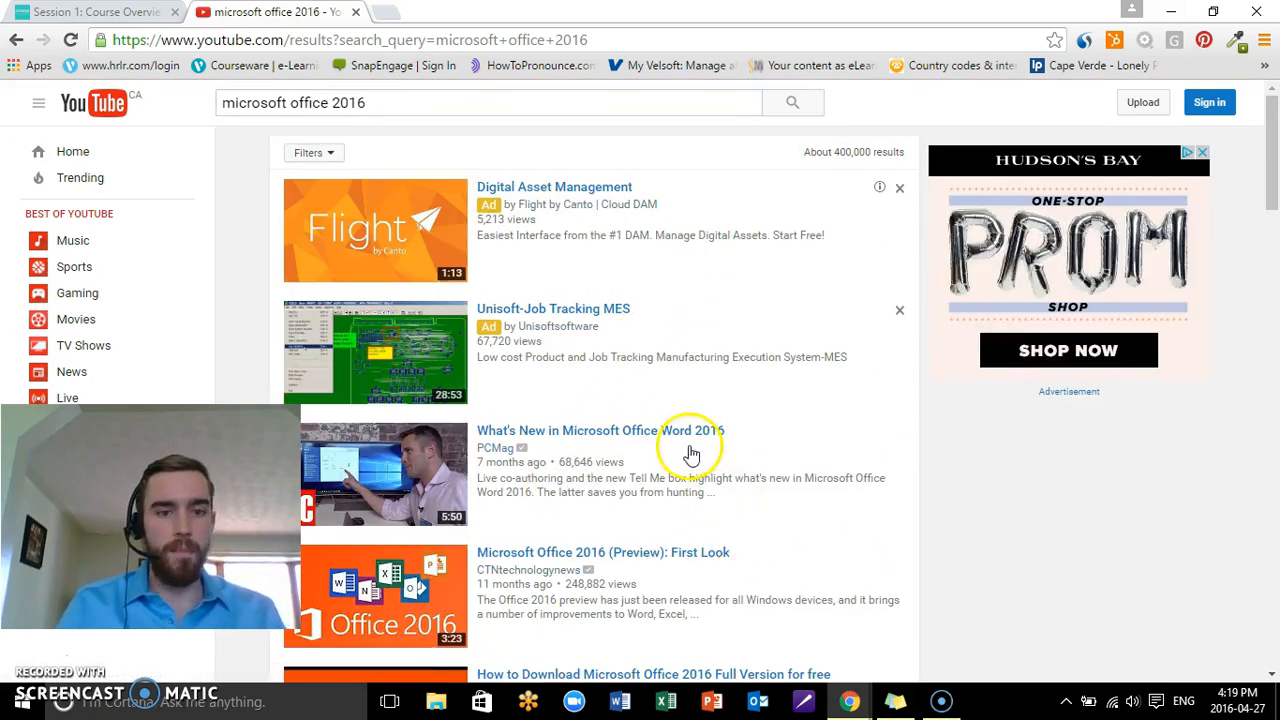
pyautogui.click(600, 430)
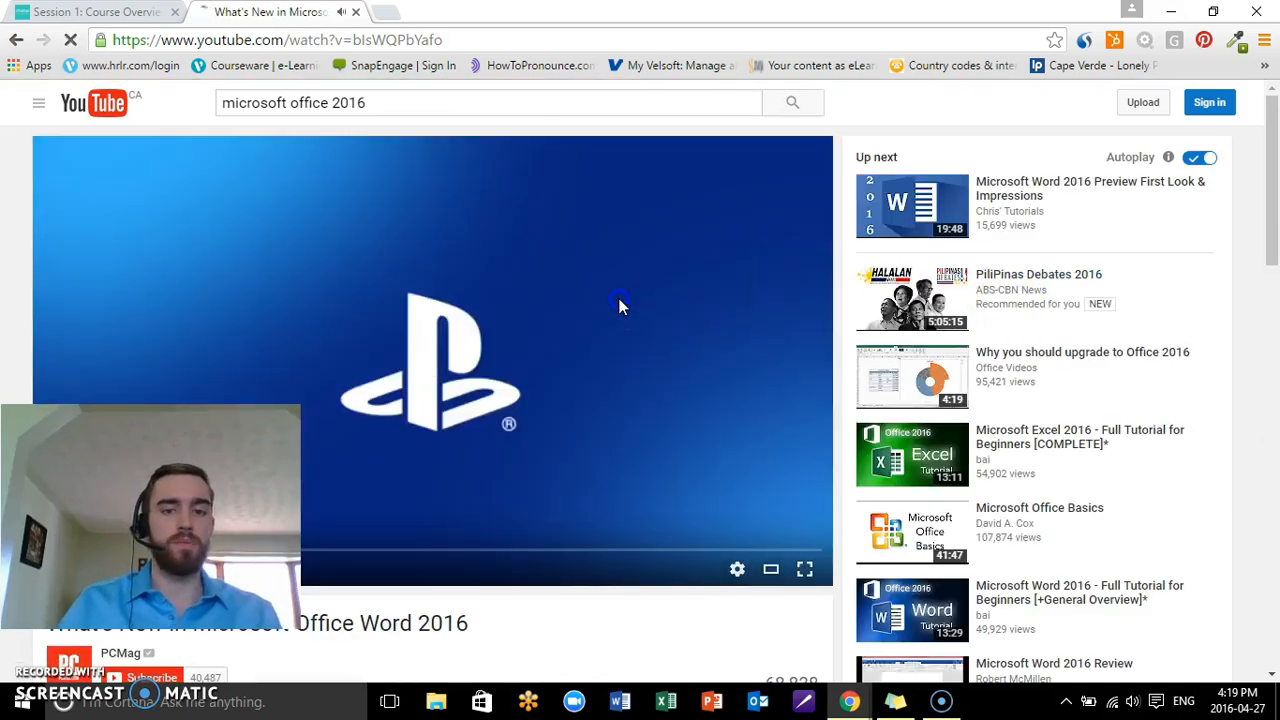
# - Copy the video's web address from the address bar
pyautogui.rightClick(280, 40)
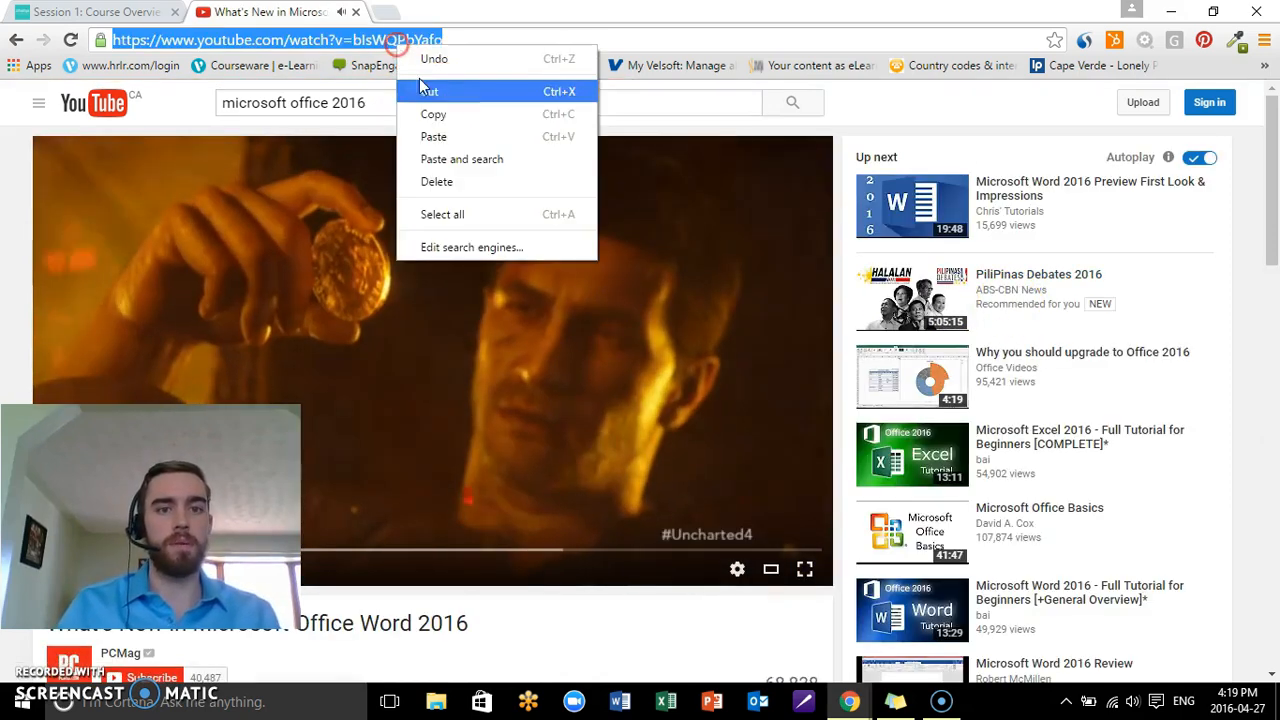
pyautogui.click(96, 12)
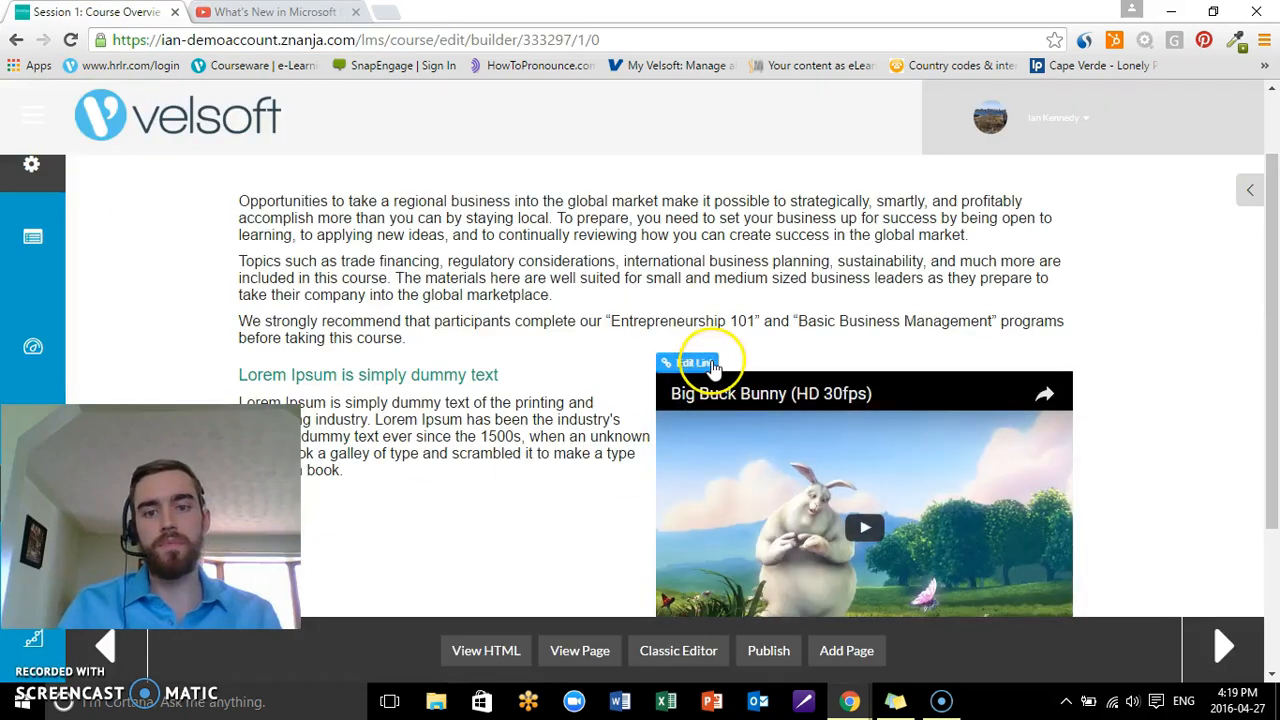
# - Point the page's video block at the copied Word 2016 YouTube address
pyautogui.click(696, 362)
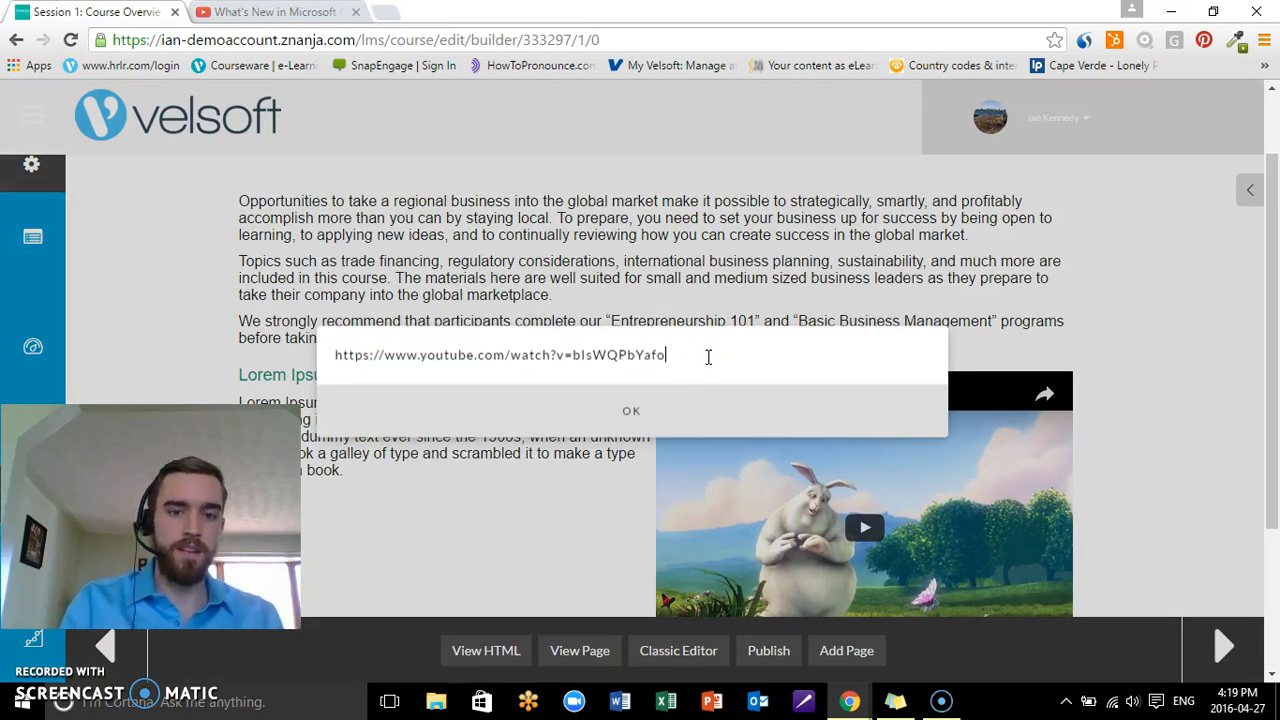
pyautogui.click(632, 412)
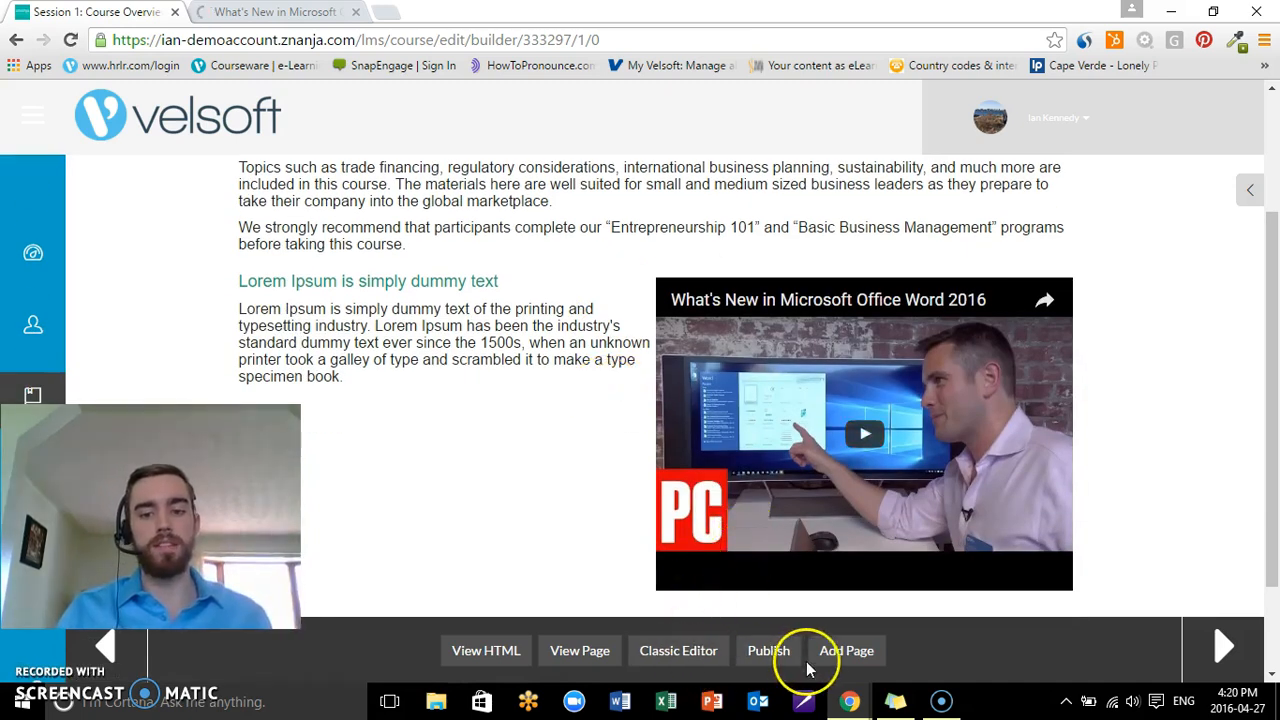
# - Publish the edited course page and switch to viewing it as learners do
pyautogui.click(768, 650)
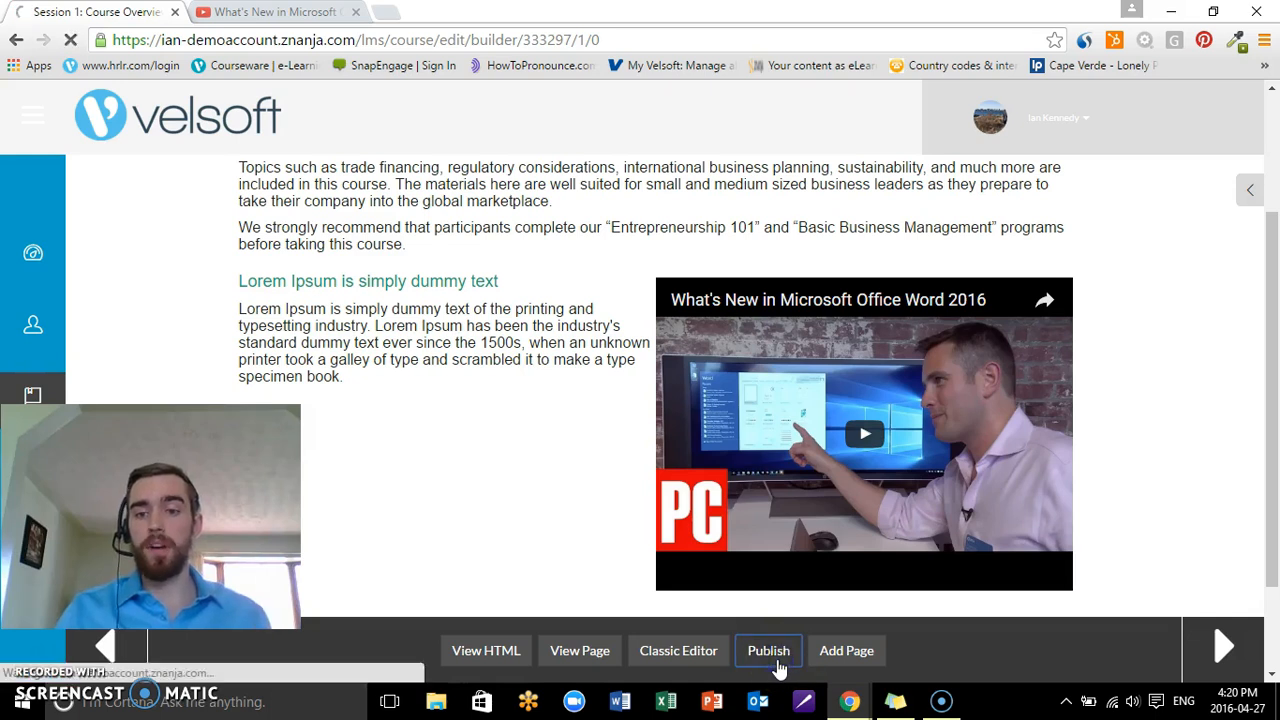
pyautogui.click(768, 650)
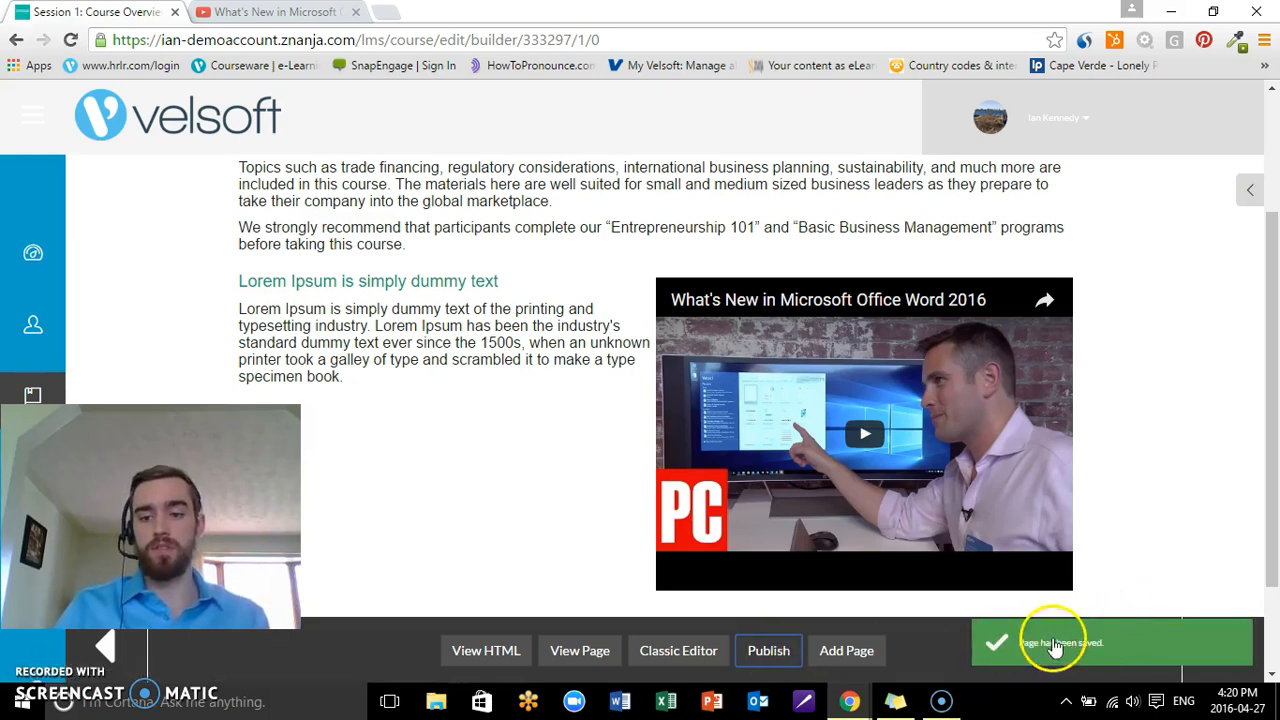
pyautogui.click(580, 650)
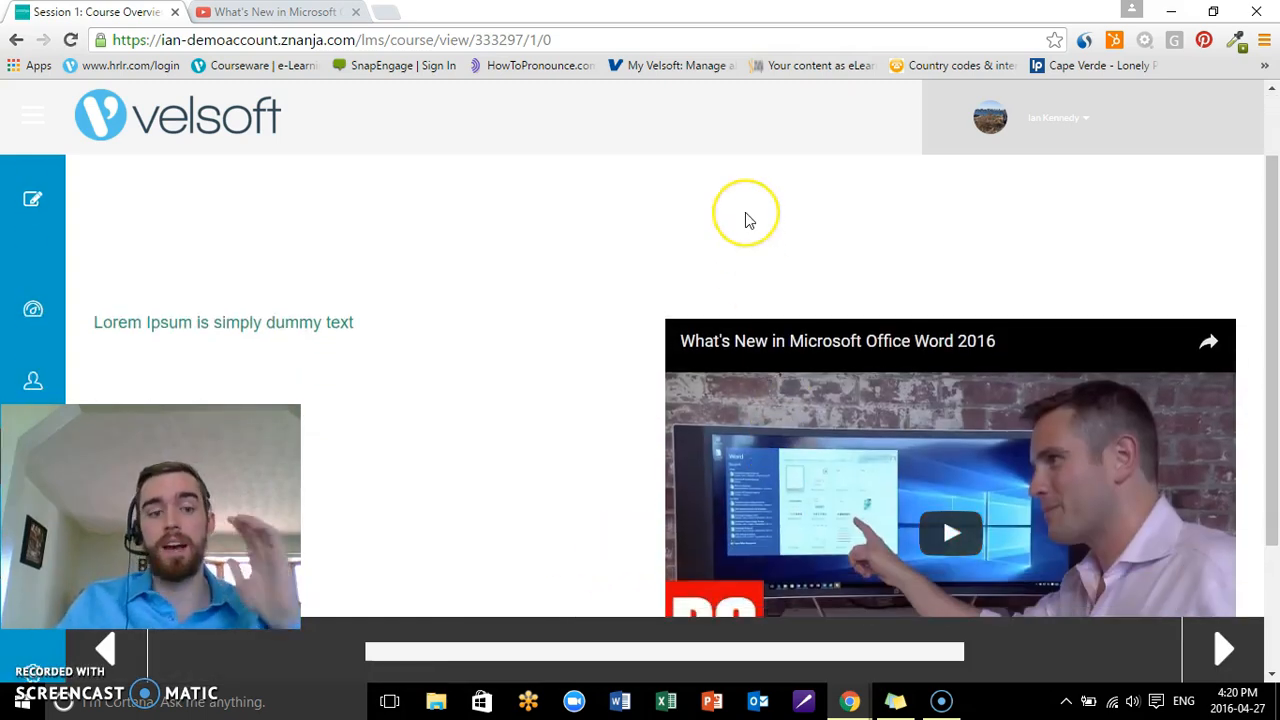
# - Play the embedded Word 2016 video on the published page and pause it at 0:04
pyautogui.scroll(-3)
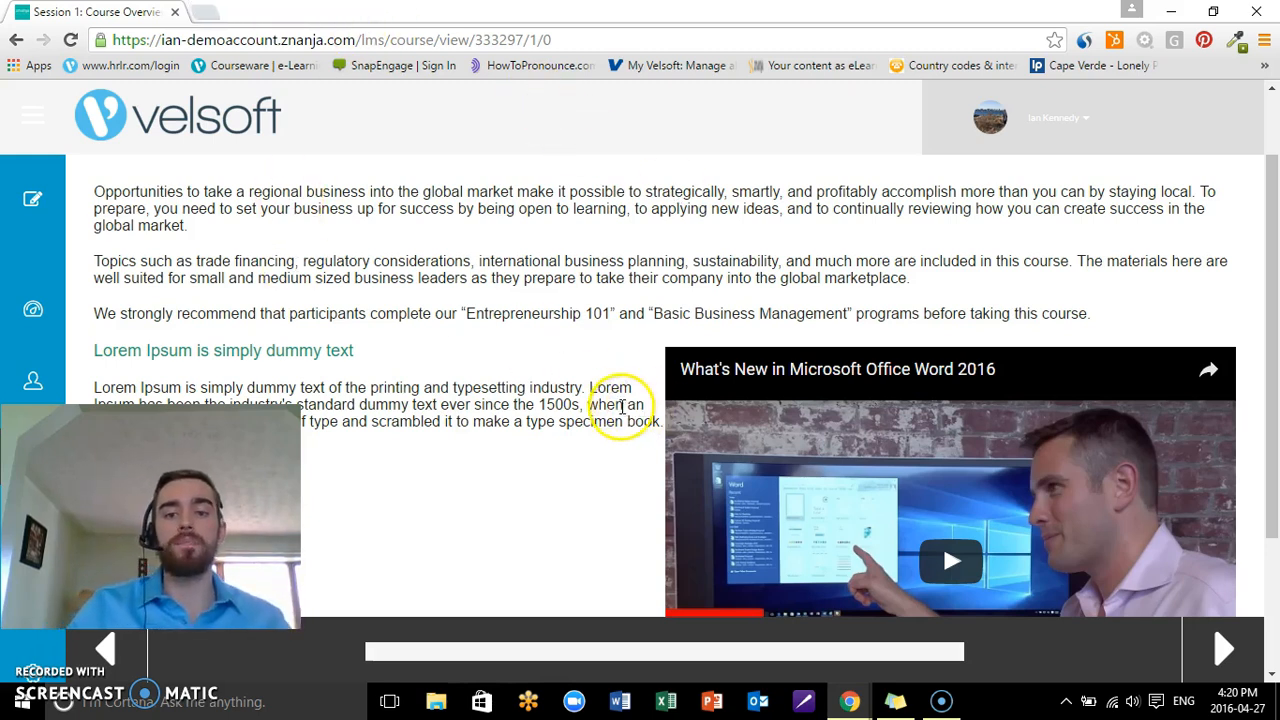
pyautogui.scroll(-3)
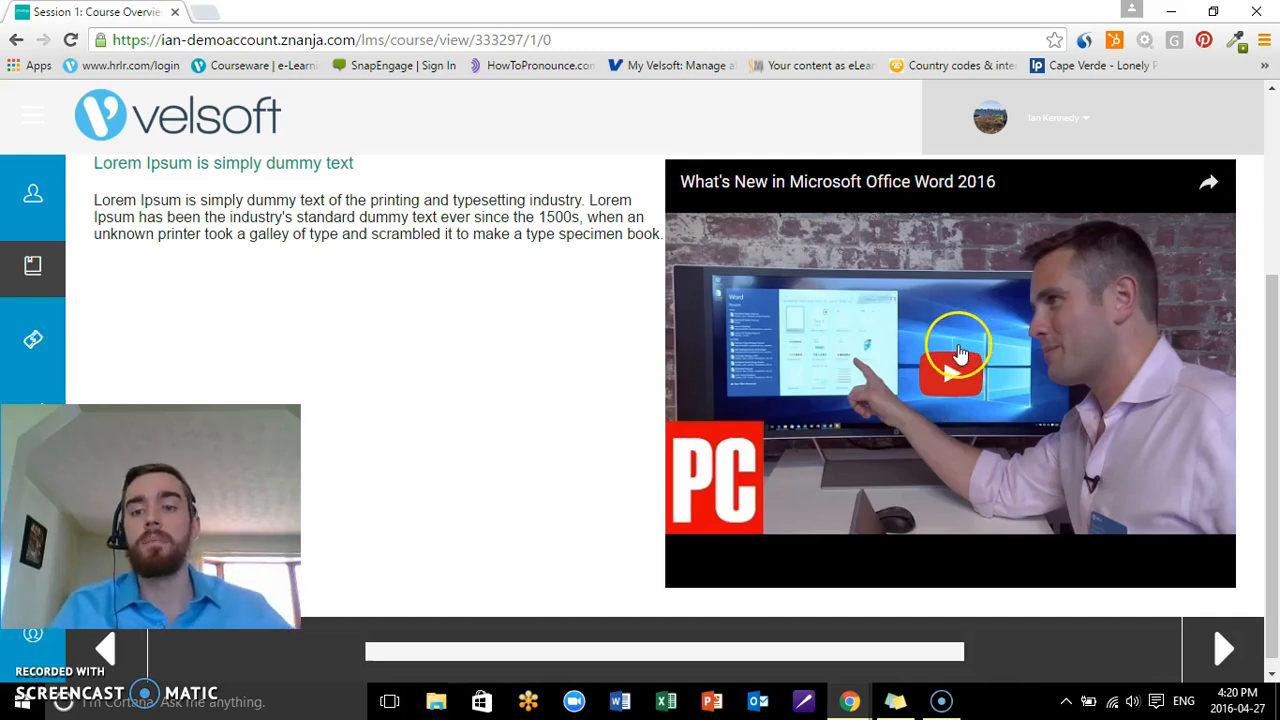
pyautogui.click(948, 376)
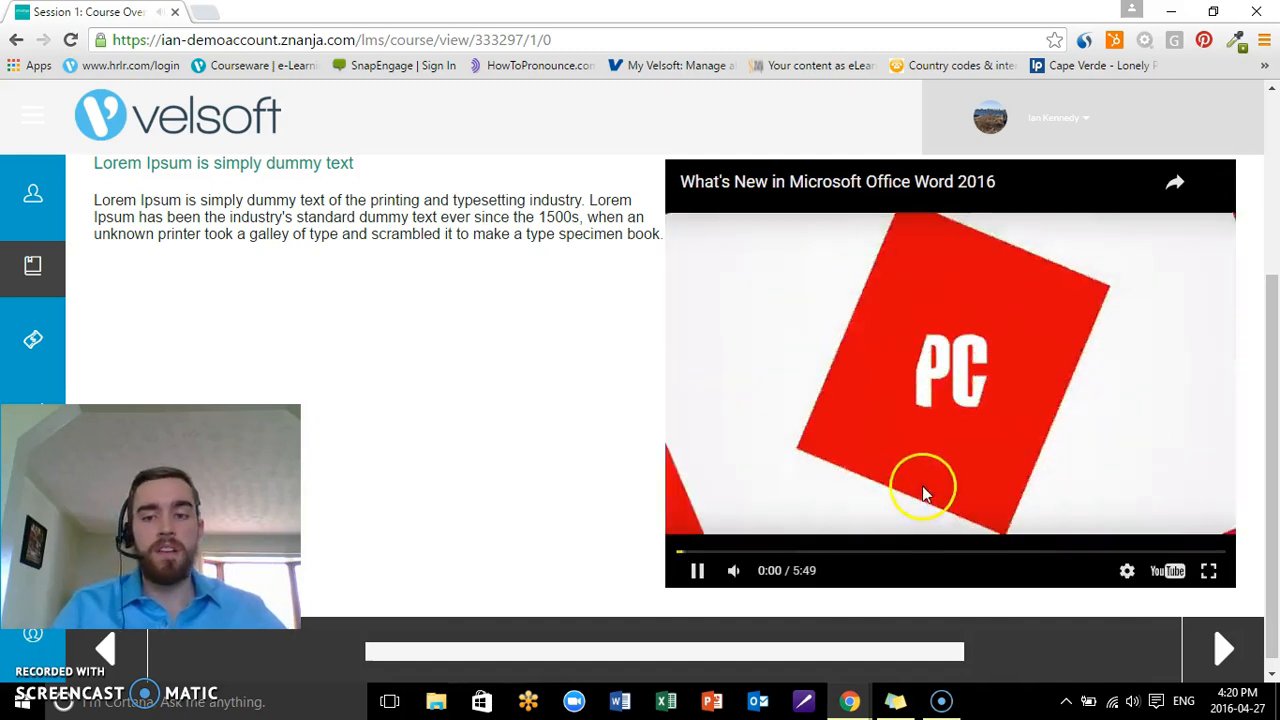
pyautogui.click(698, 570)
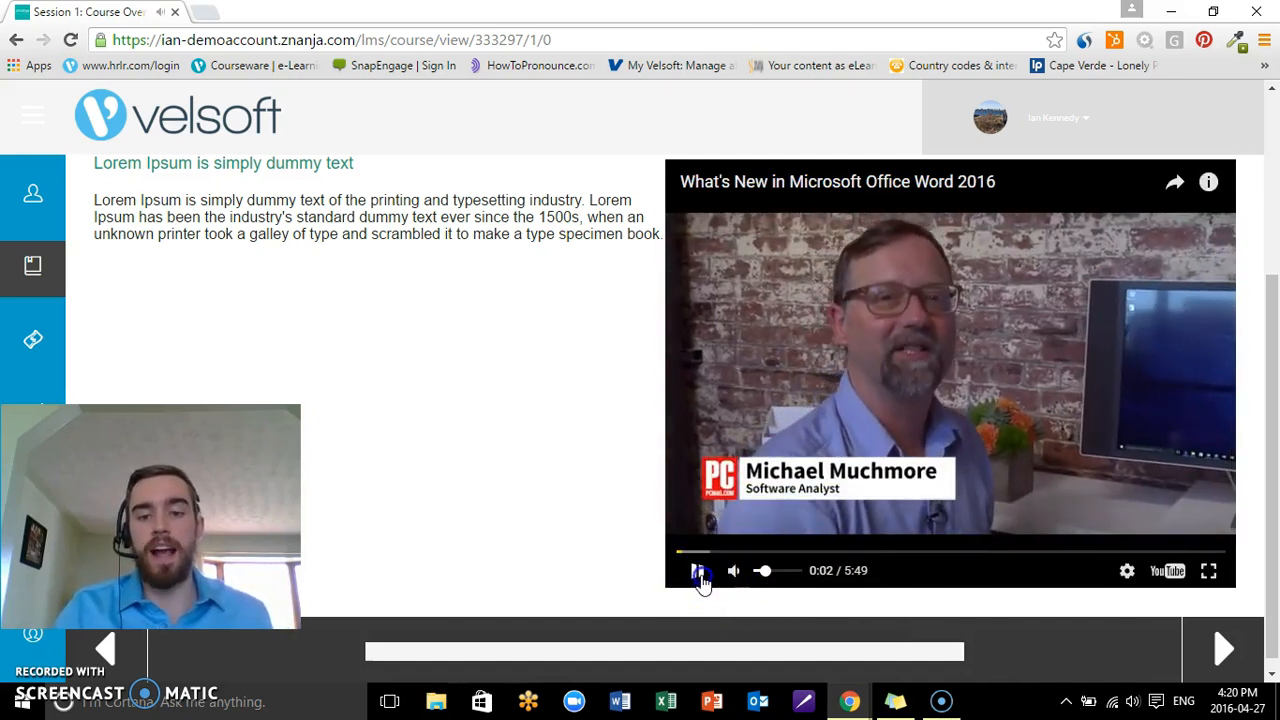
pyautogui.click(698, 570)
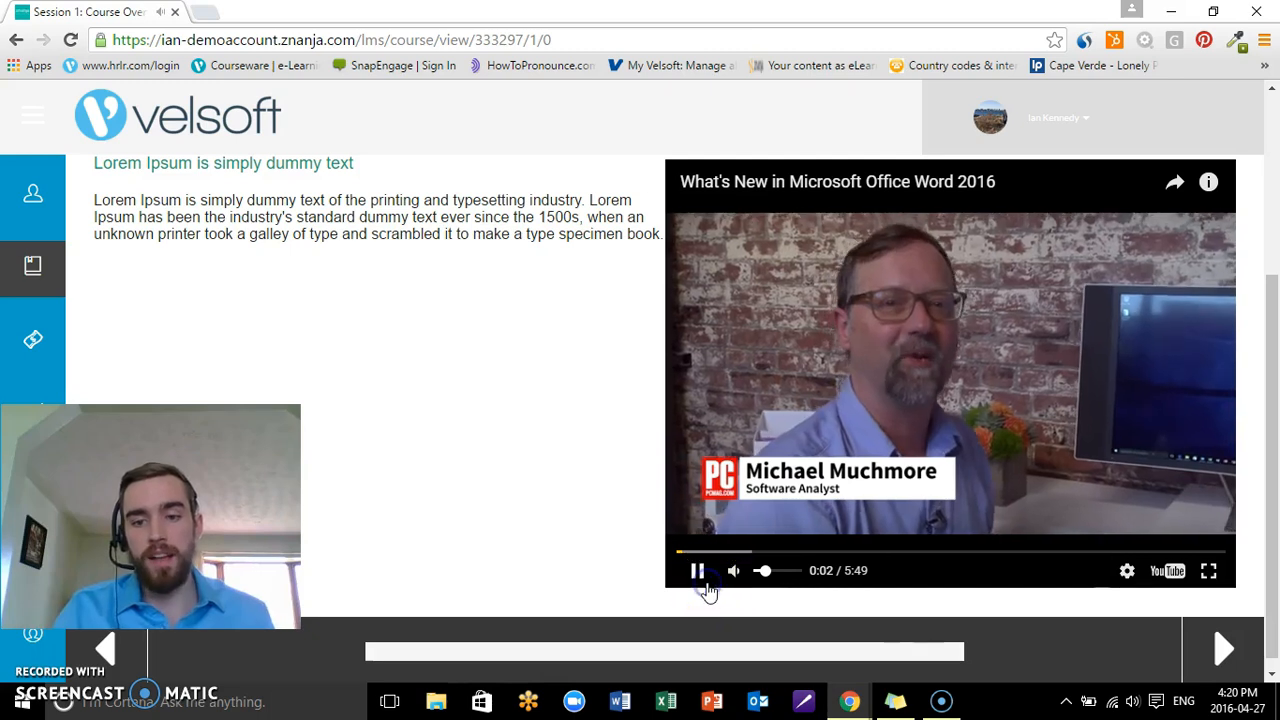
pyautogui.click(698, 570)
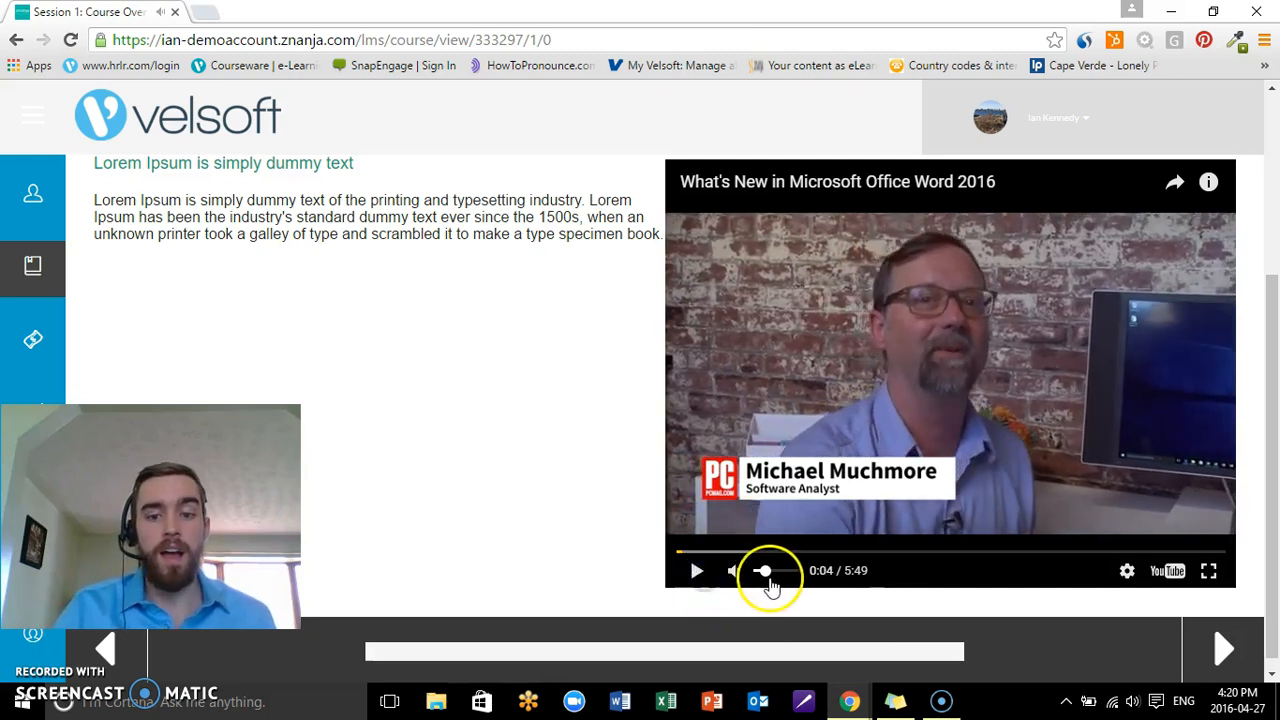
# - Move on toward the next course page
pyautogui.click(1208, 572)
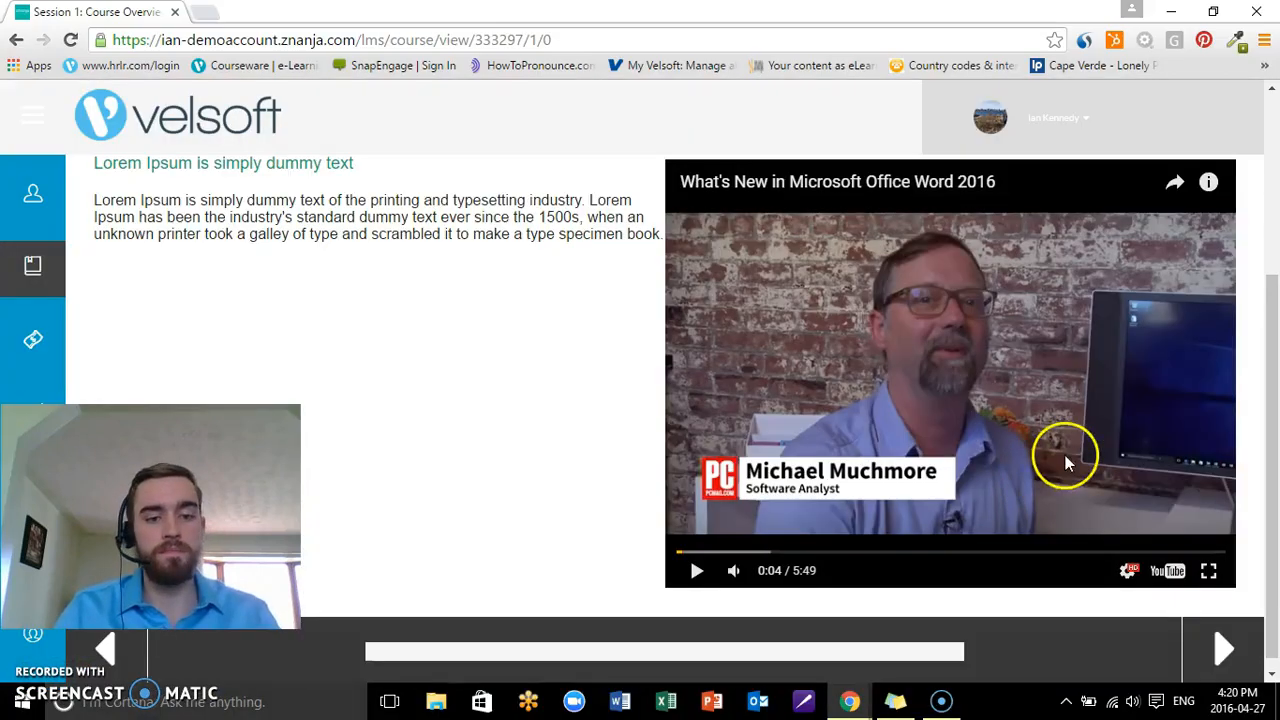
pyautogui.moveTo(1096, 318)
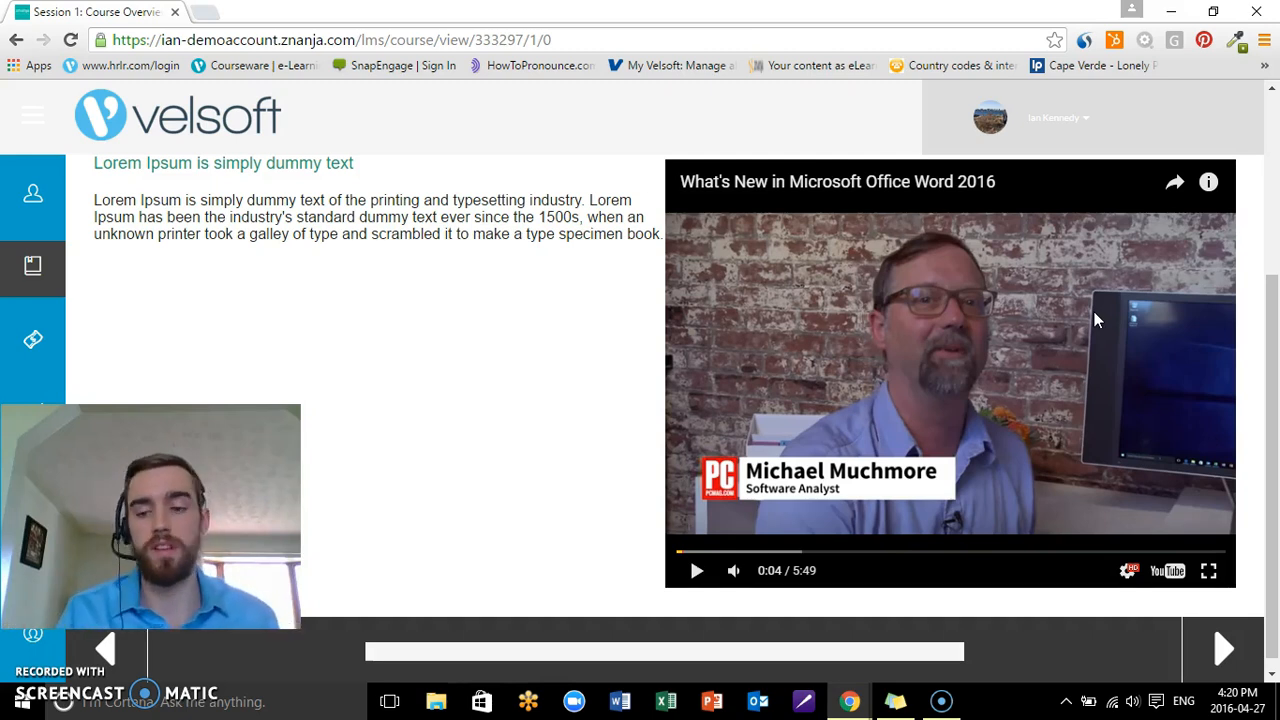
pyautogui.click(1224, 648)
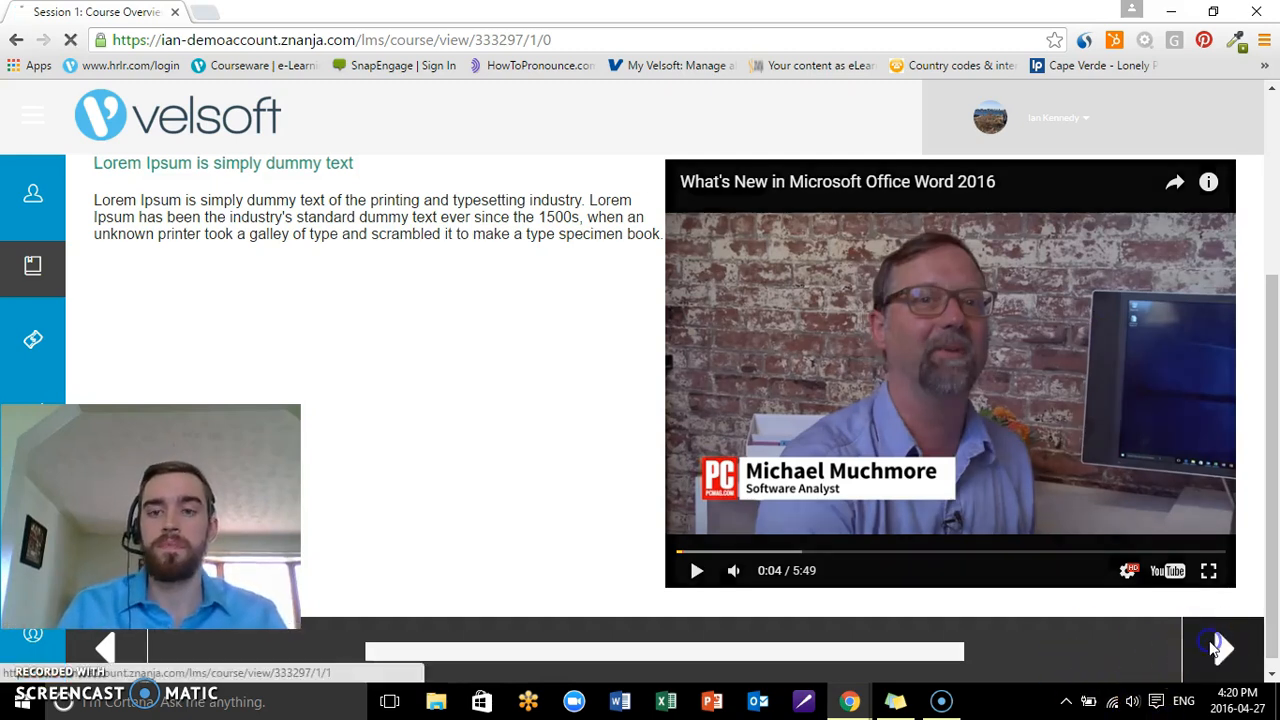
# - Bring the Learning Objectives page into the editor and expand its Manage menu
pyautogui.click(1224, 648)
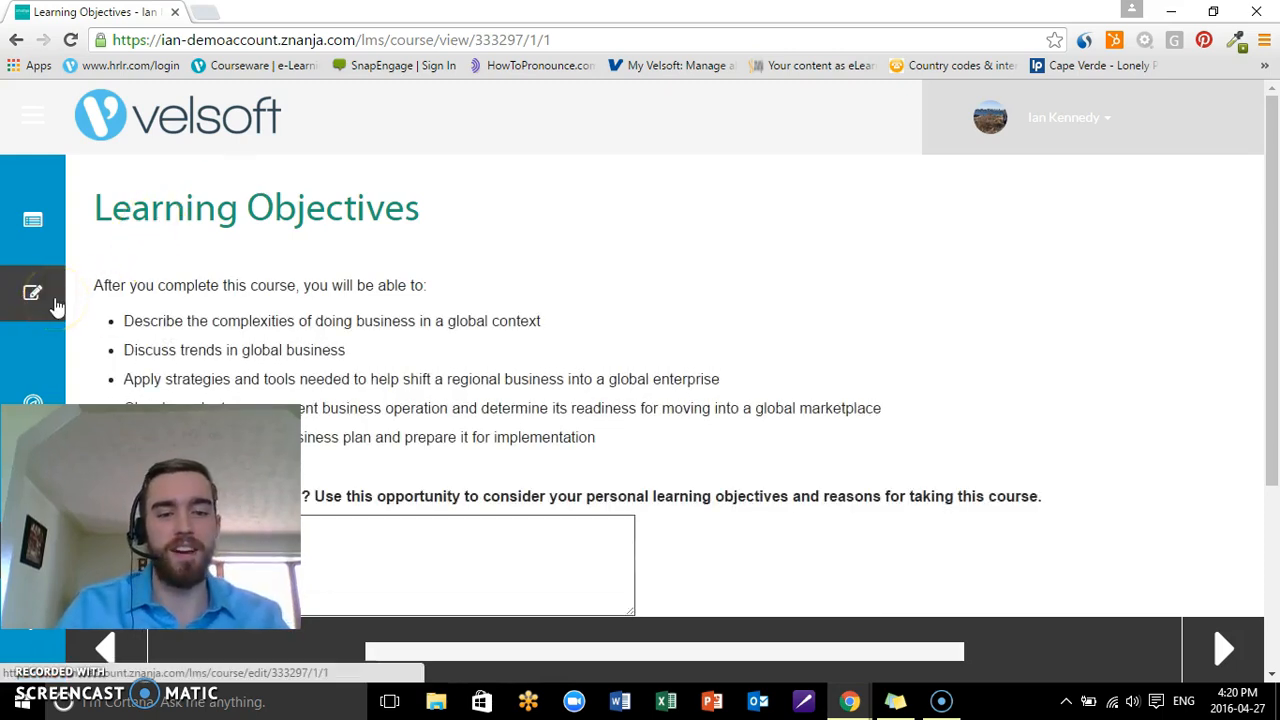
pyautogui.click(32, 292)
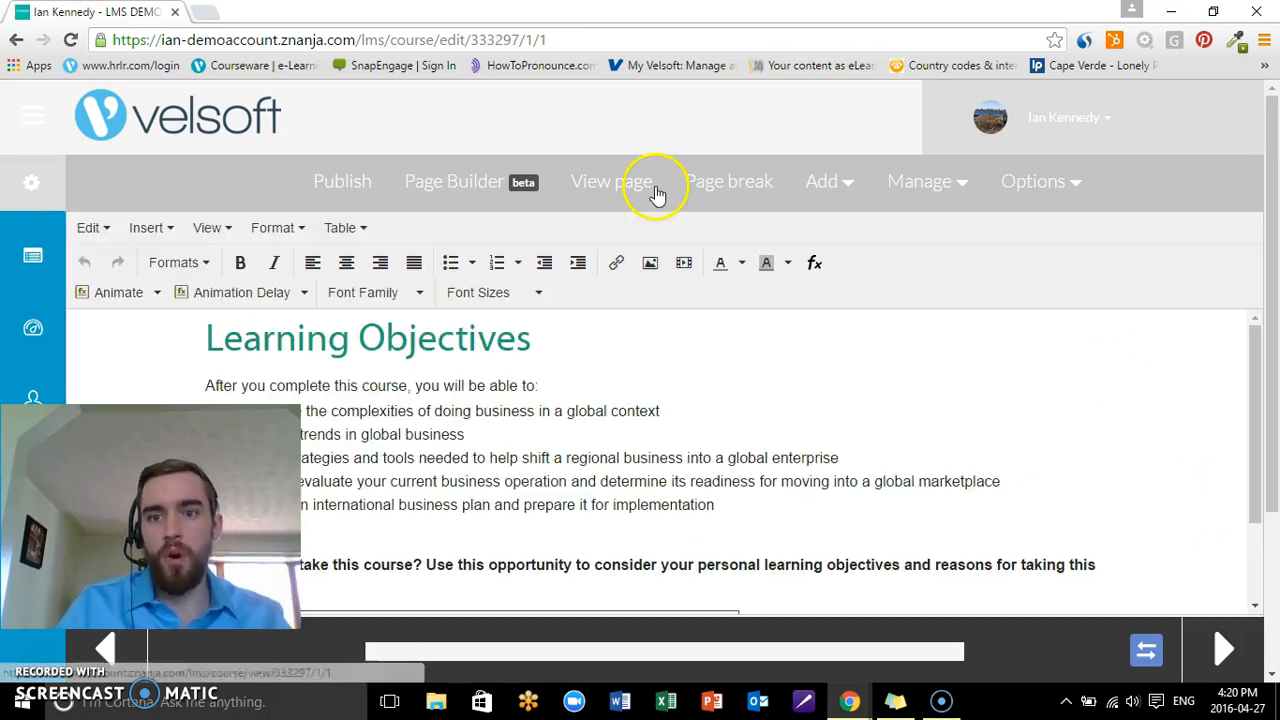
pyautogui.moveTo(984, 244)
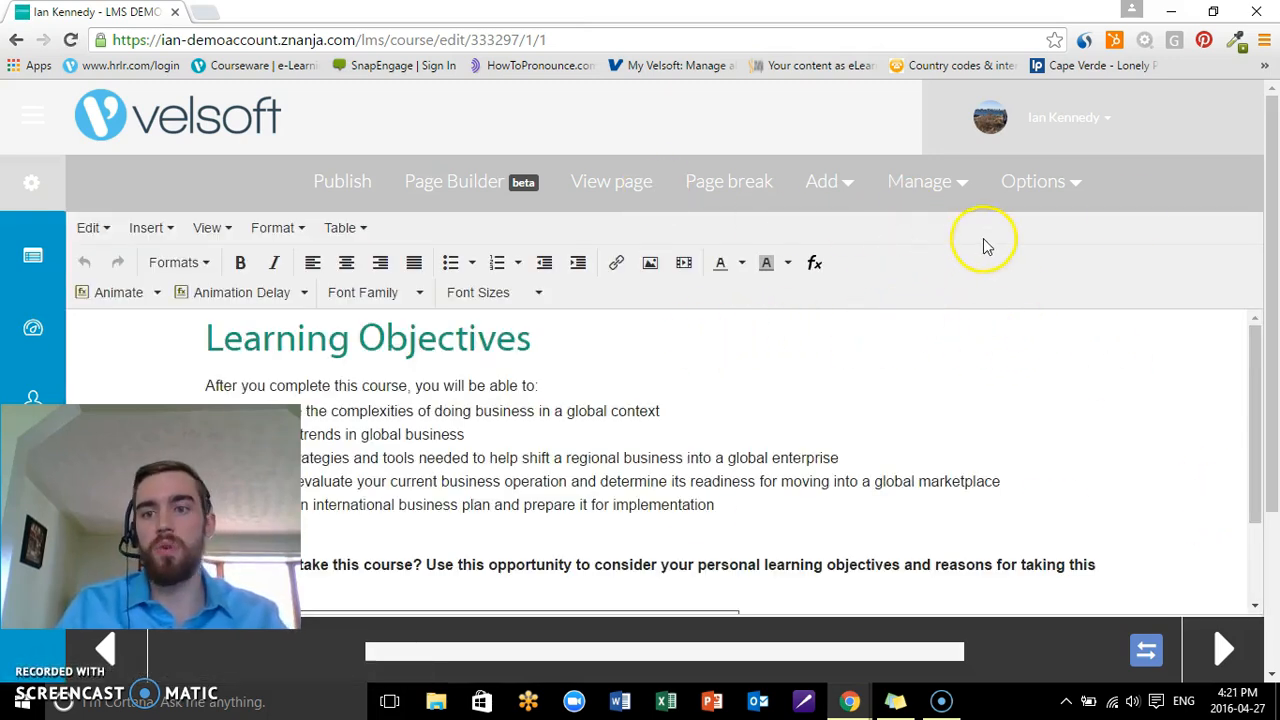
pyautogui.moveTo(490, 190)
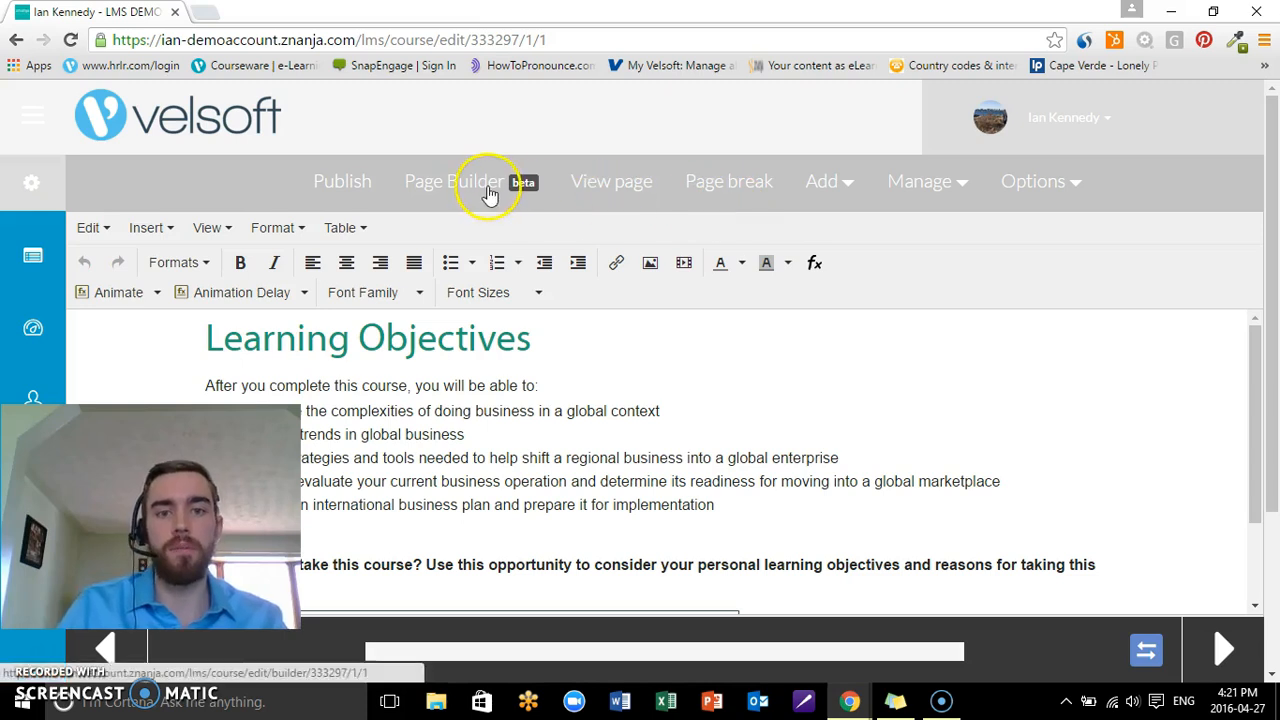
pyautogui.moveTo(940, 196)
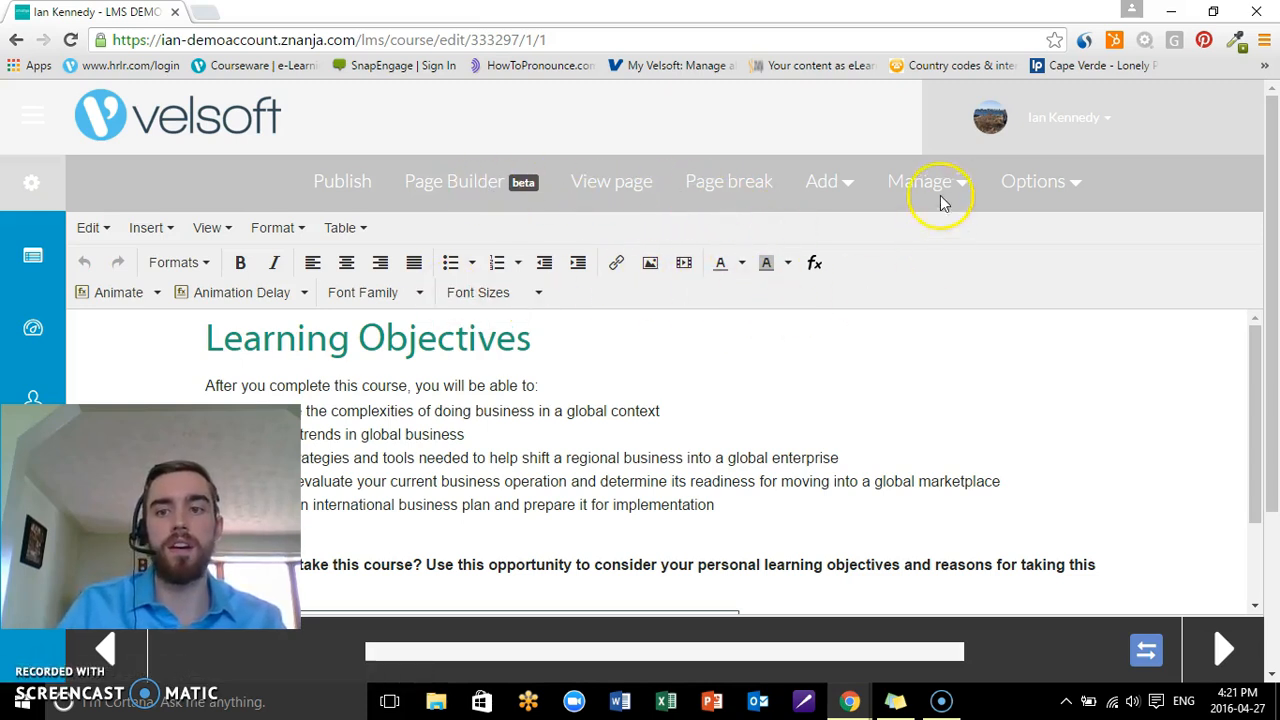
pyautogui.click(920, 180)
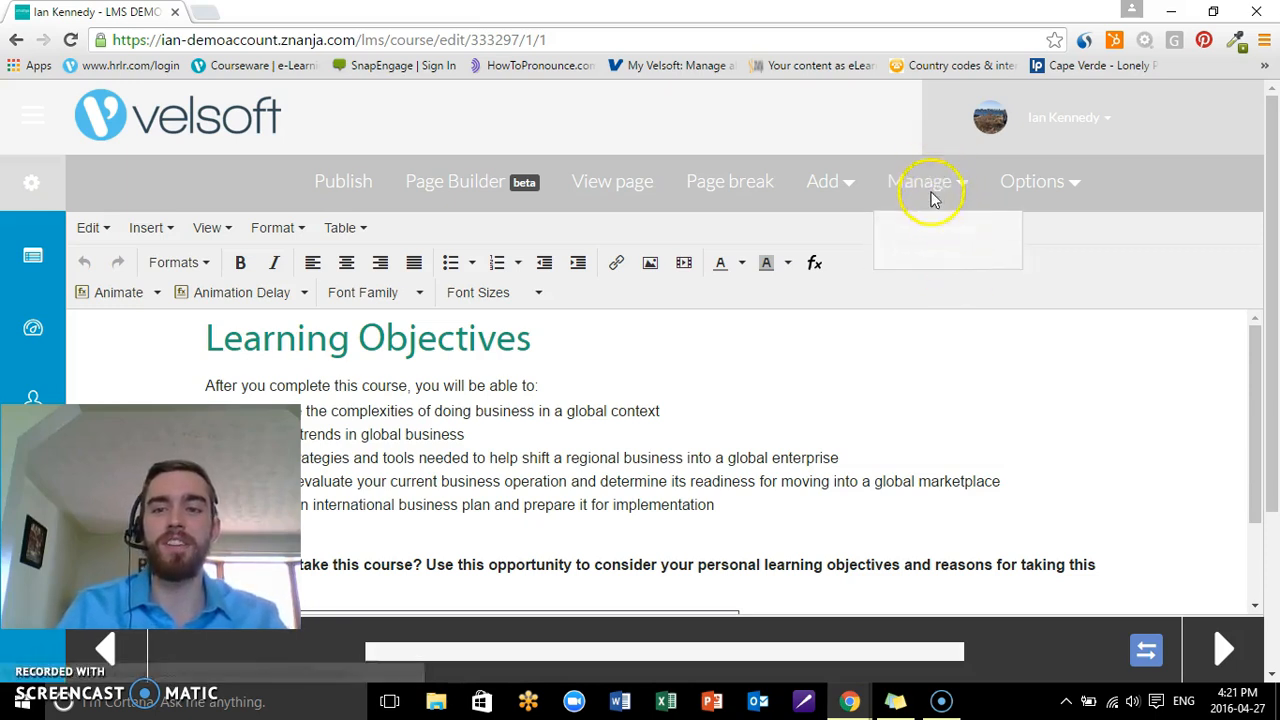
pyautogui.click(920, 180)
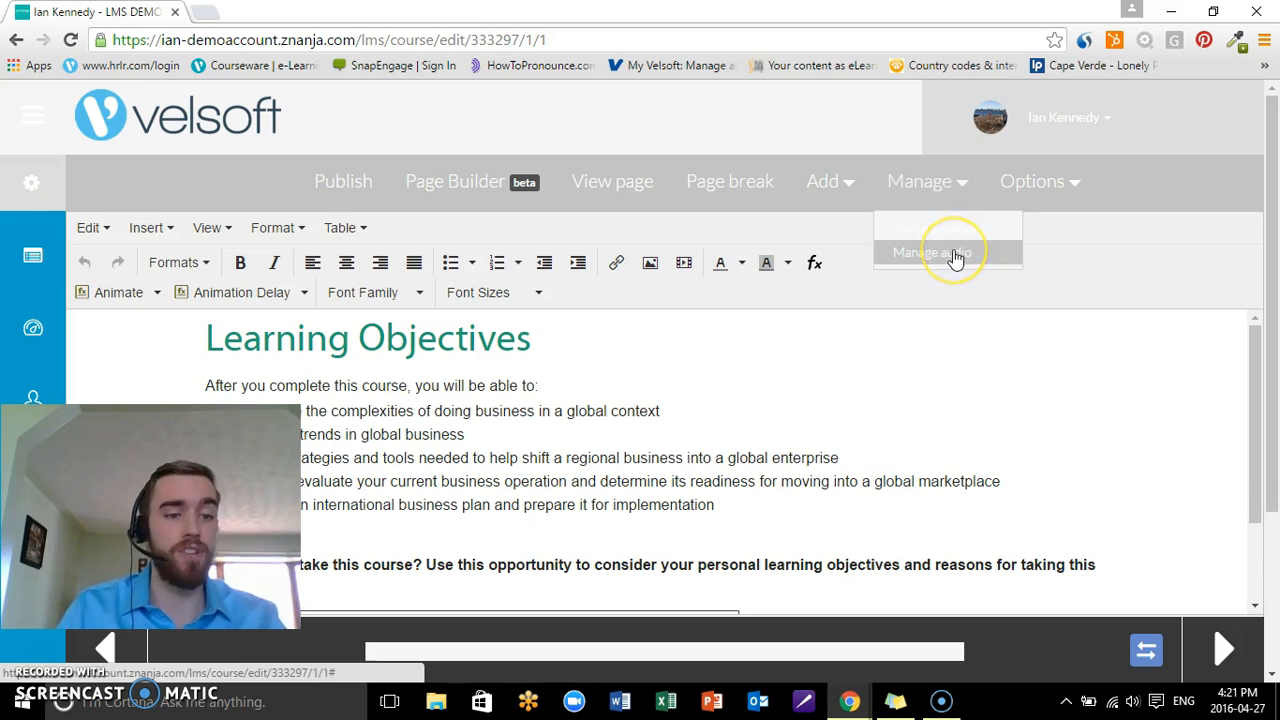
# - Enter Manage audio, try the upload-file browse dialog and cancel it without choosing a track
pyautogui.click(930, 252)
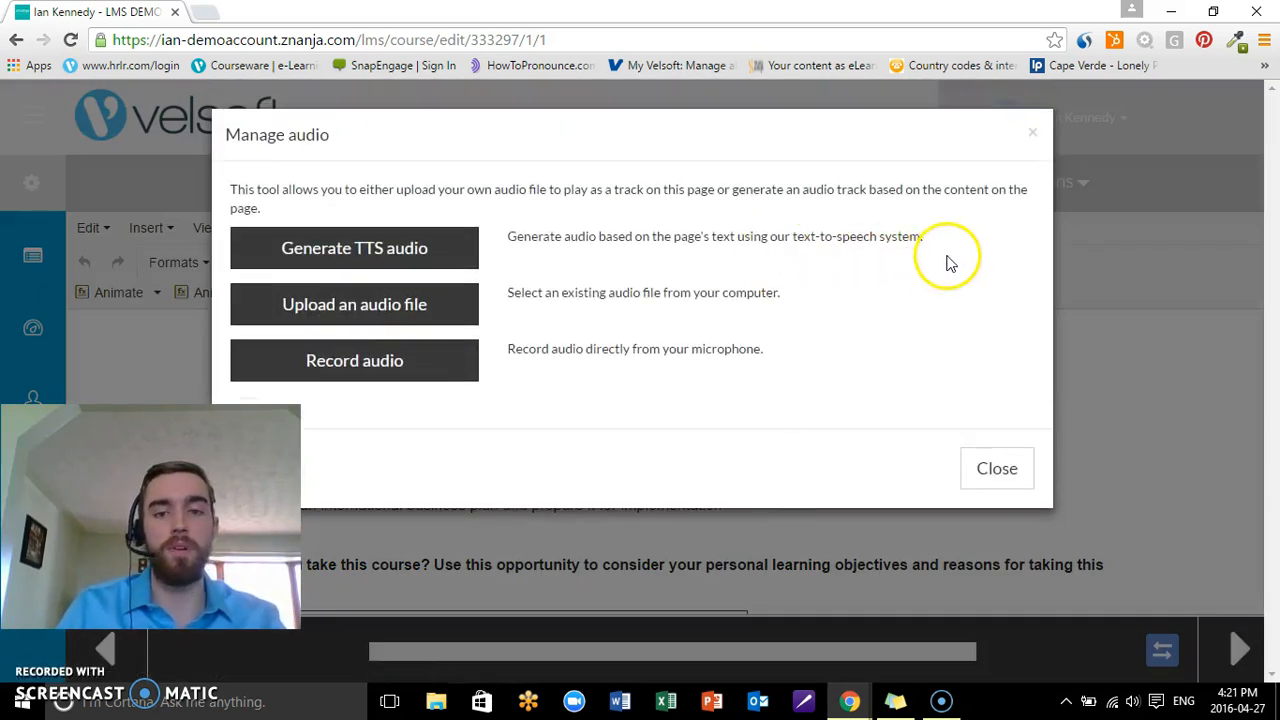
pyautogui.moveTo(920, 232)
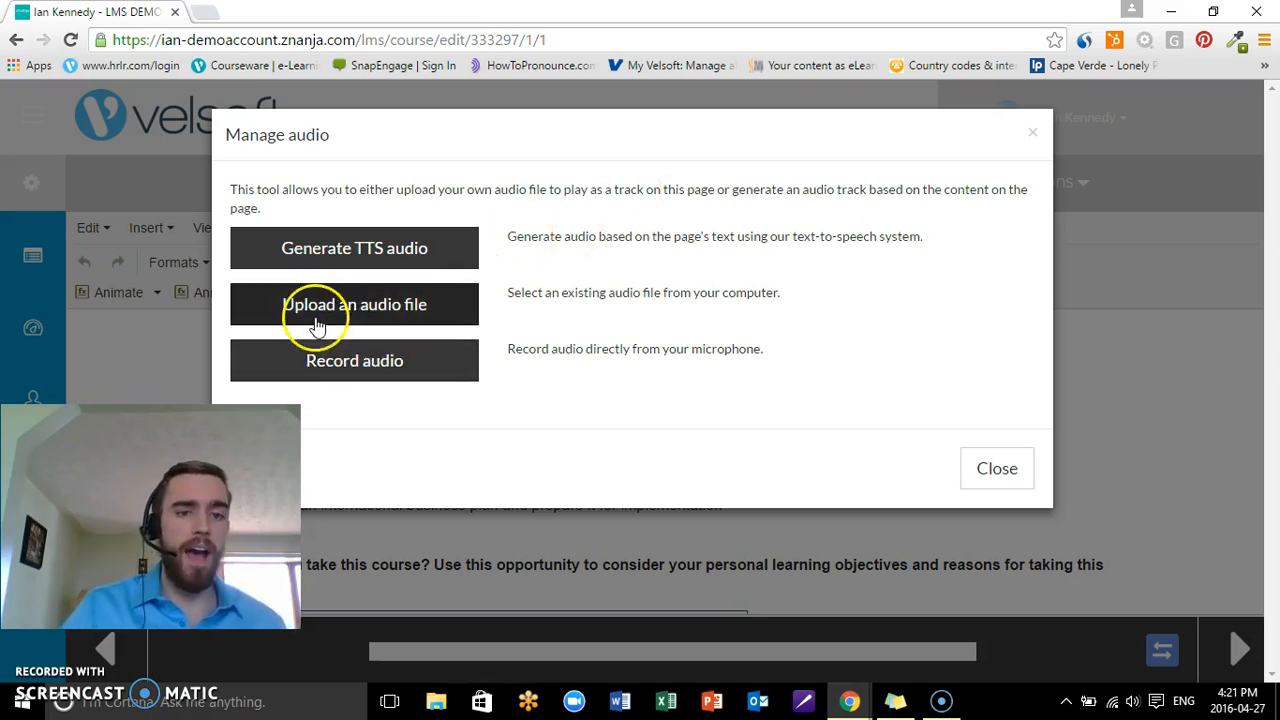
pyautogui.click(354, 304)
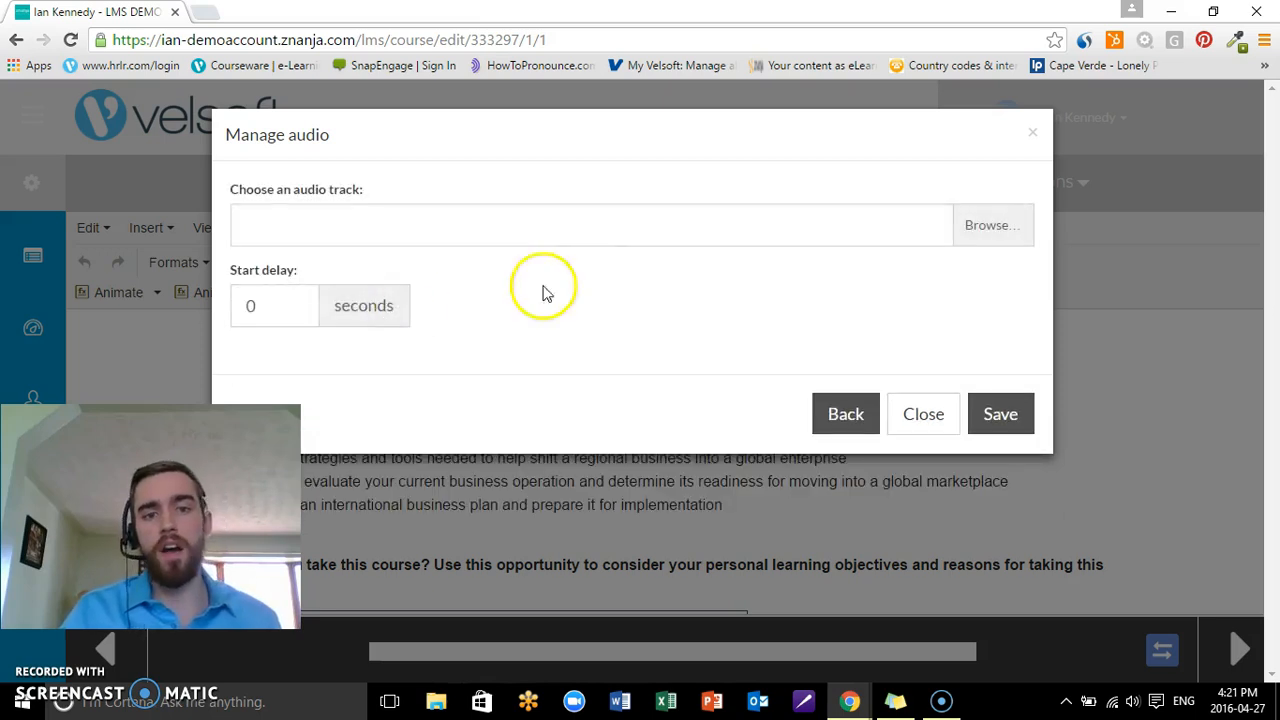
pyautogui.moveTo(830, 296)
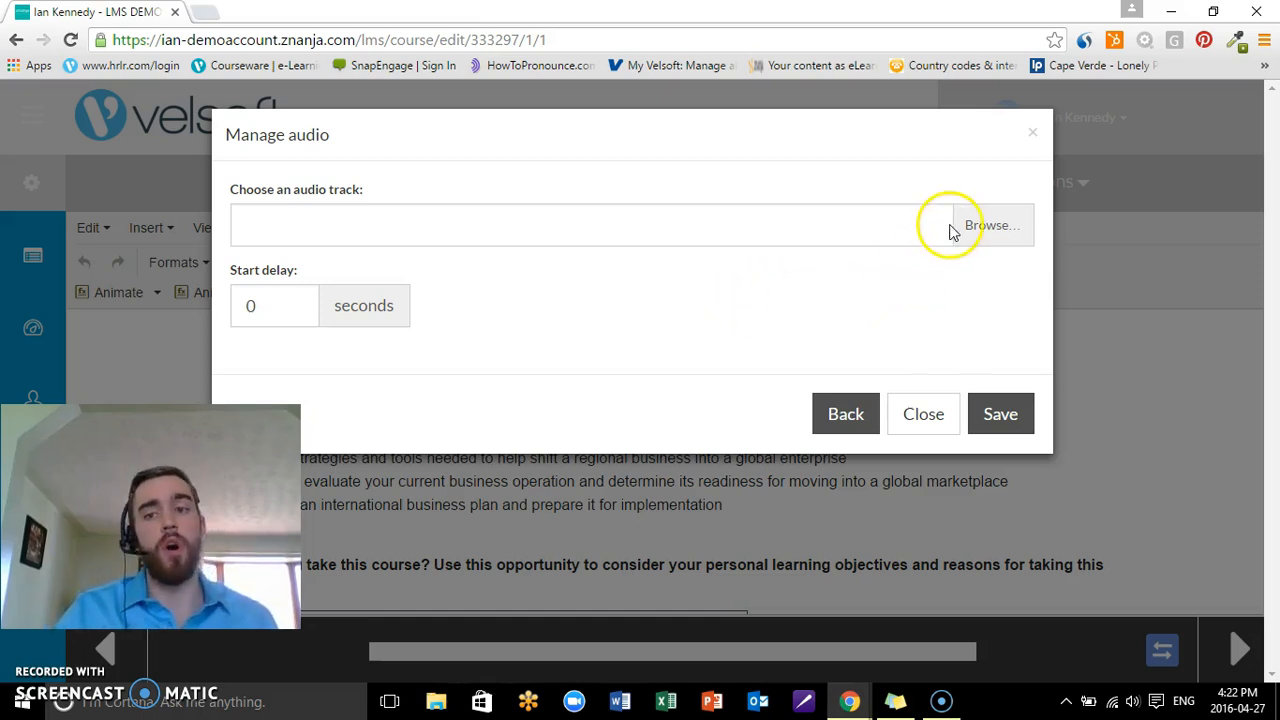
pyautogui.click(992, 224)
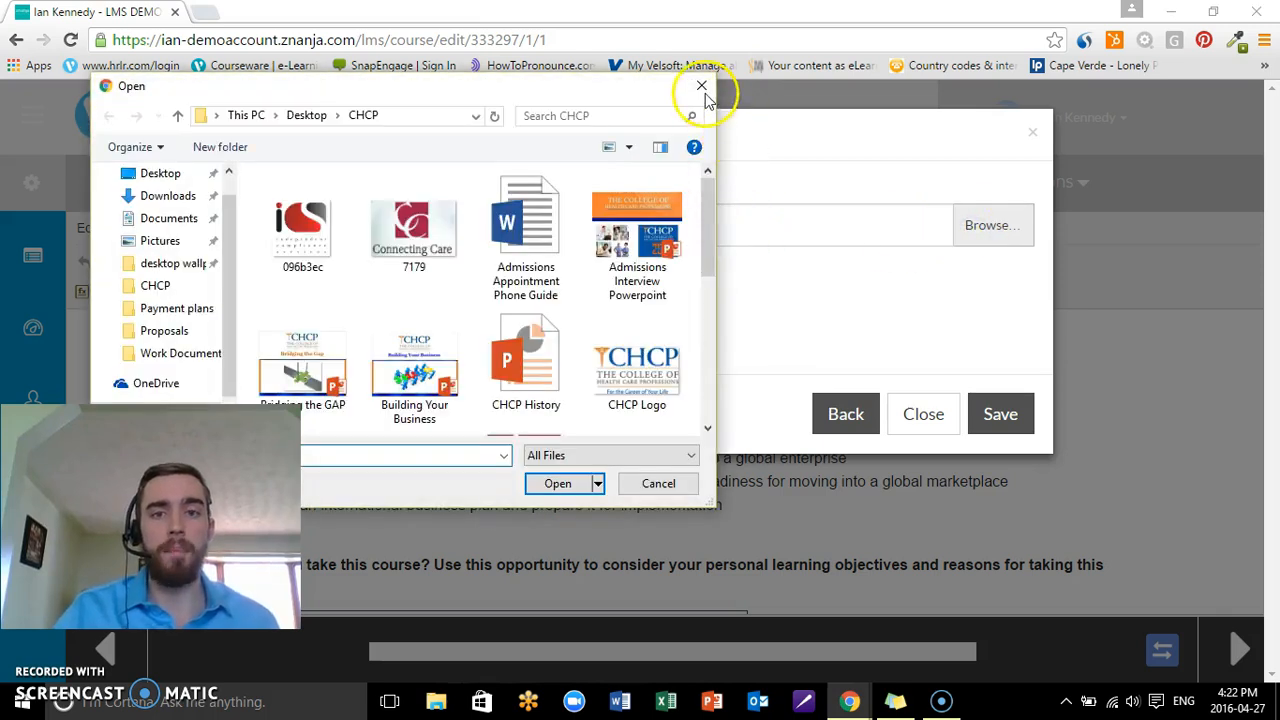
pyautogui.click(700, 88)
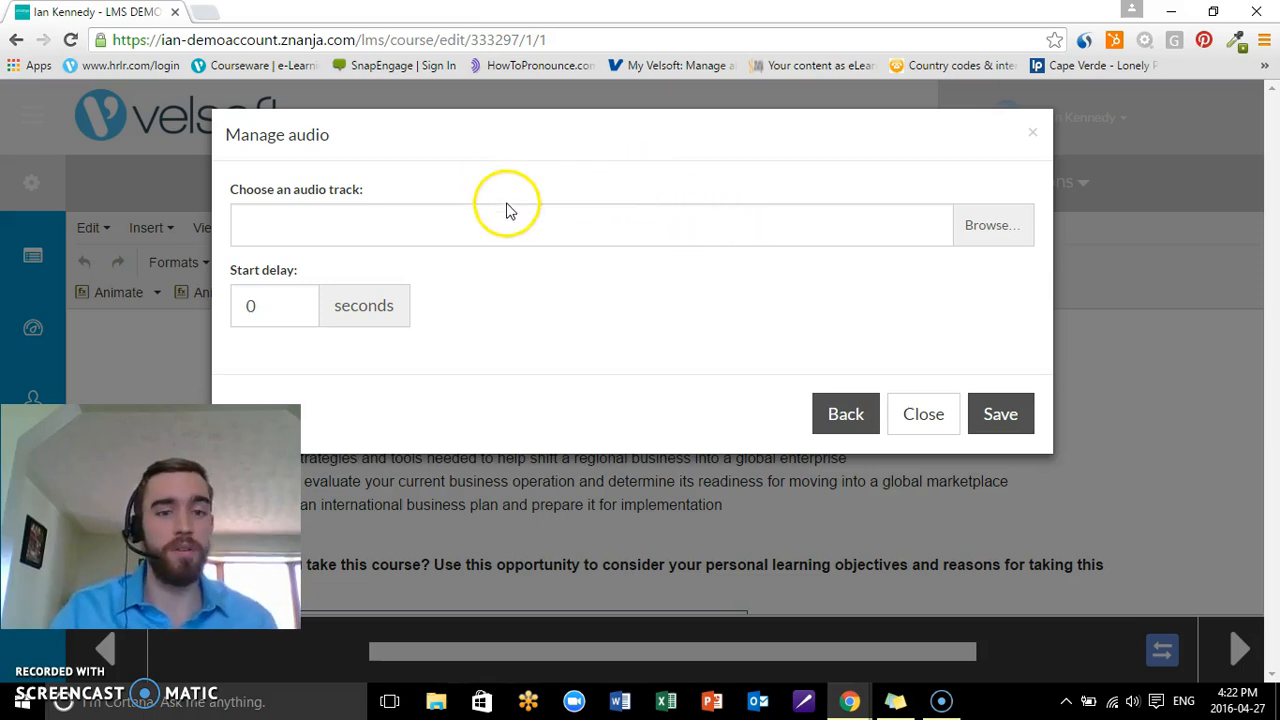
pyautogui.write('3')
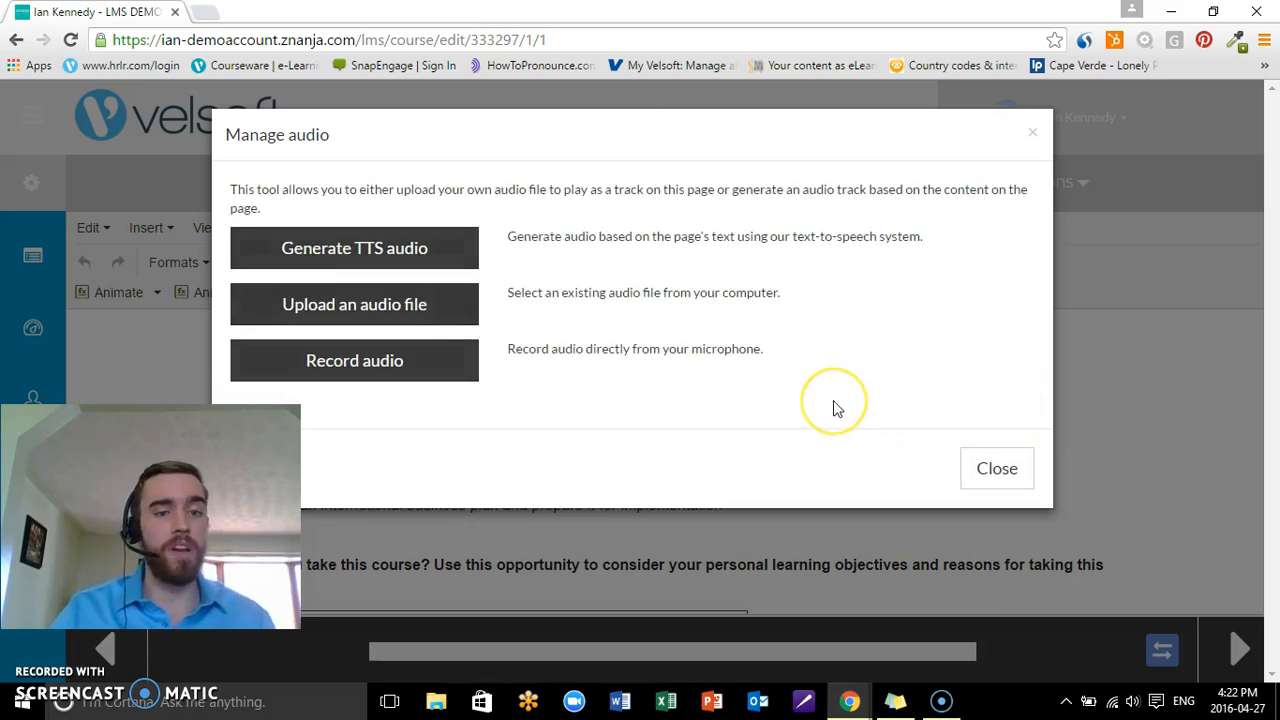
pyautogui.moveTo(716, 374)
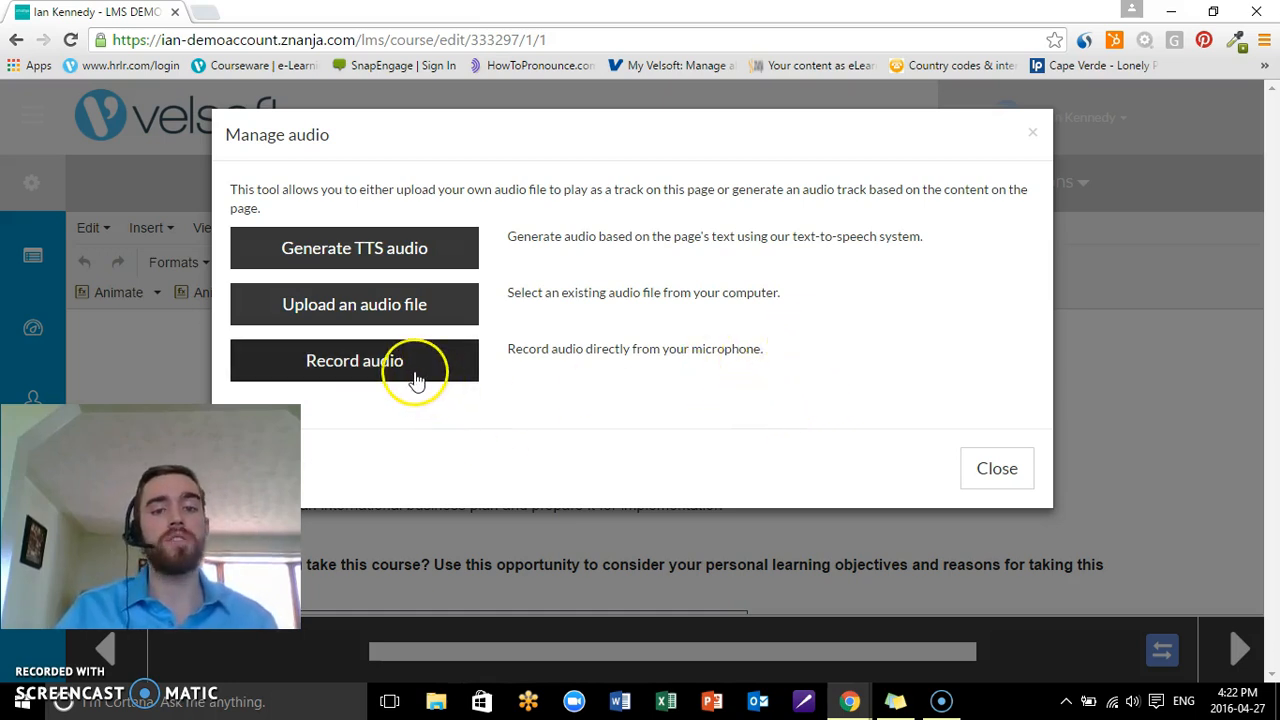
# - Start a microphone recording of narration for the Learning Objectives page
pyautogui.click(354, 360)
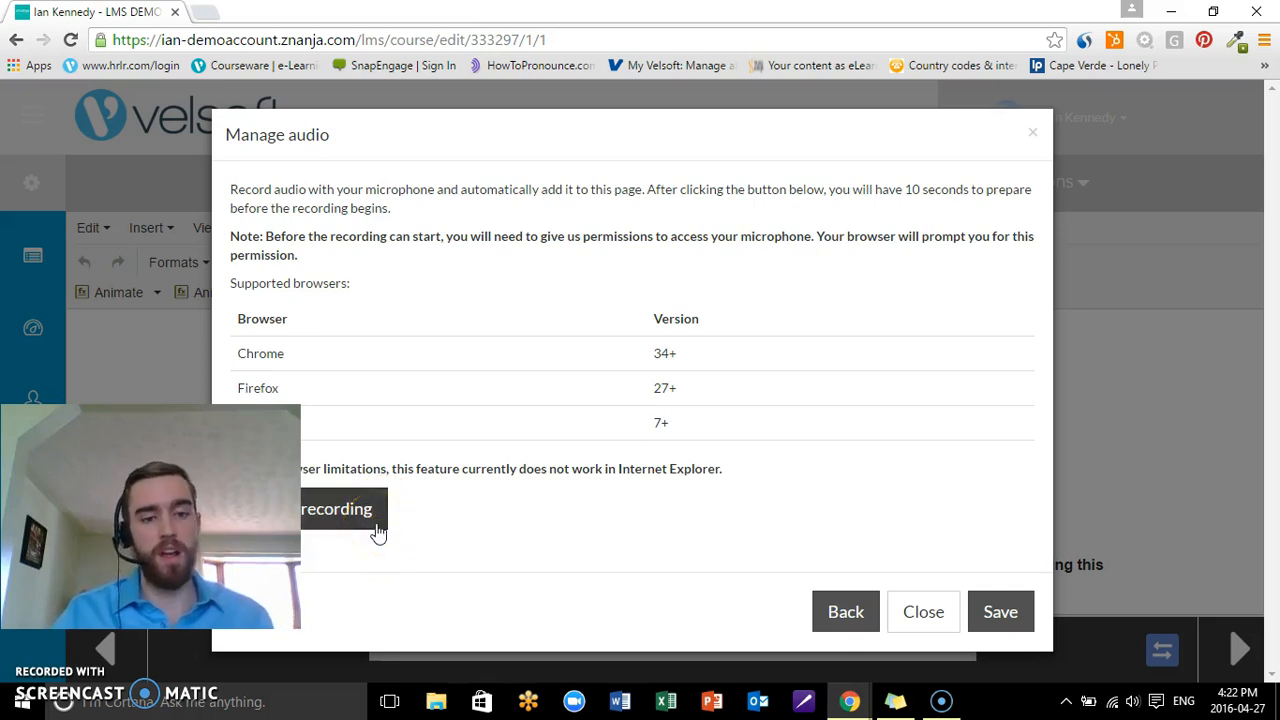
pyautogui.click(330, 510)
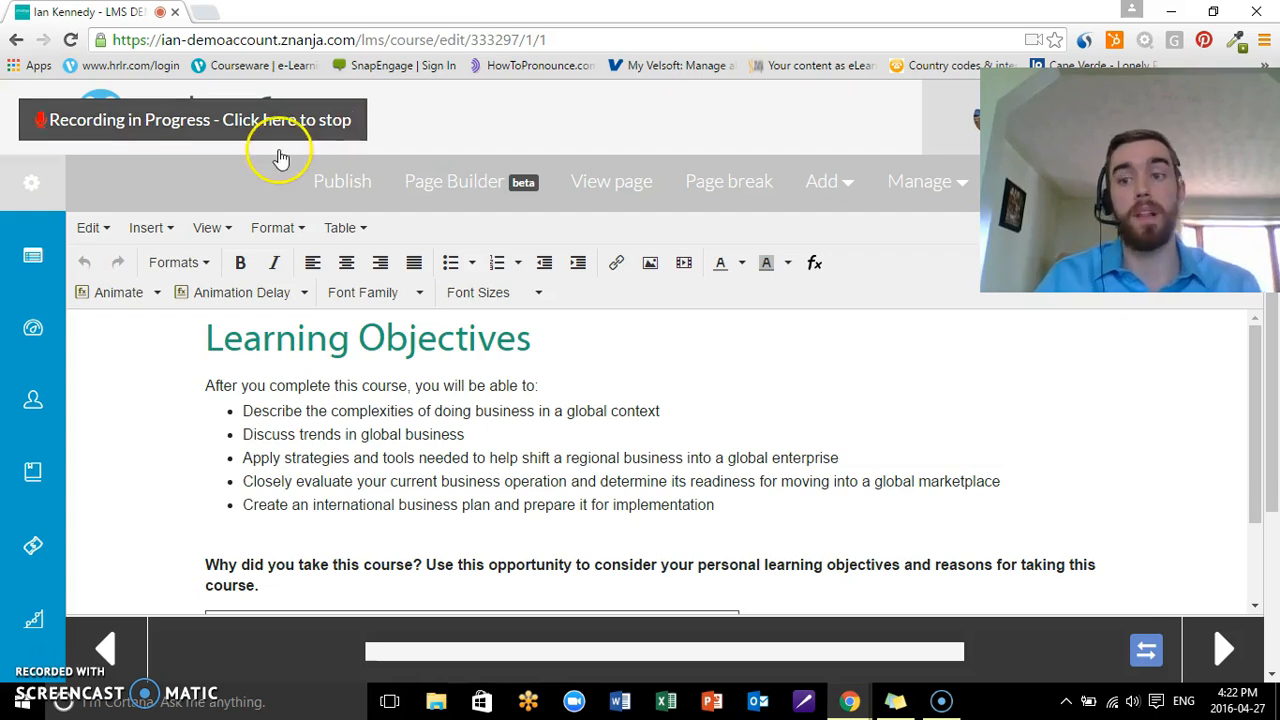
pyautogui.moveTo(460, 424)
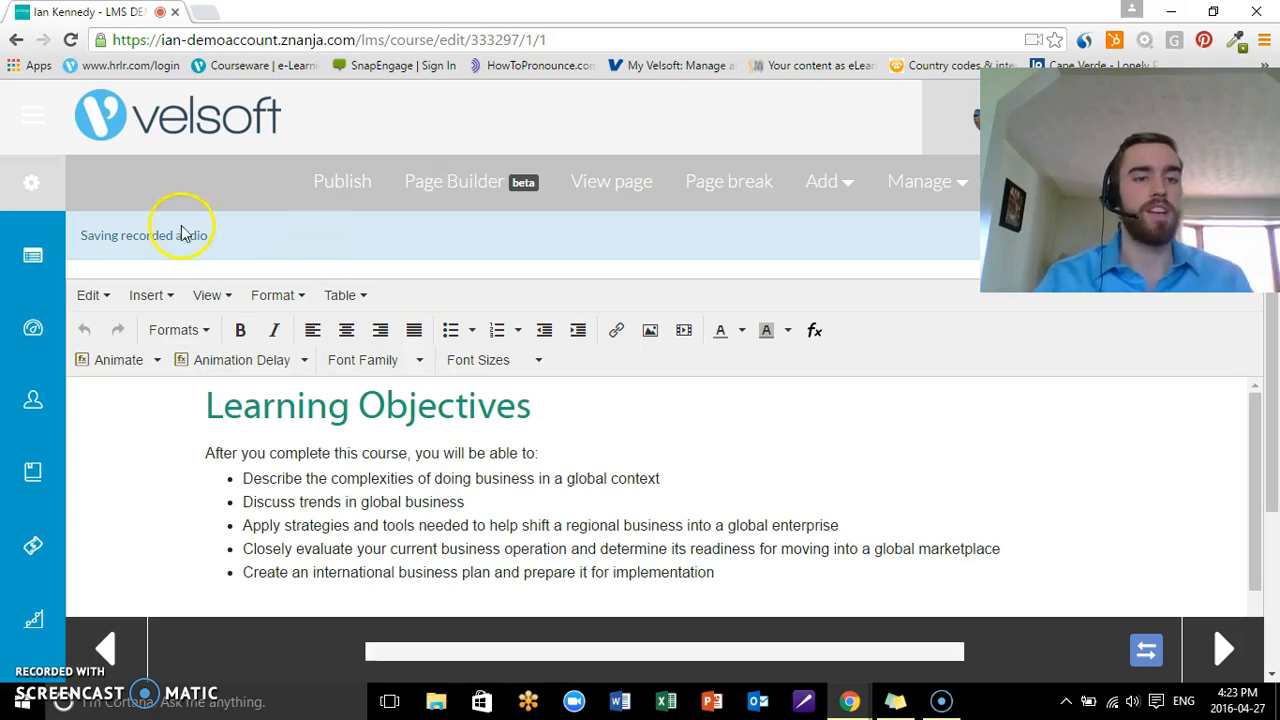
pyautogui.moveTo(256, 410)
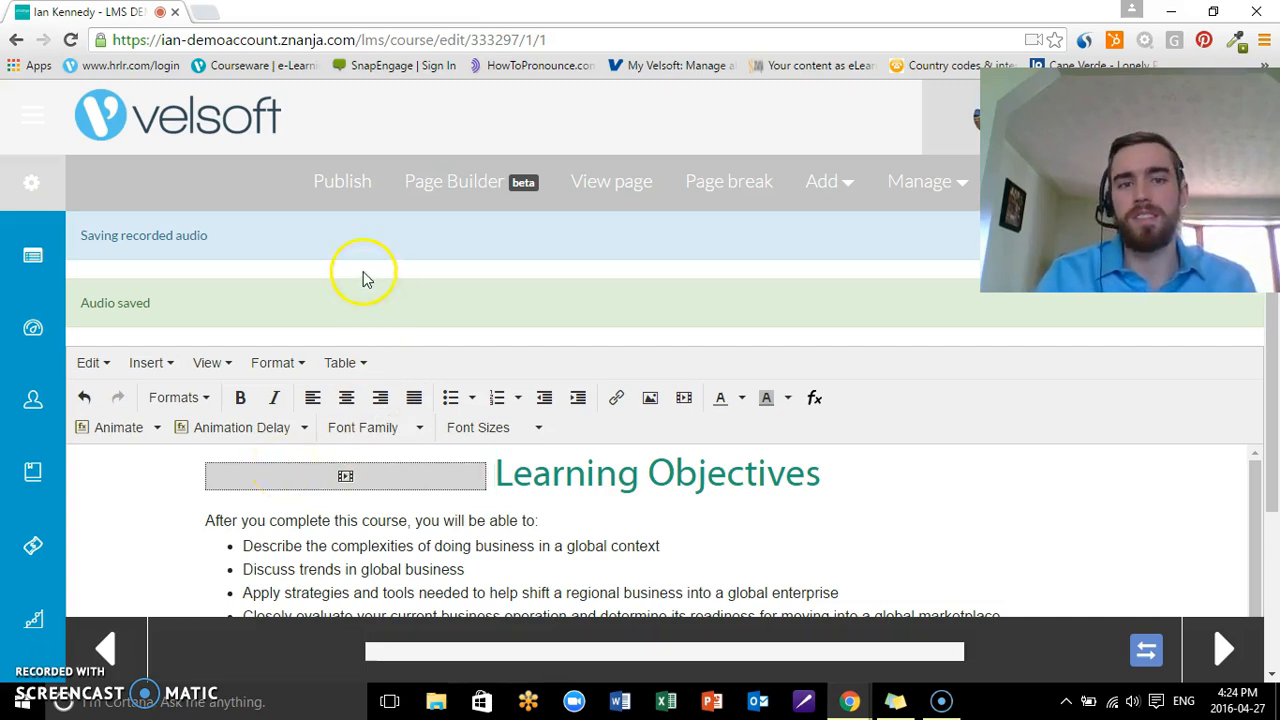
# - Publish the page with its narration and view it as learners see it
pyautogui.click(342, 180)
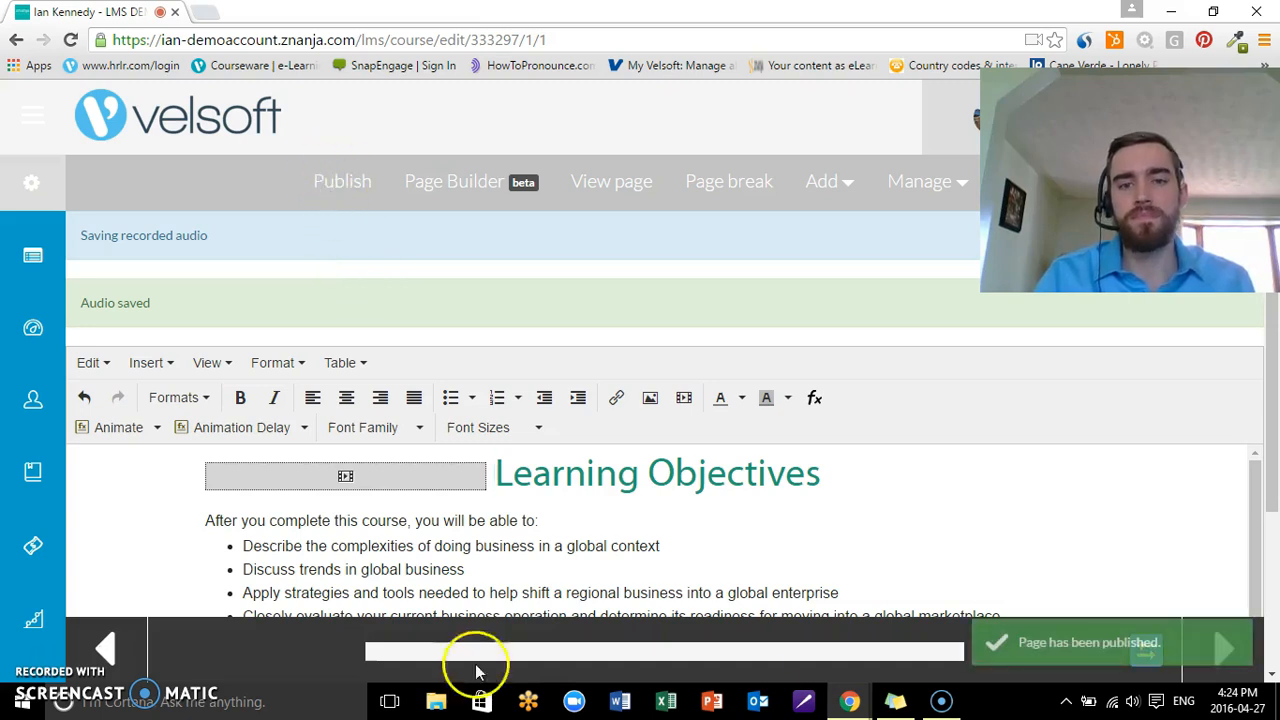
pyautogui.click(612, 180)
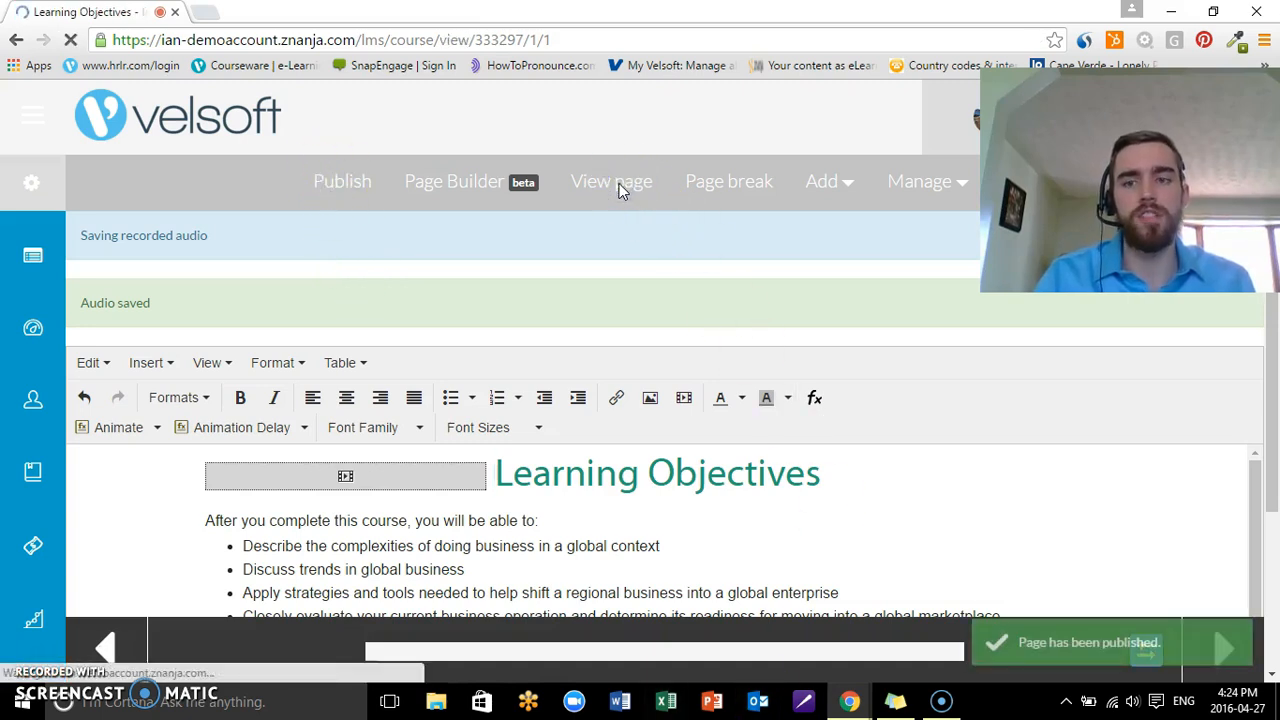
pyautogui.click(612, 180)
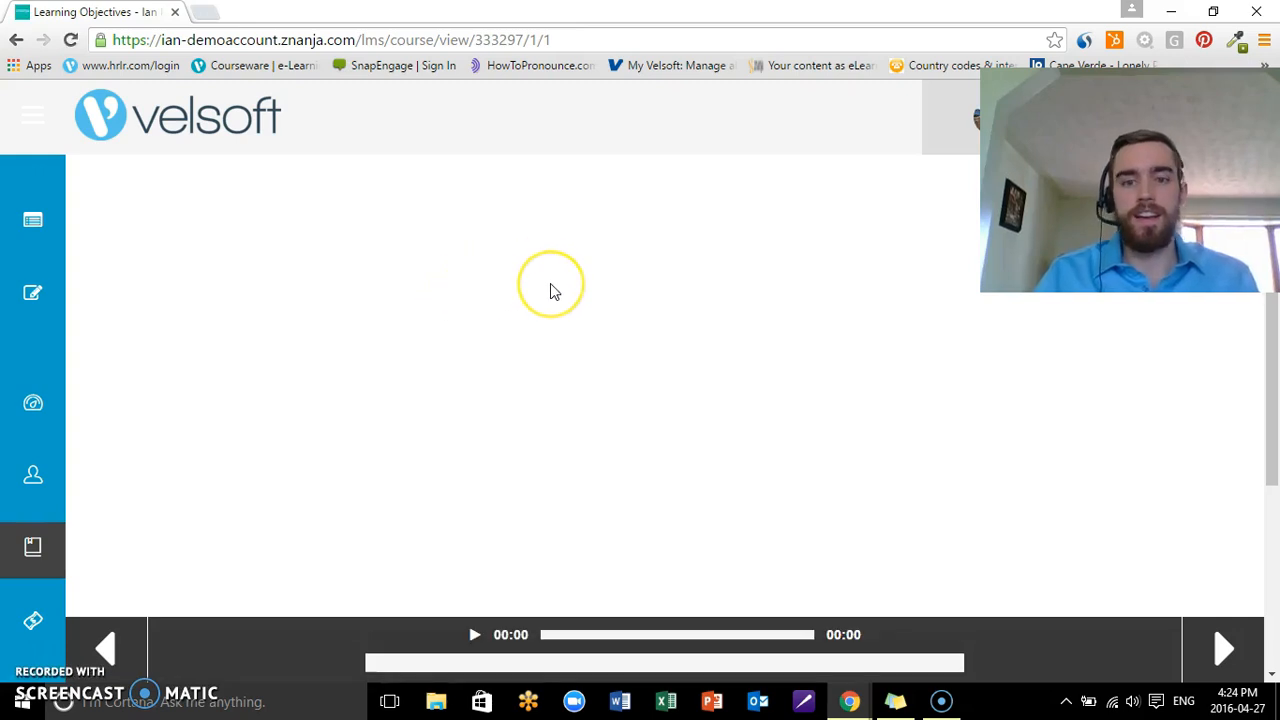
# - Play the 27-second narration track briefly and pause it
pyautogui.click(474, 634)
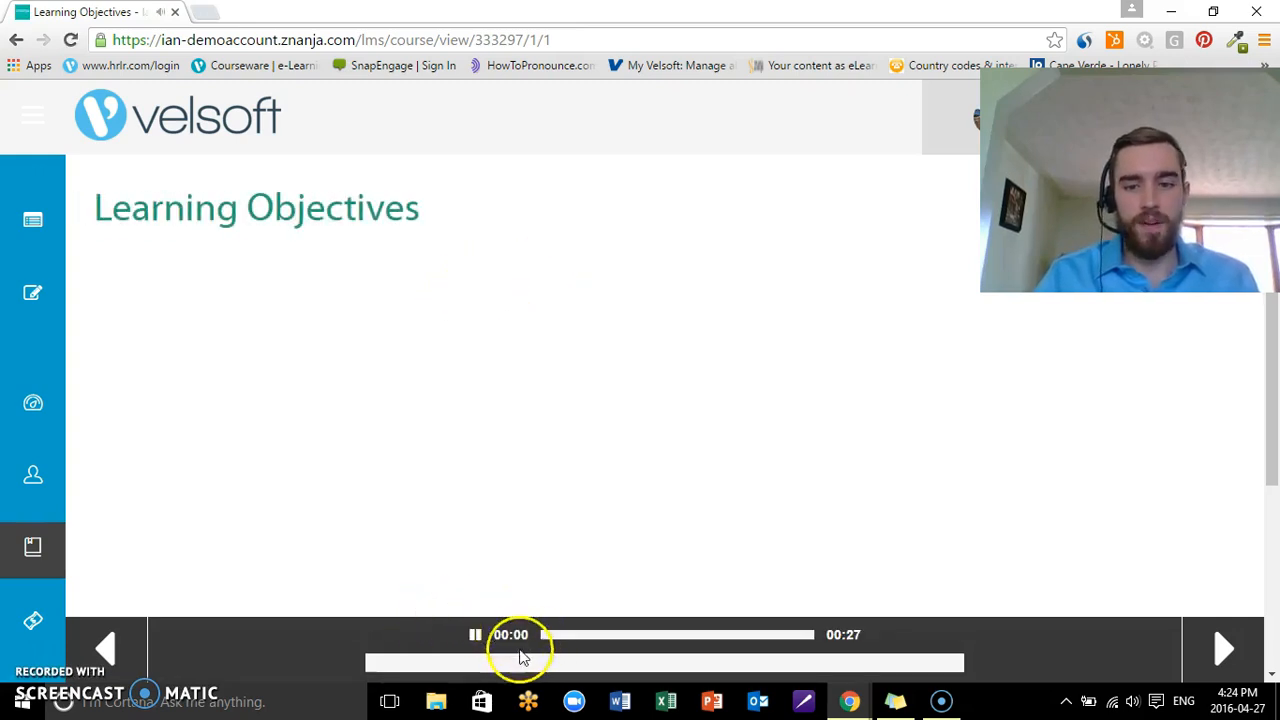
pyautogui.click(476, 634)
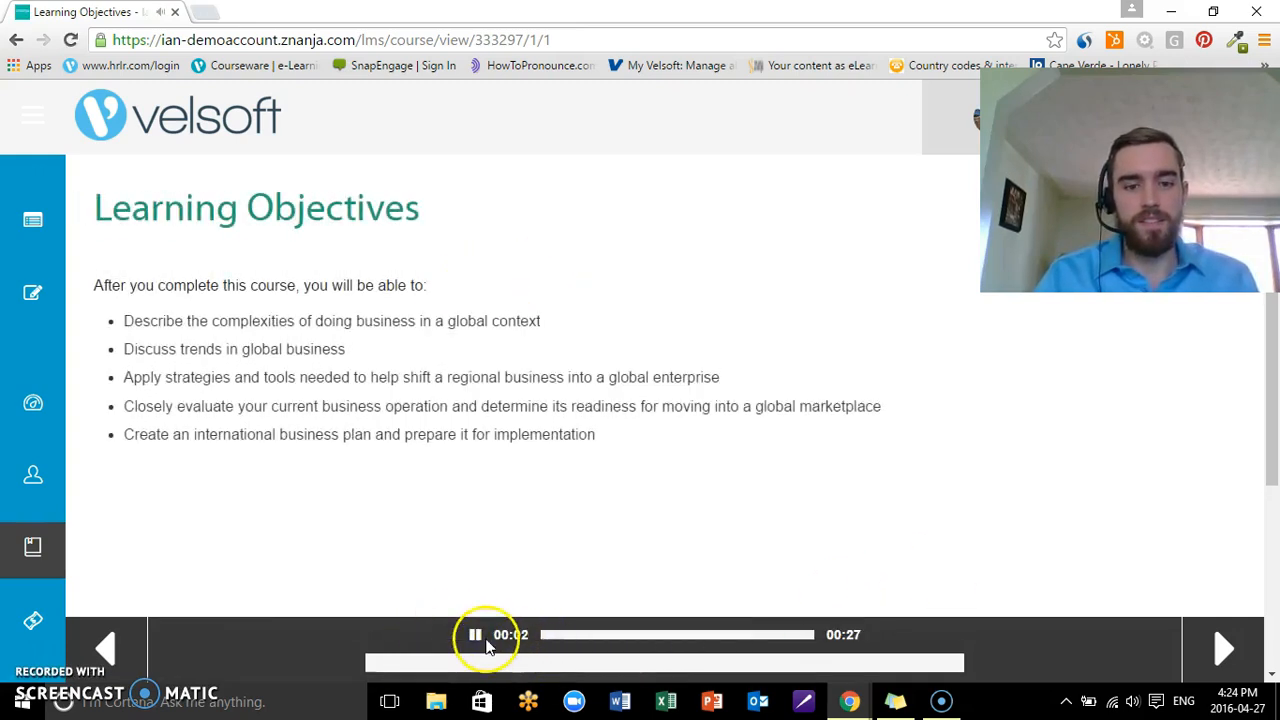
pyautogui.click(476, 634)
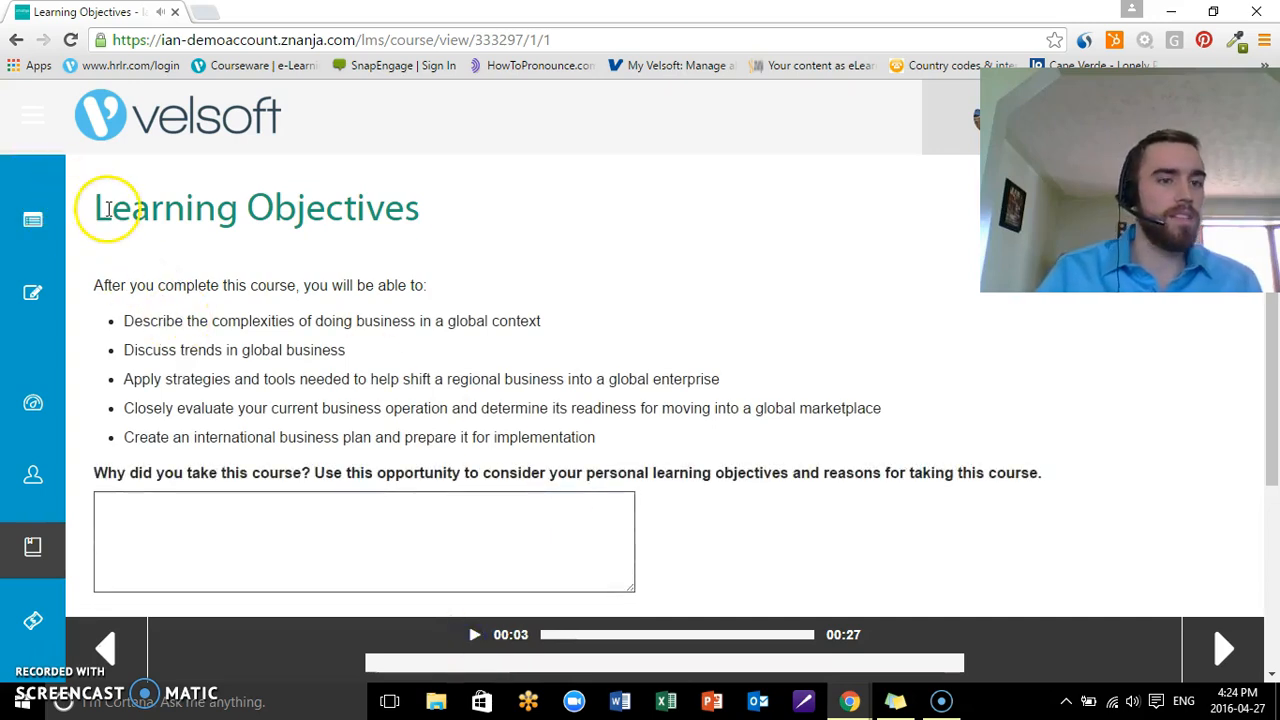
pyautogui.moveTo(92, 216)
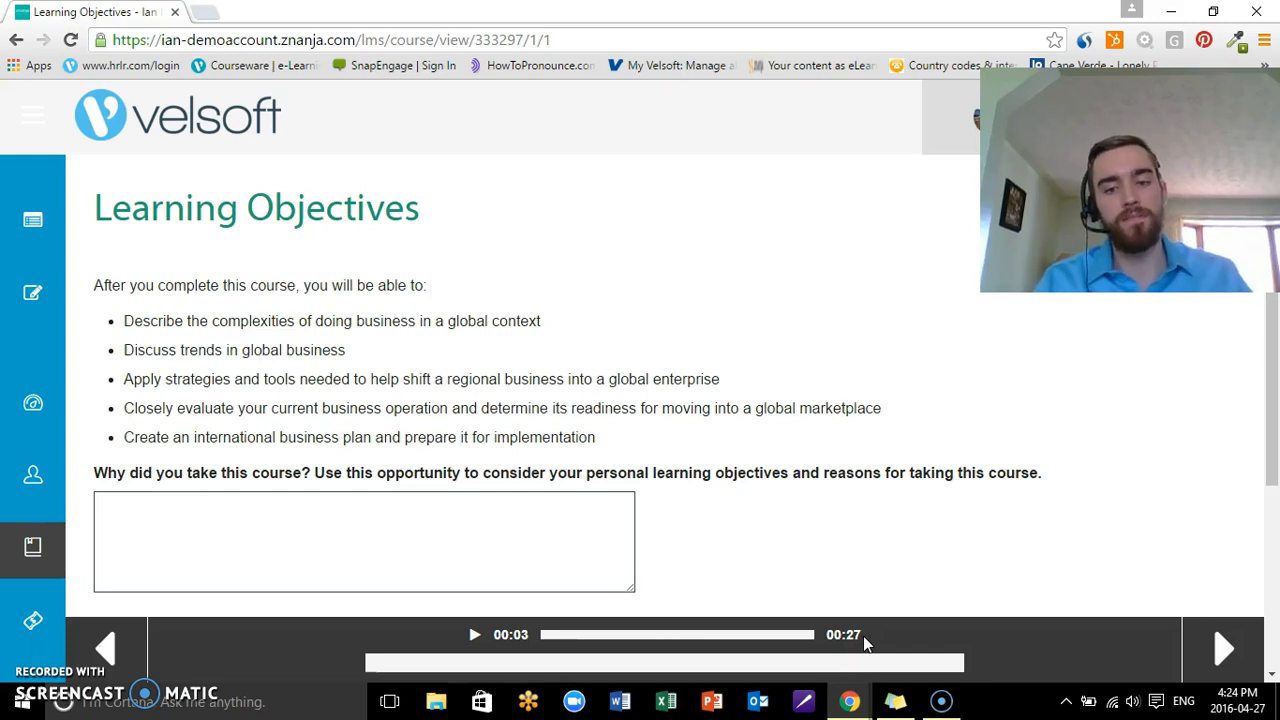
pyautogui.moveTo(740, 638)
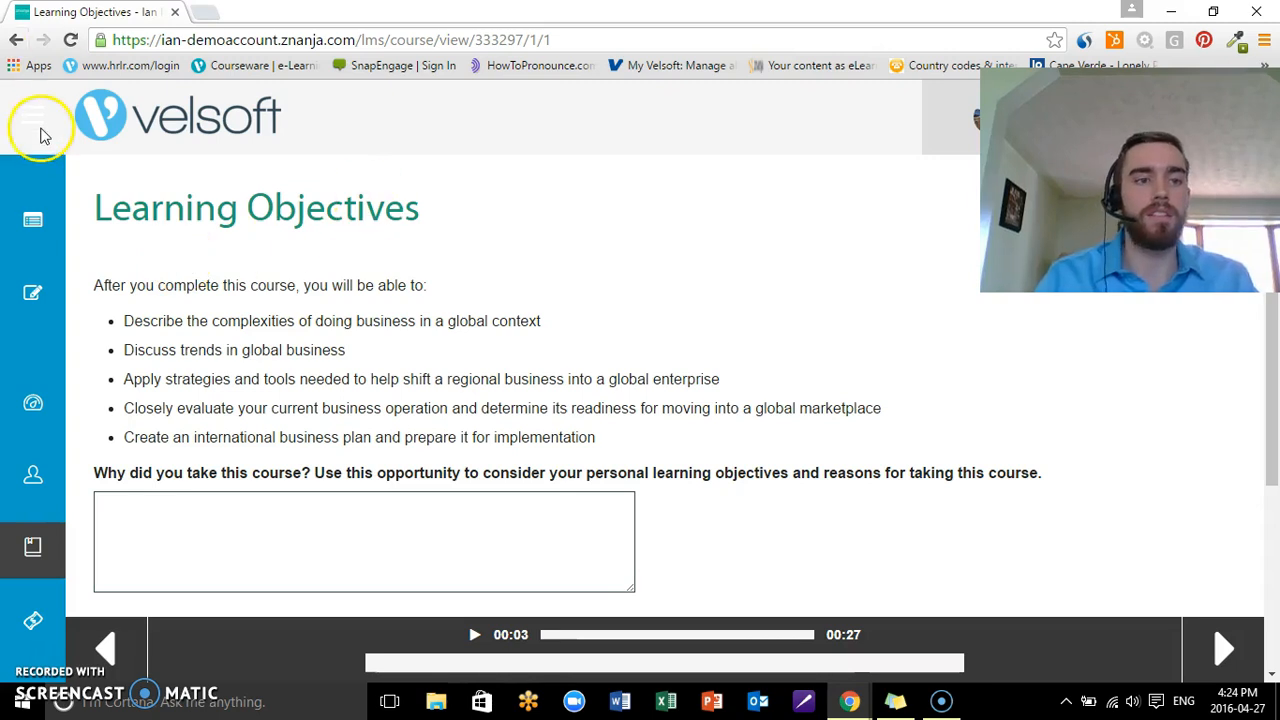
# - Return to editing the Learning Objectives page from the side menu
pyautogui.click(40, 114)
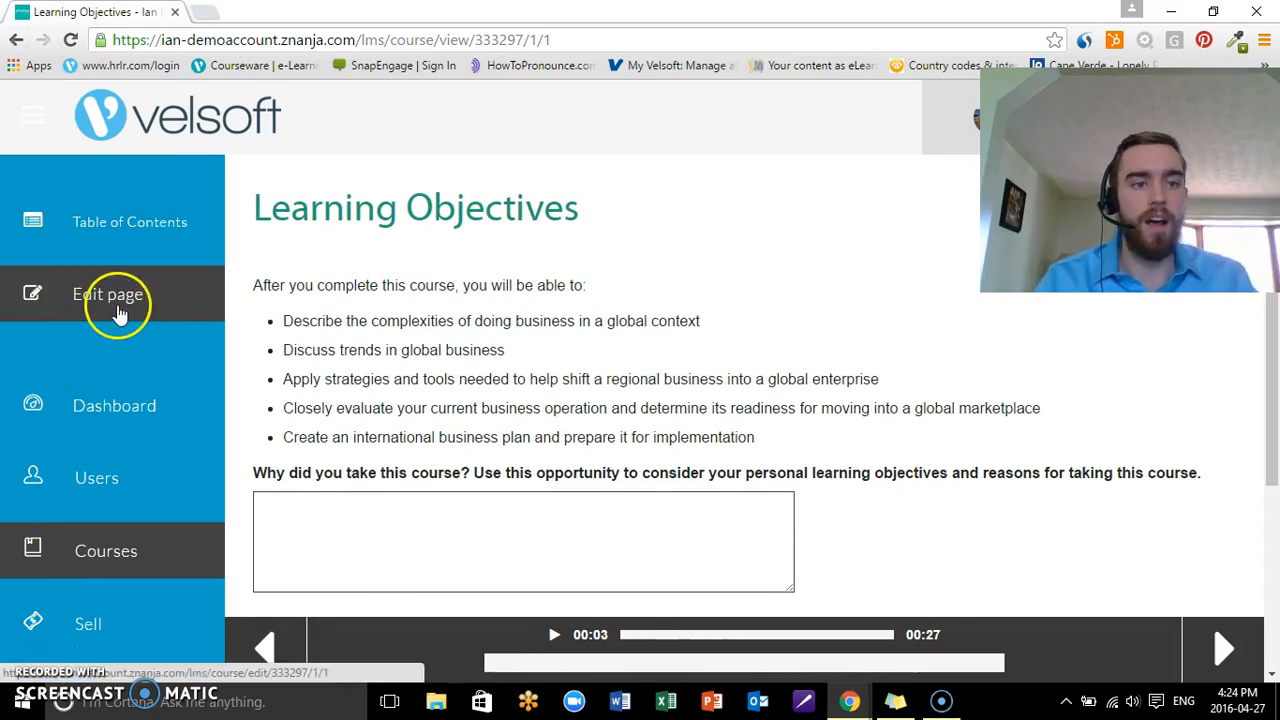
pyautogui.click(108, 294)
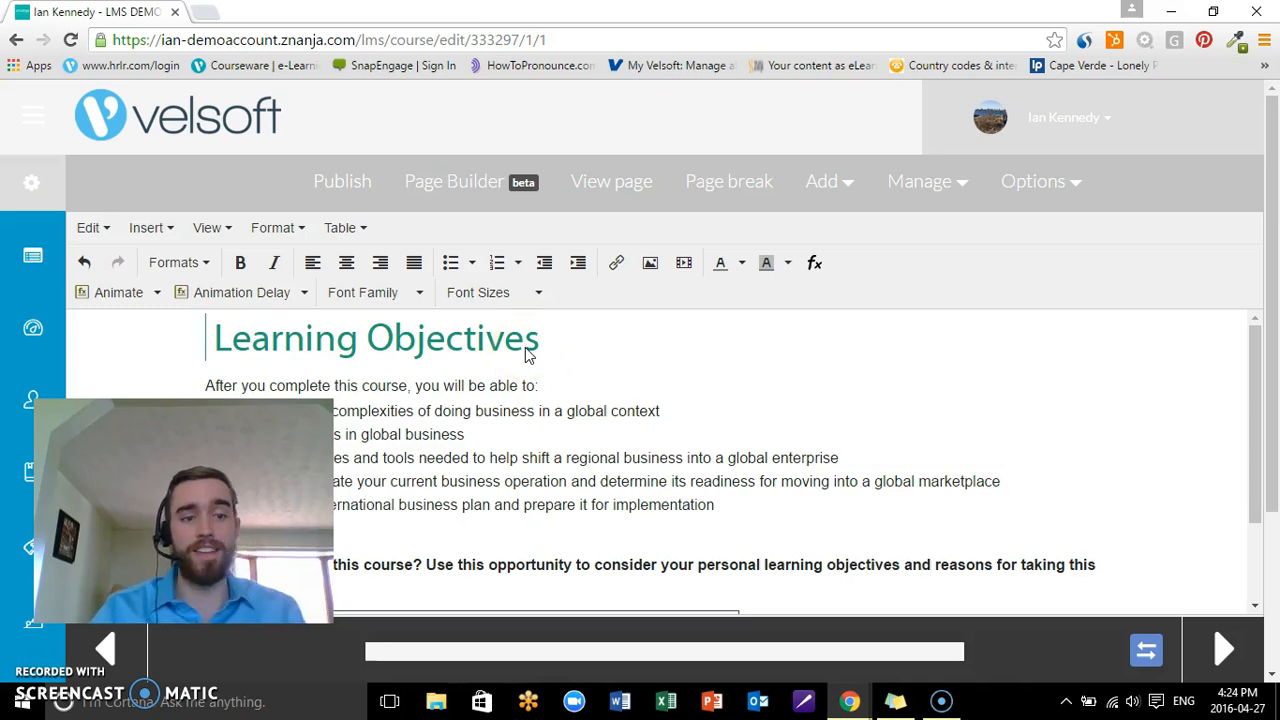
pyautogui.click(342, 180)
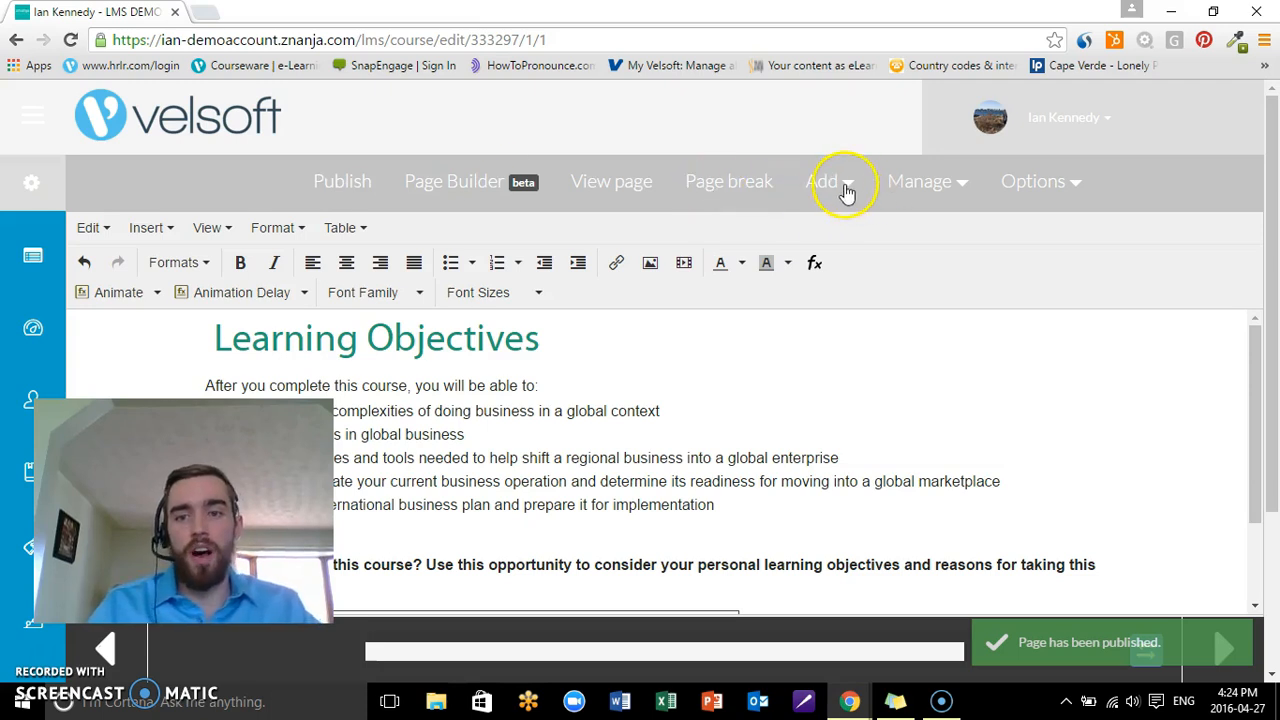
# - Look at the Add question form from the Add menu and dismiss it unchanged
pyautogui.click(822, 180)
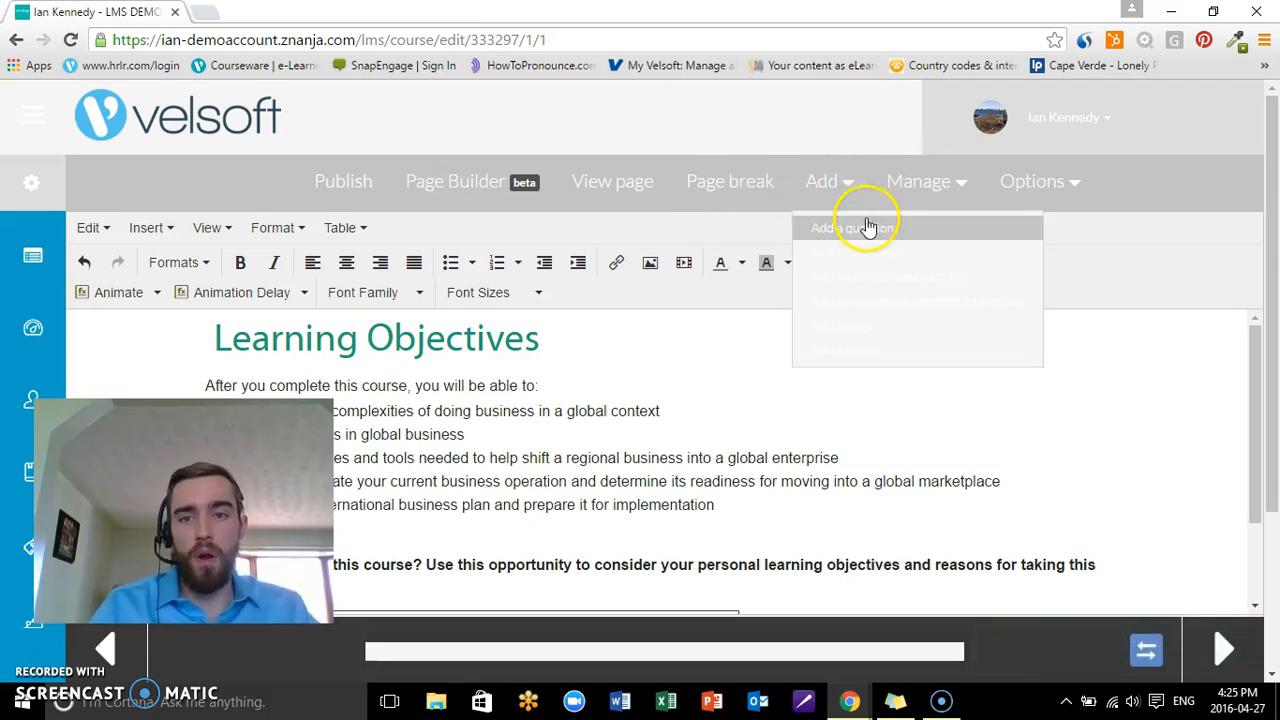
pyautogui.click(852, 228)
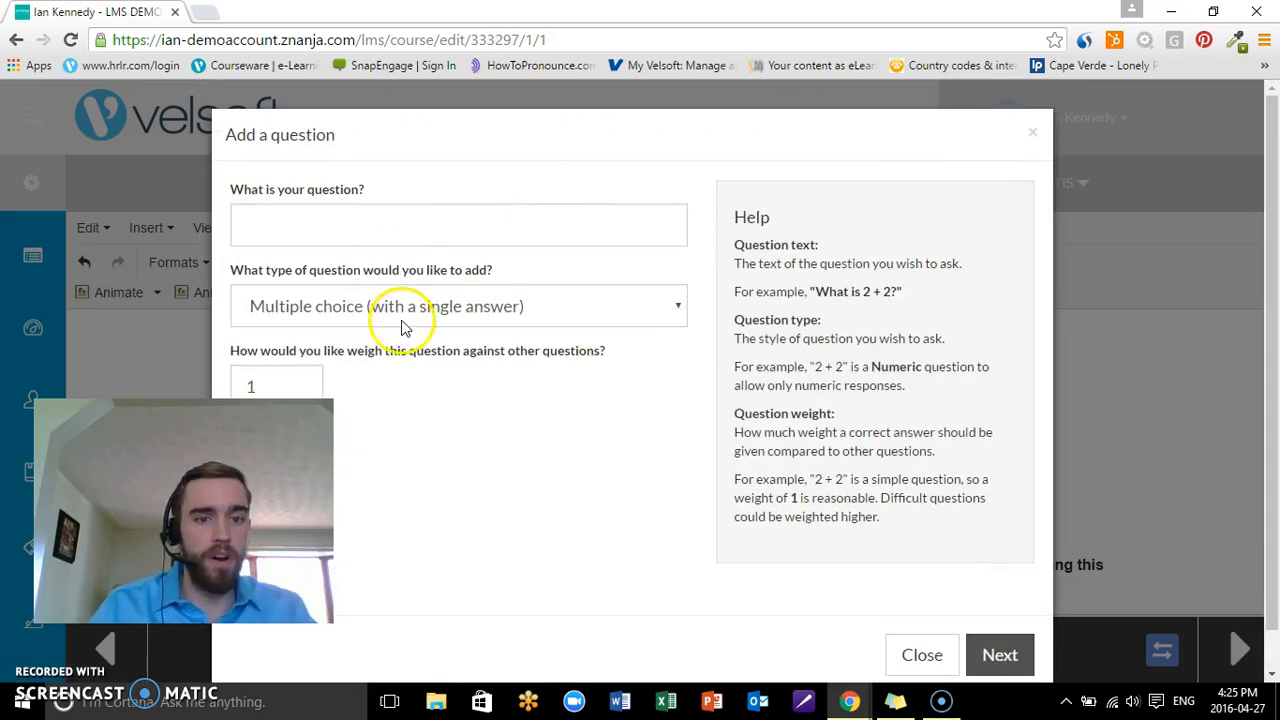
pyautogui.click(458, 306)
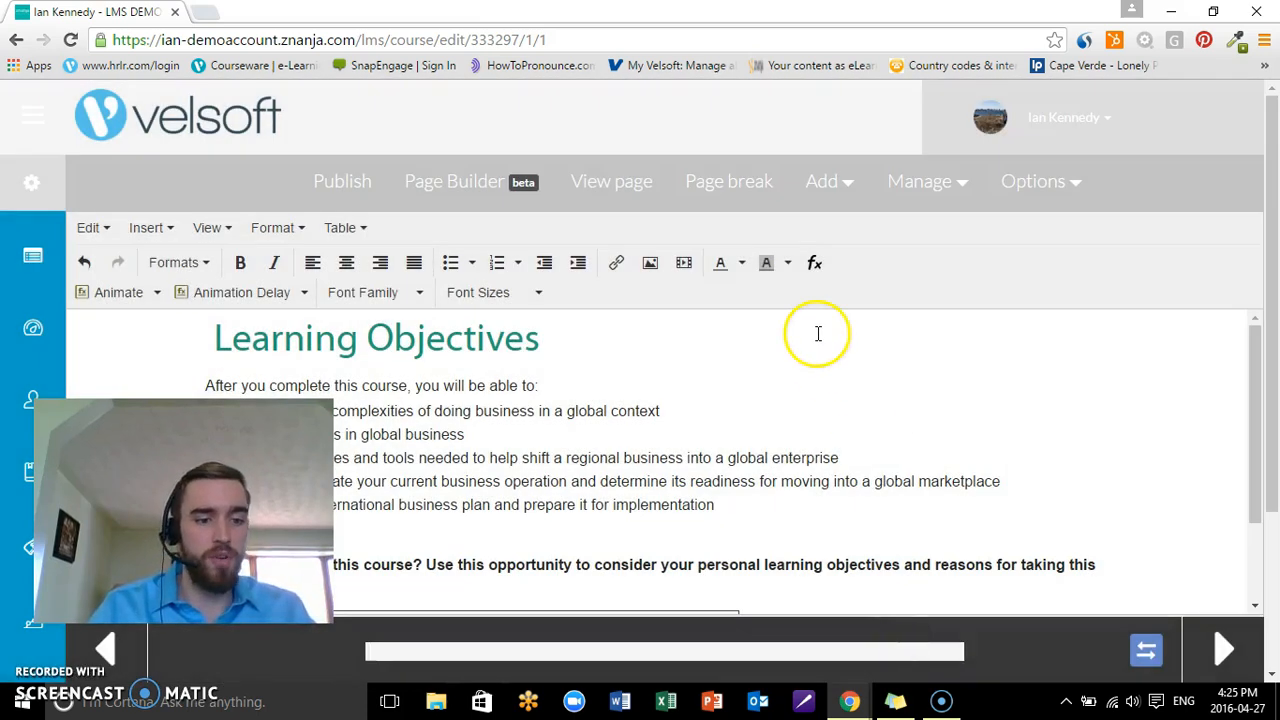
pyautogui.click(822, 180)
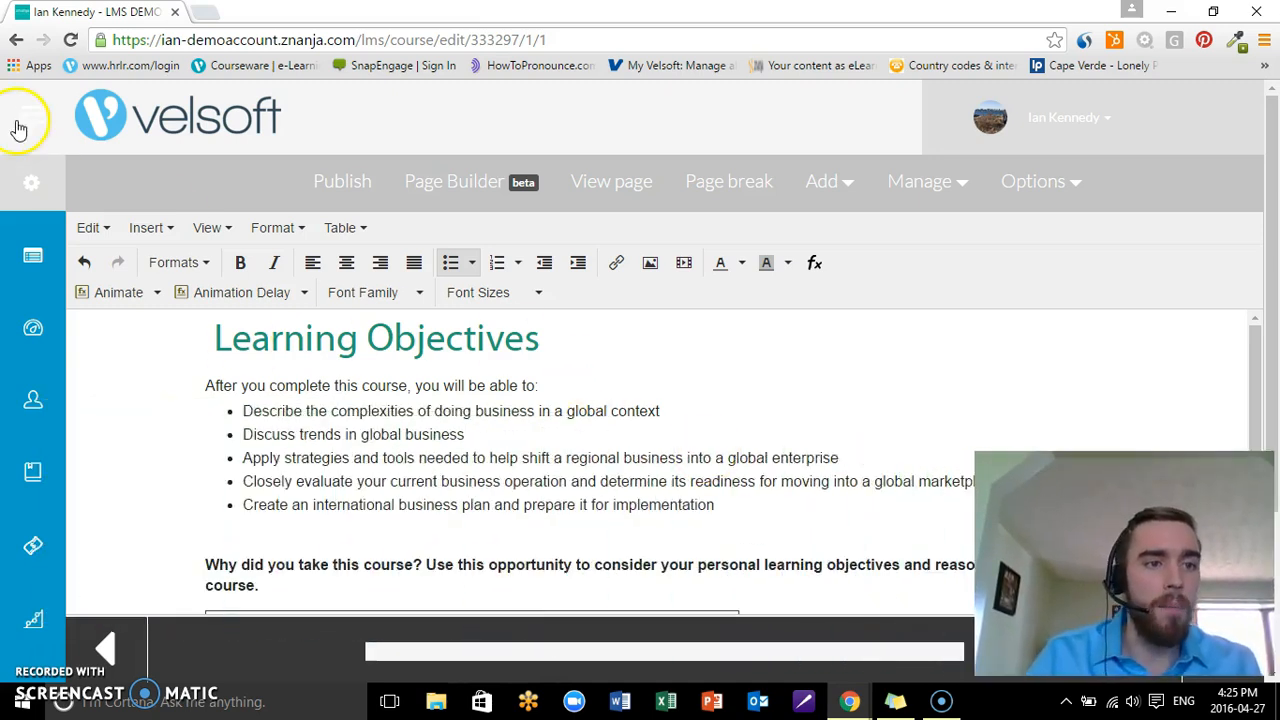
# - From My Courses, reach the Working with Visio Files page of the OneNote 2013 Expert course
pyautogui.click(20, 118)
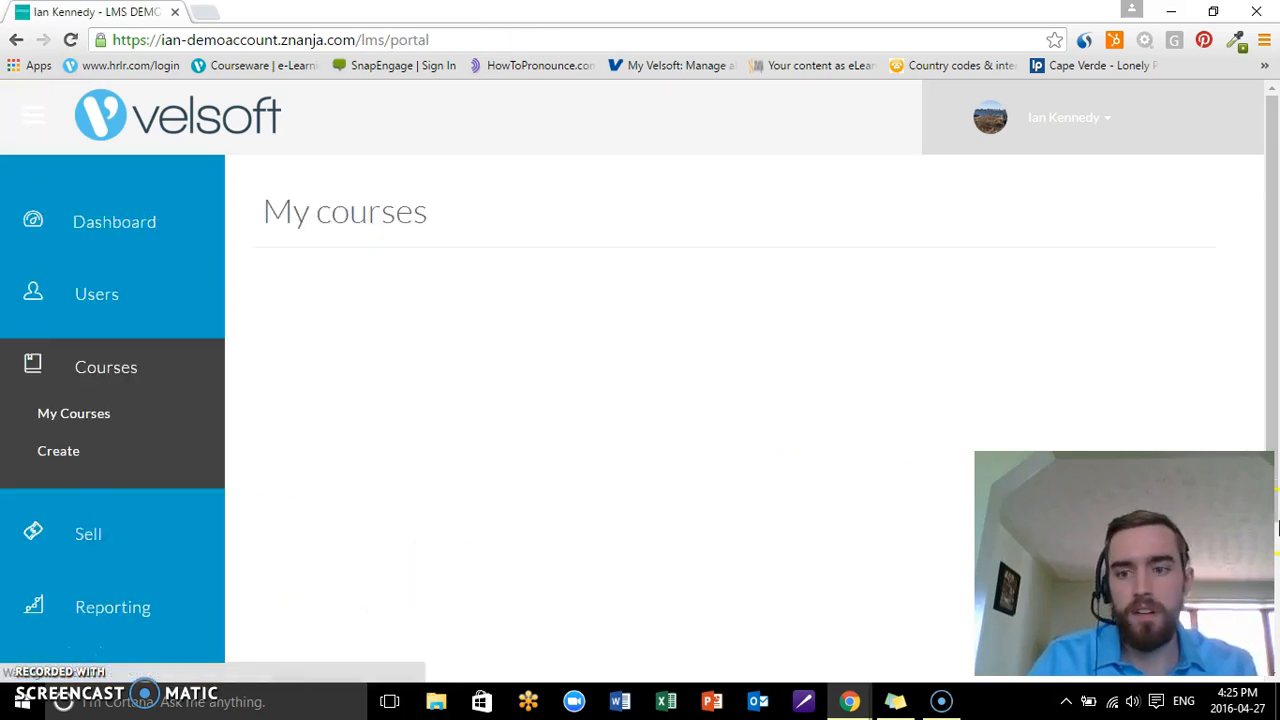
pyautogui.click(72, 412)
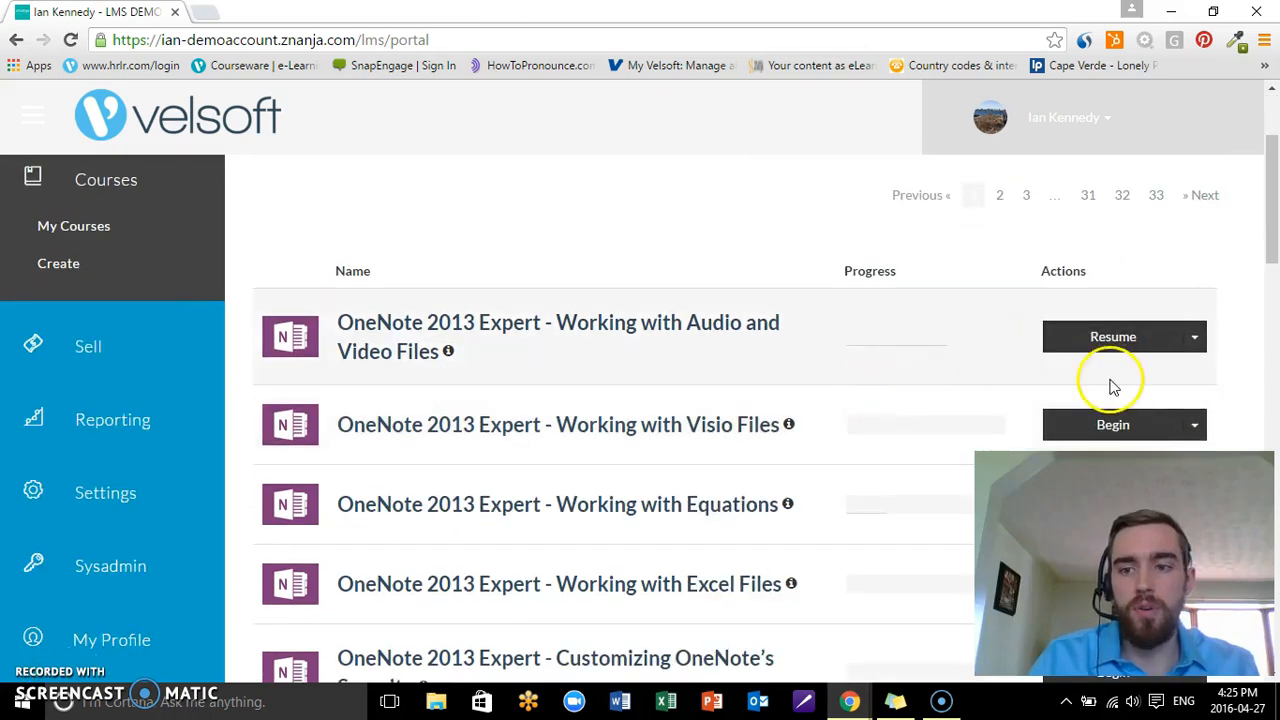
pyautogui.click(1112, 336)
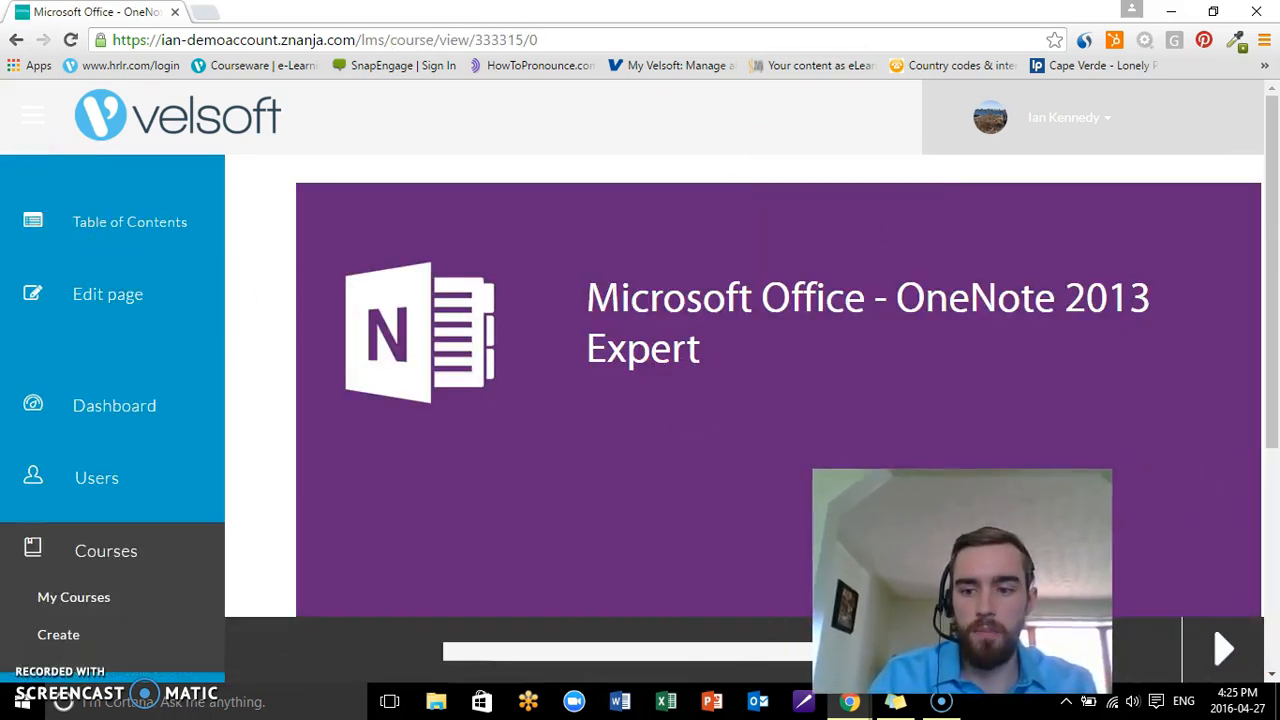
pyautogui.click(1224, 648)
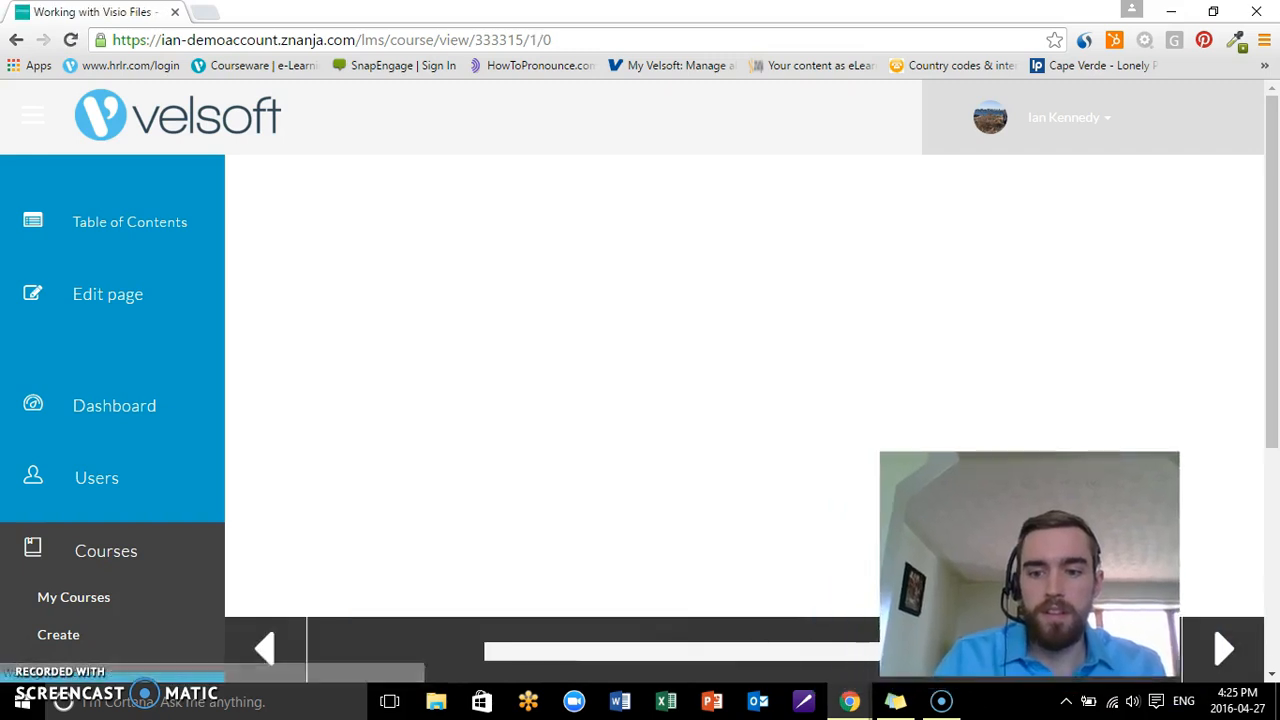
# - Edit the Visio page, glance at the Page Builder's layout templates and return to viewing
pyautogui.click(108, 292)
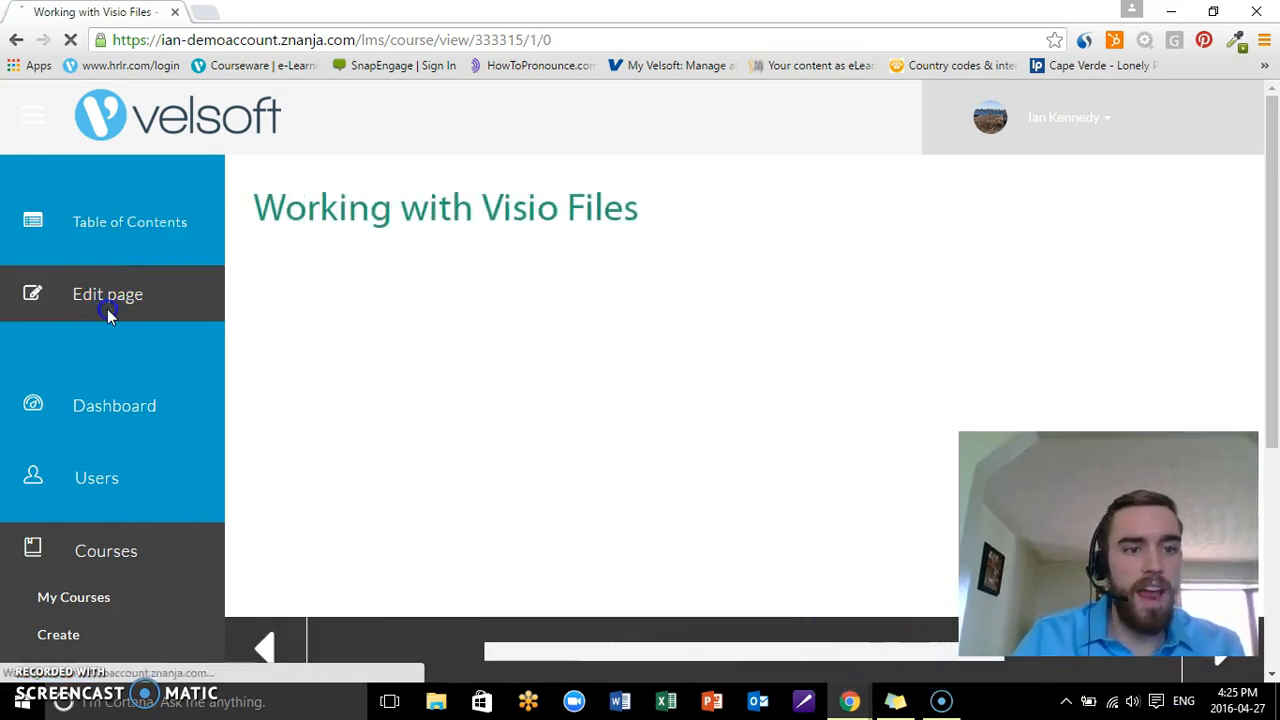
pyautogui.click(108, 294)
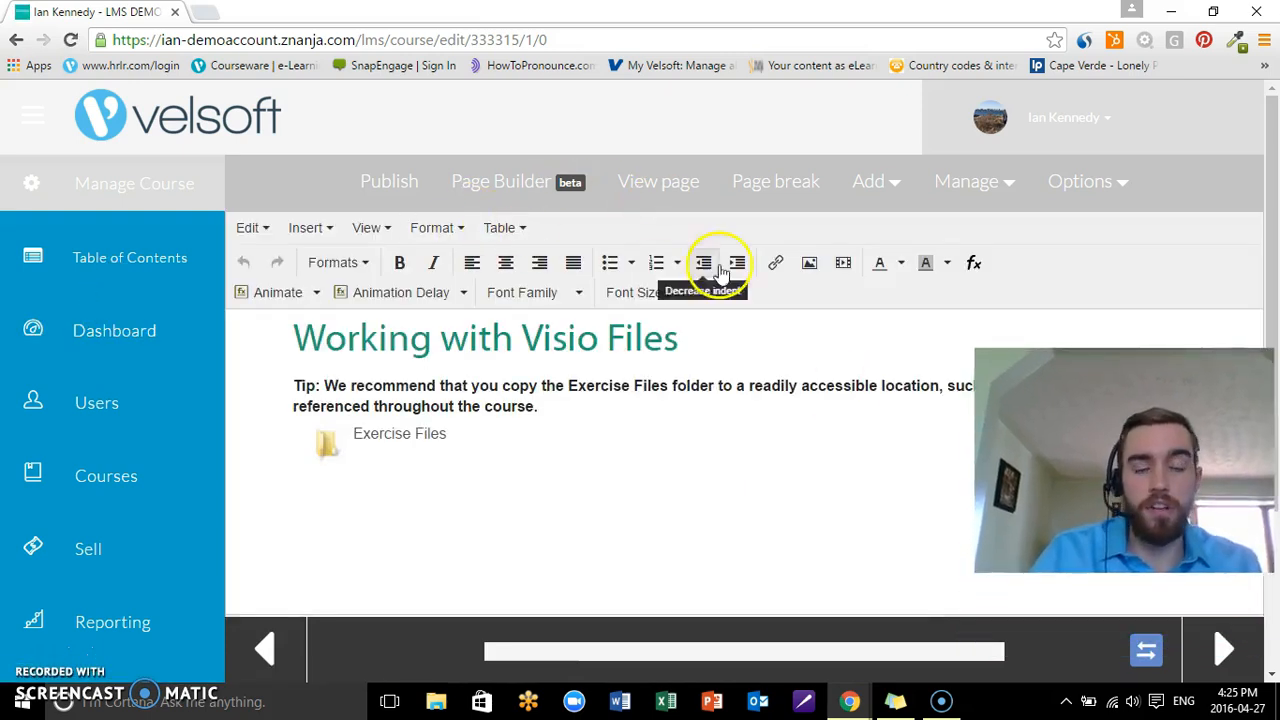
pyautogui.moveTo(518, 180)
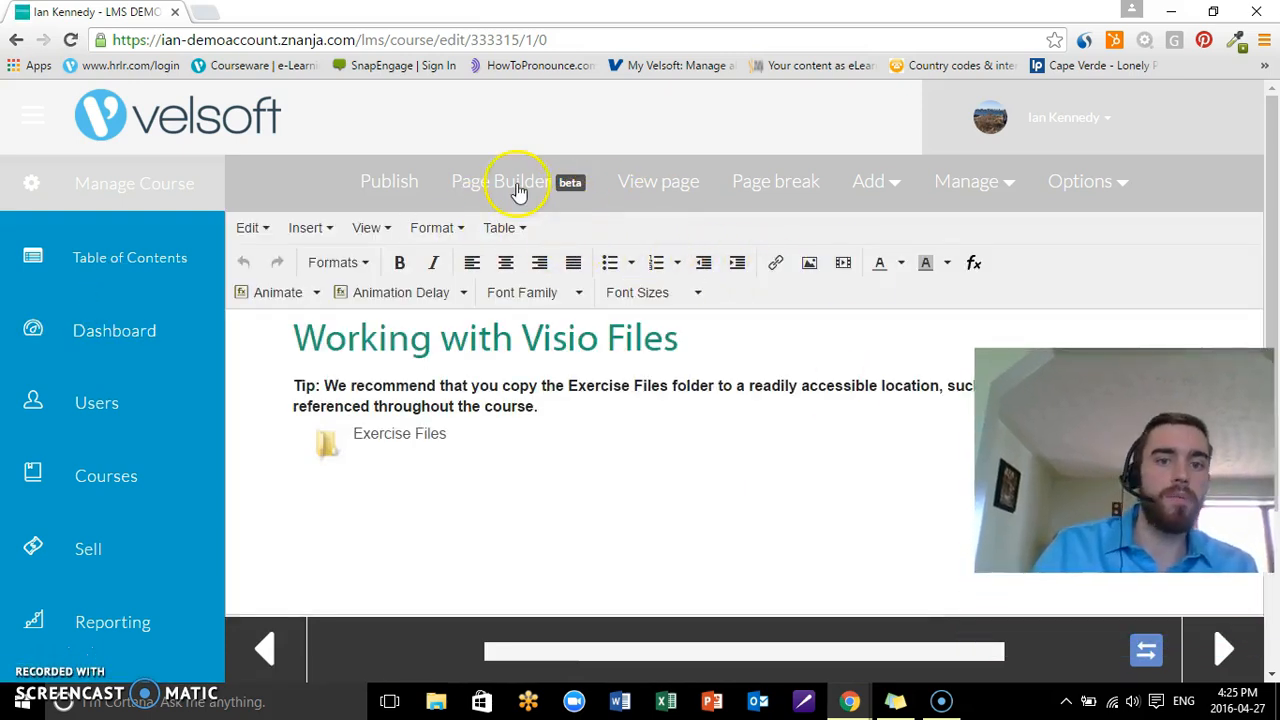
pyautogui.click(500, 180)
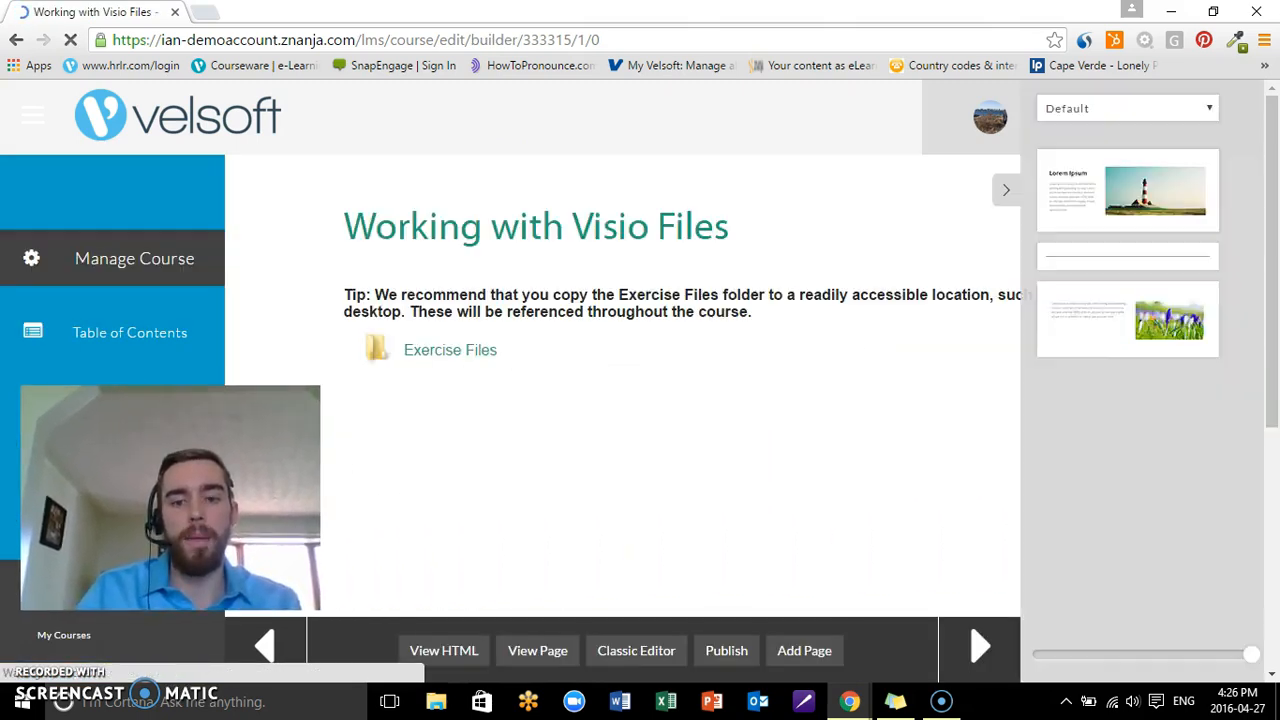
pyautogui.click(1124, 108)
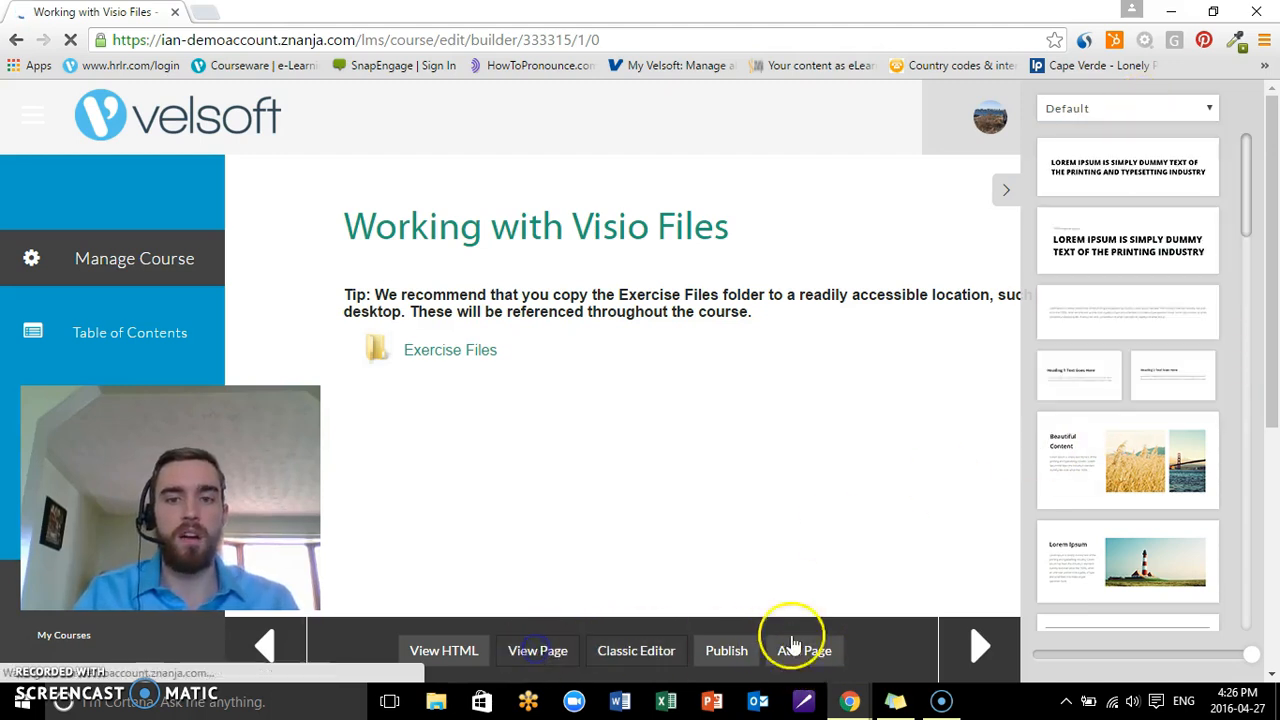
pyautogui.click(536, 650)
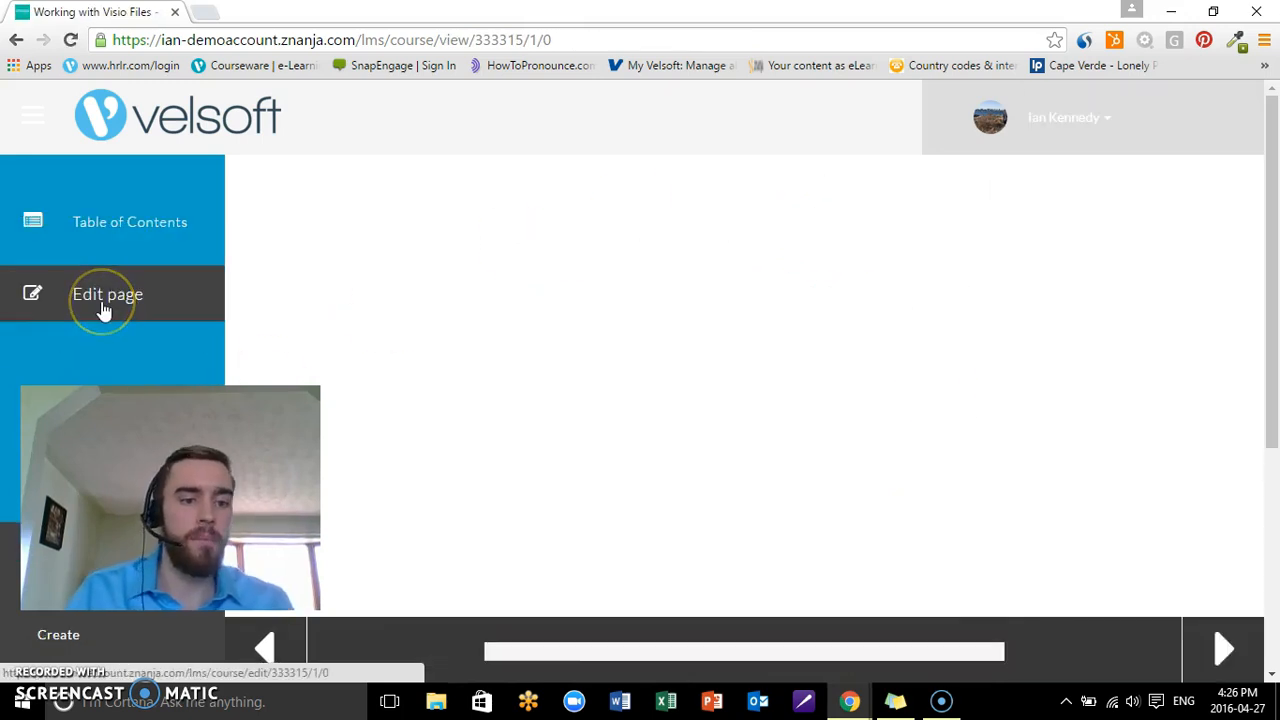
# - Re-enter the editor, show the Manage audio options and close them without changes
pyautogui.click(108, 294)
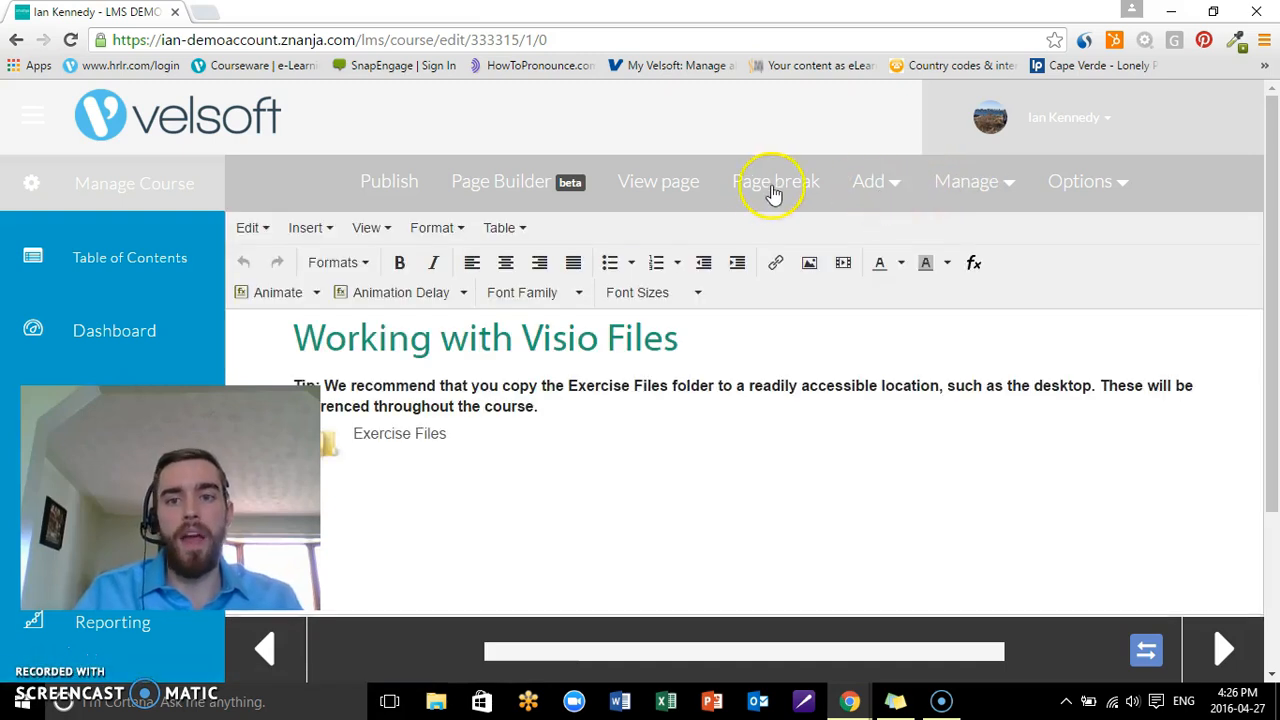
pyautogui.click(868, 180)
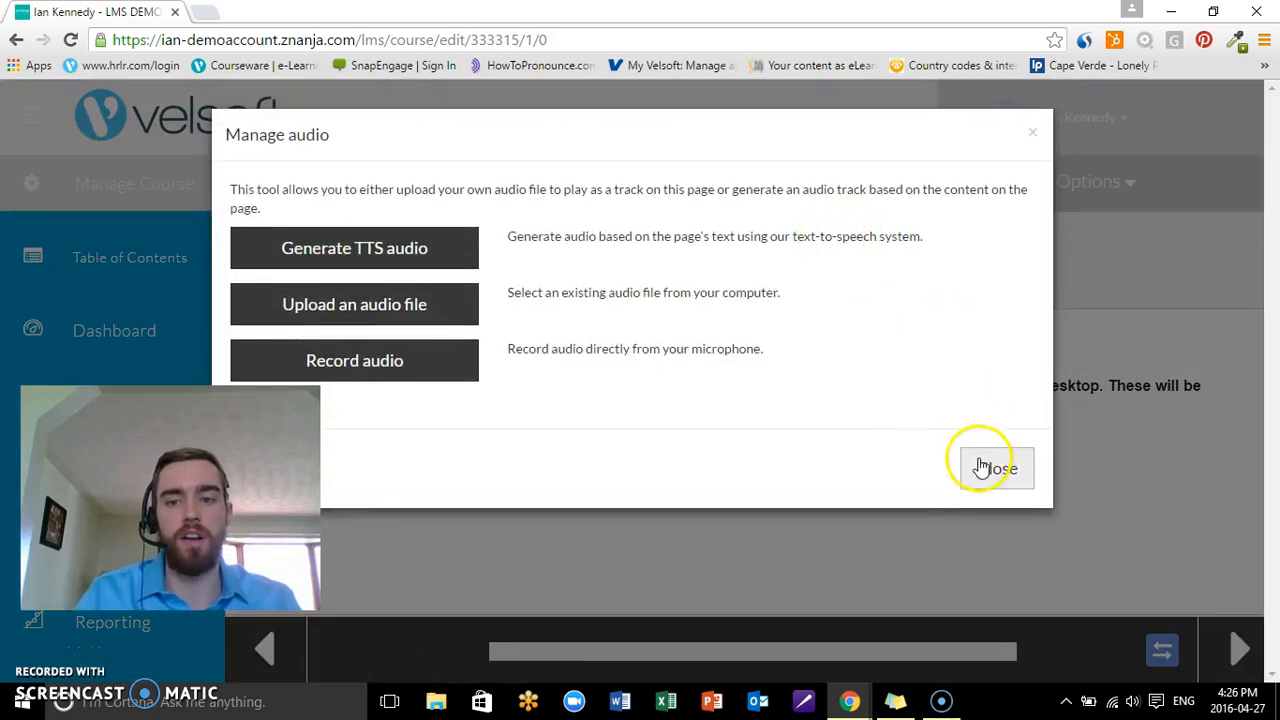
pyautogui.click(992, 468)
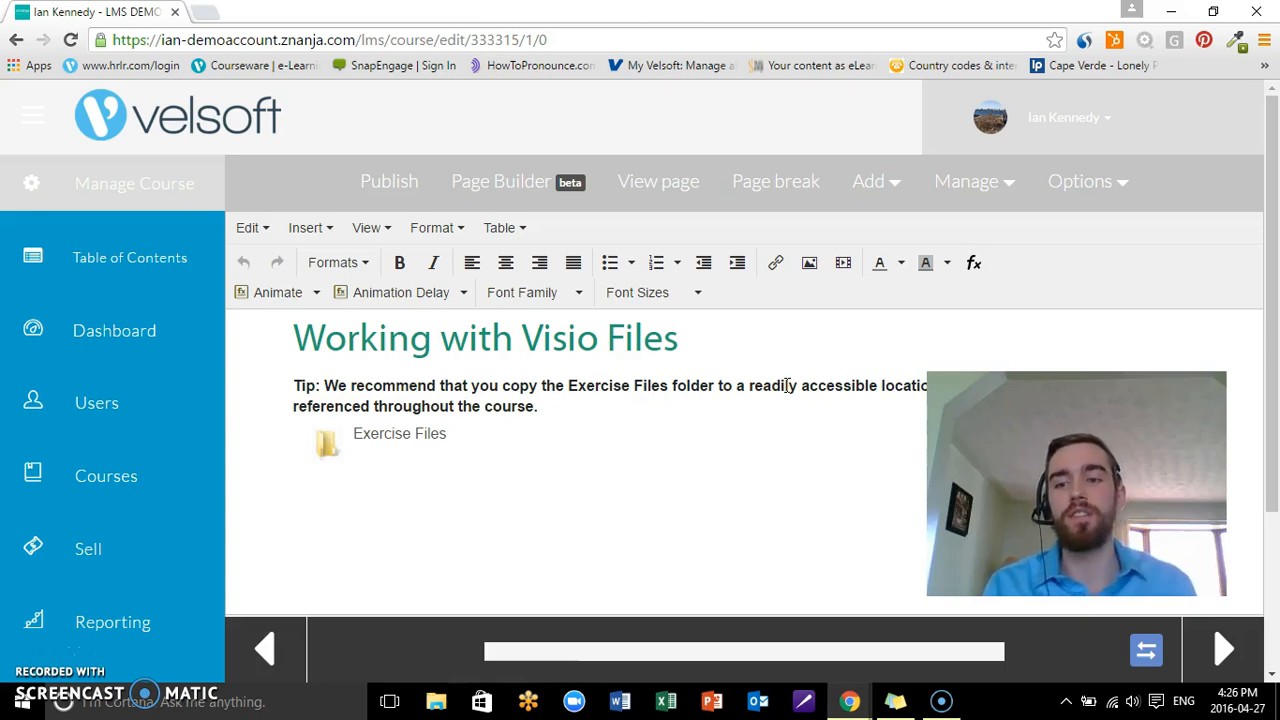
pyautogui.moveTo(880, 262)
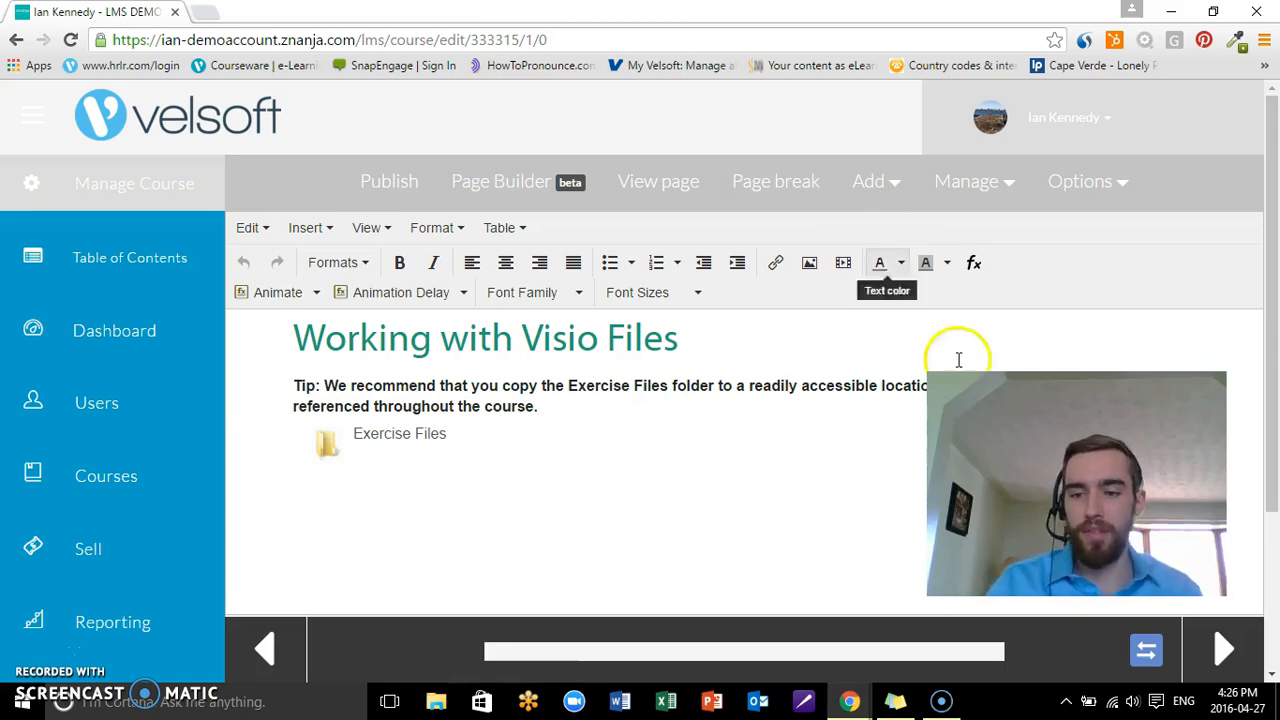